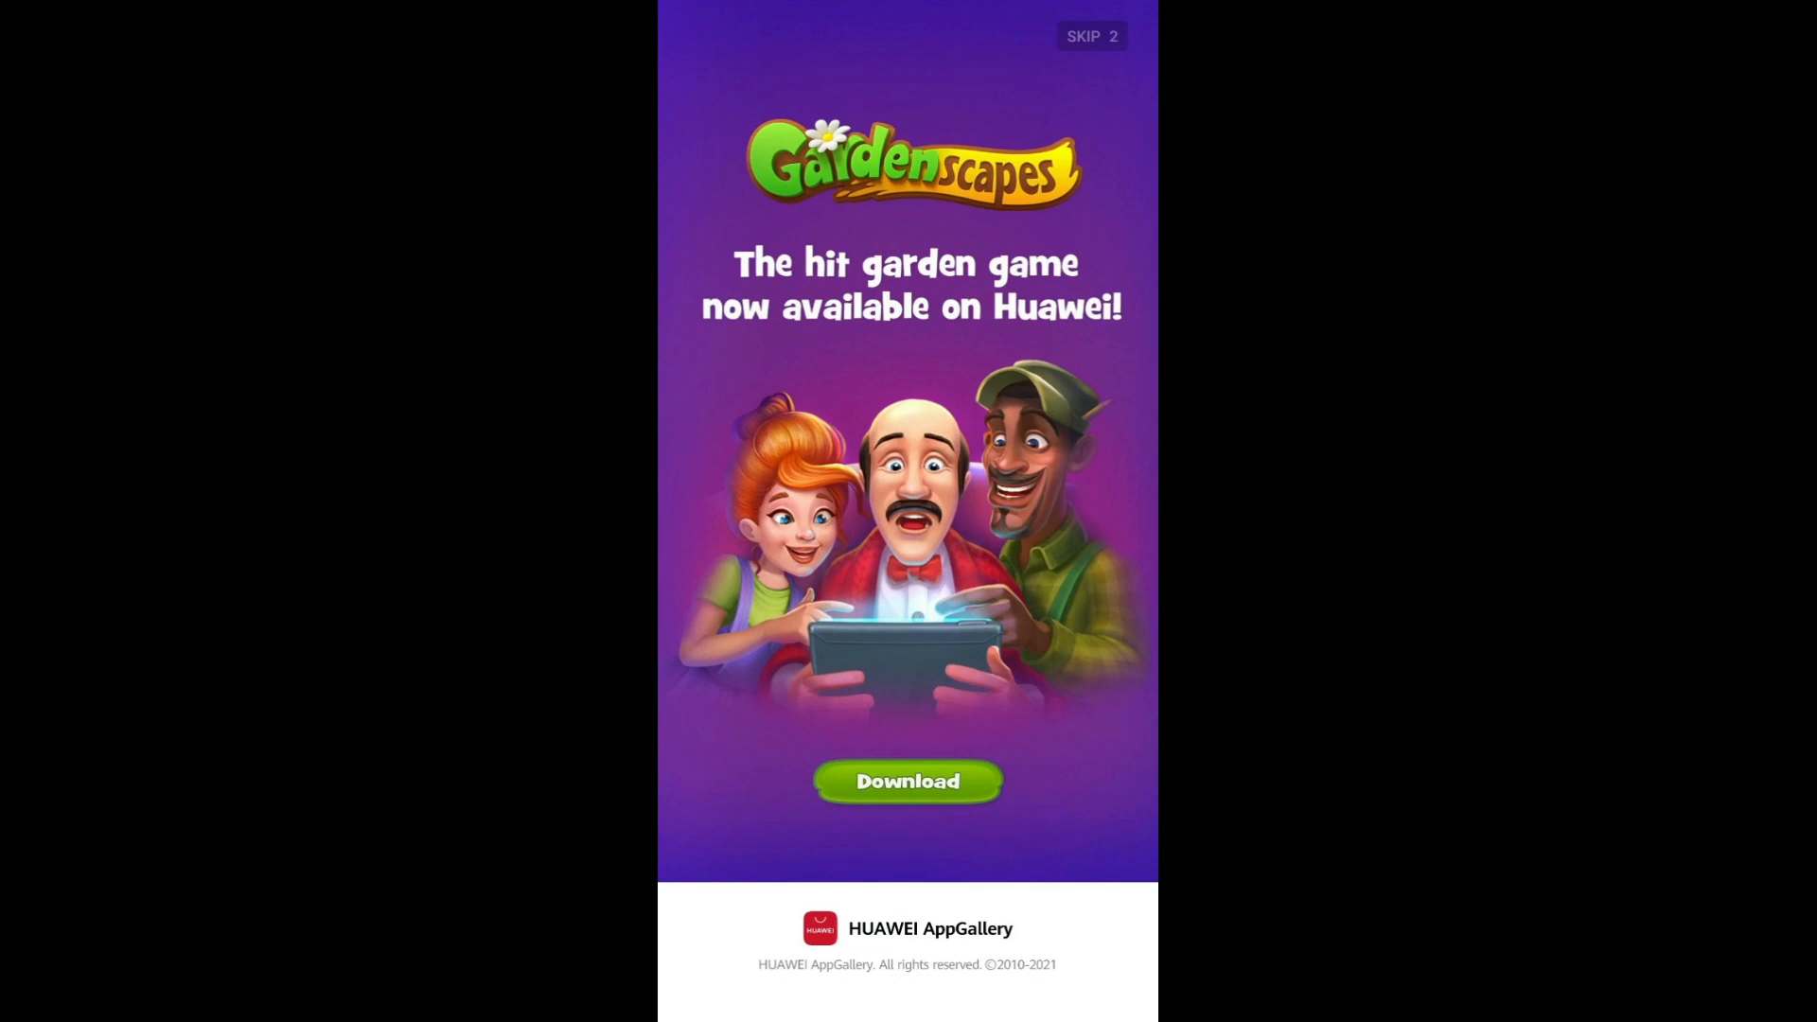
- Skip the Gardenscapes splash ad and browse the AppGallery Featured page
click(1091, 34)
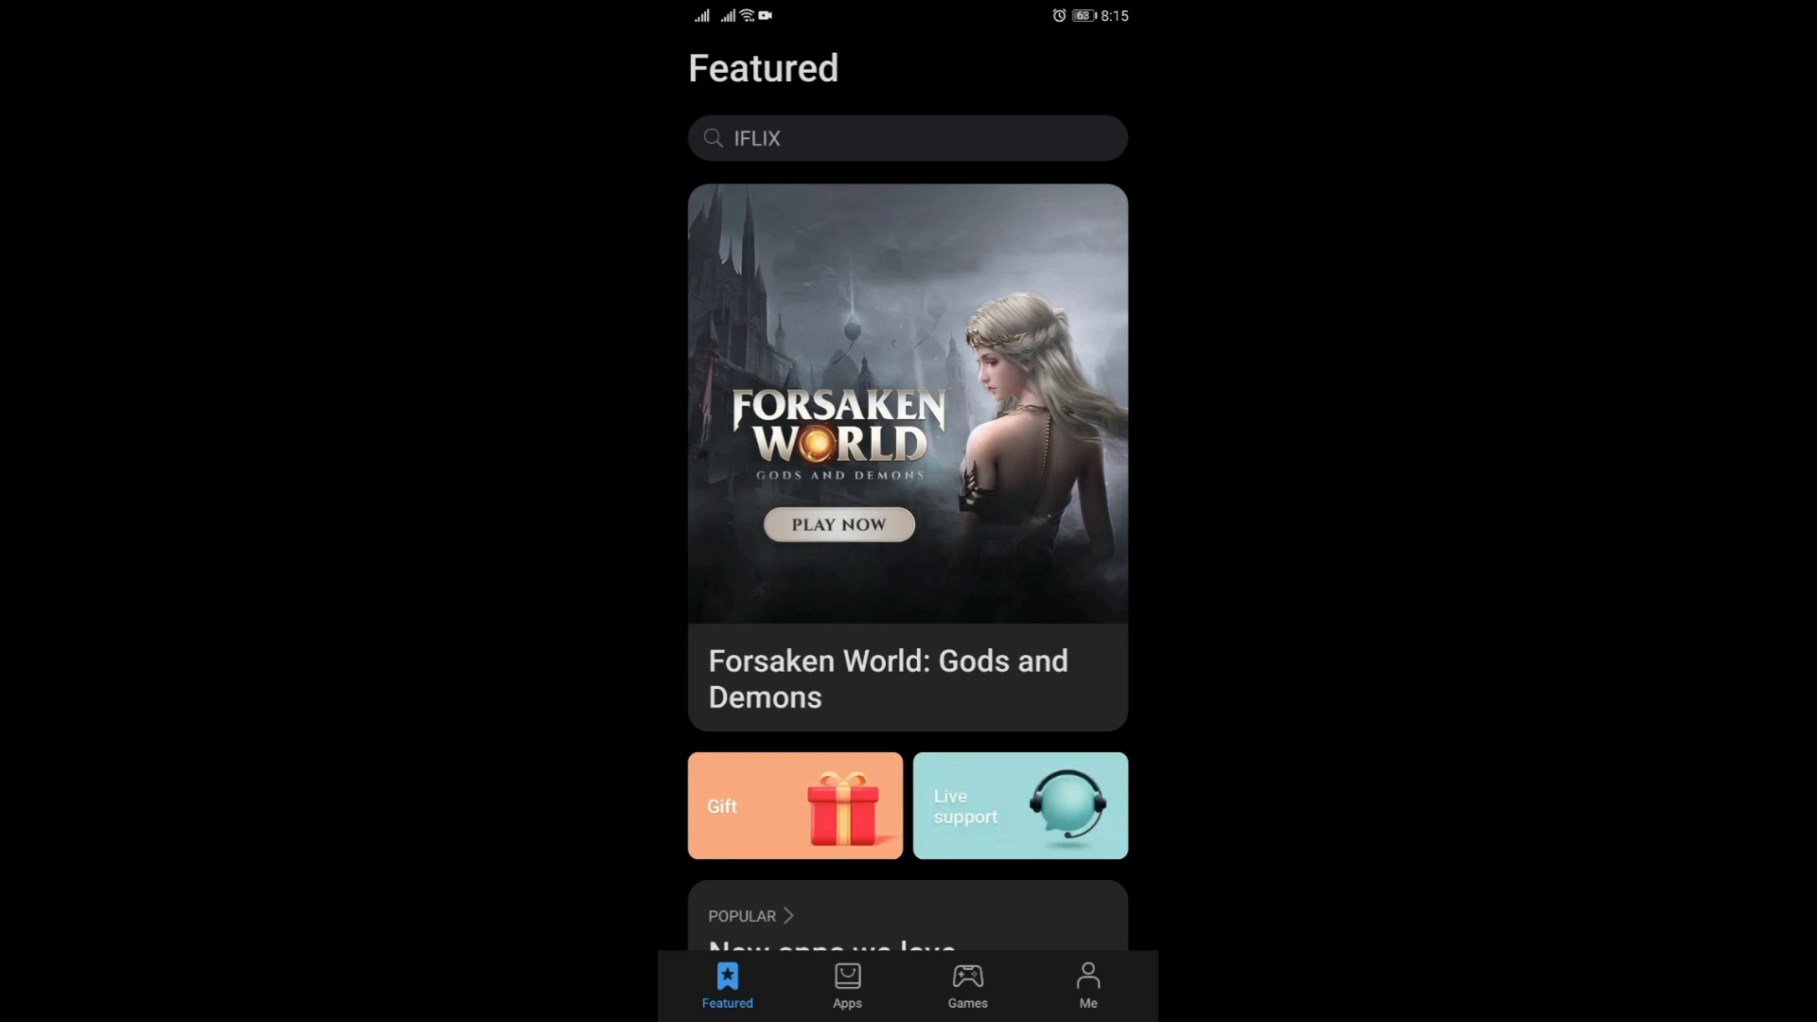
scroll(down, 3)
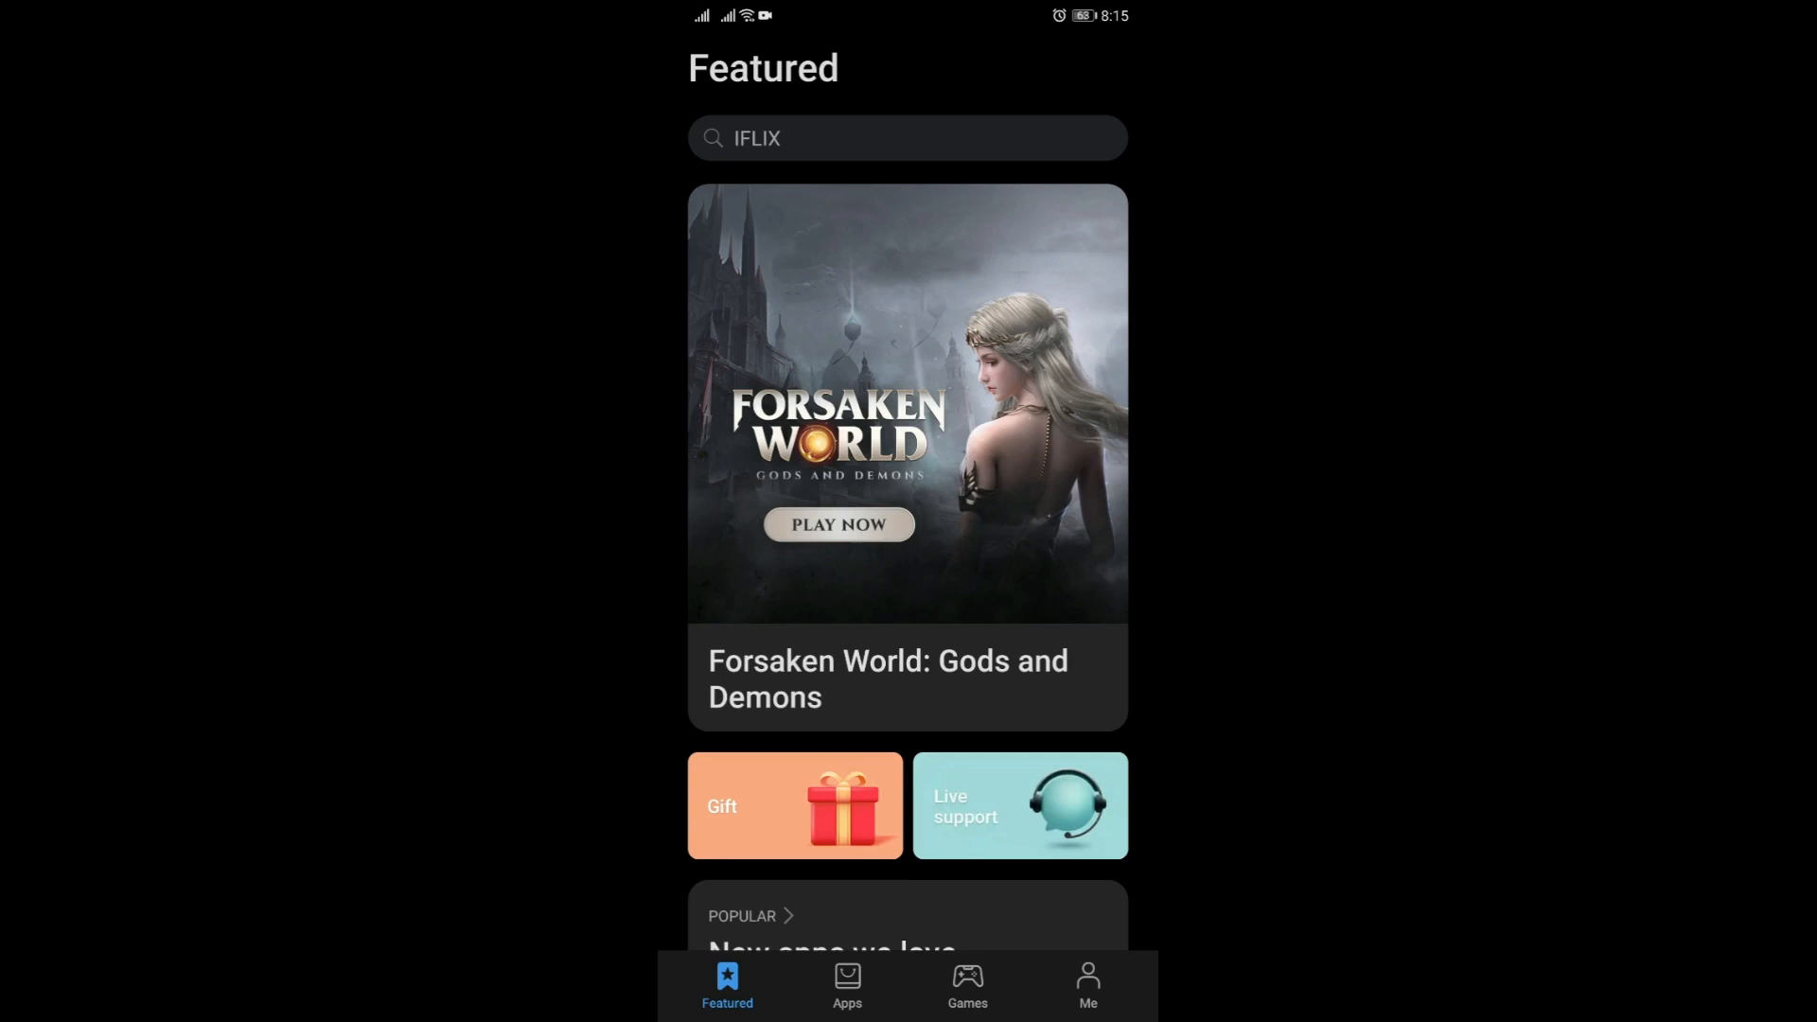
text(RISE OF KINGDOM)
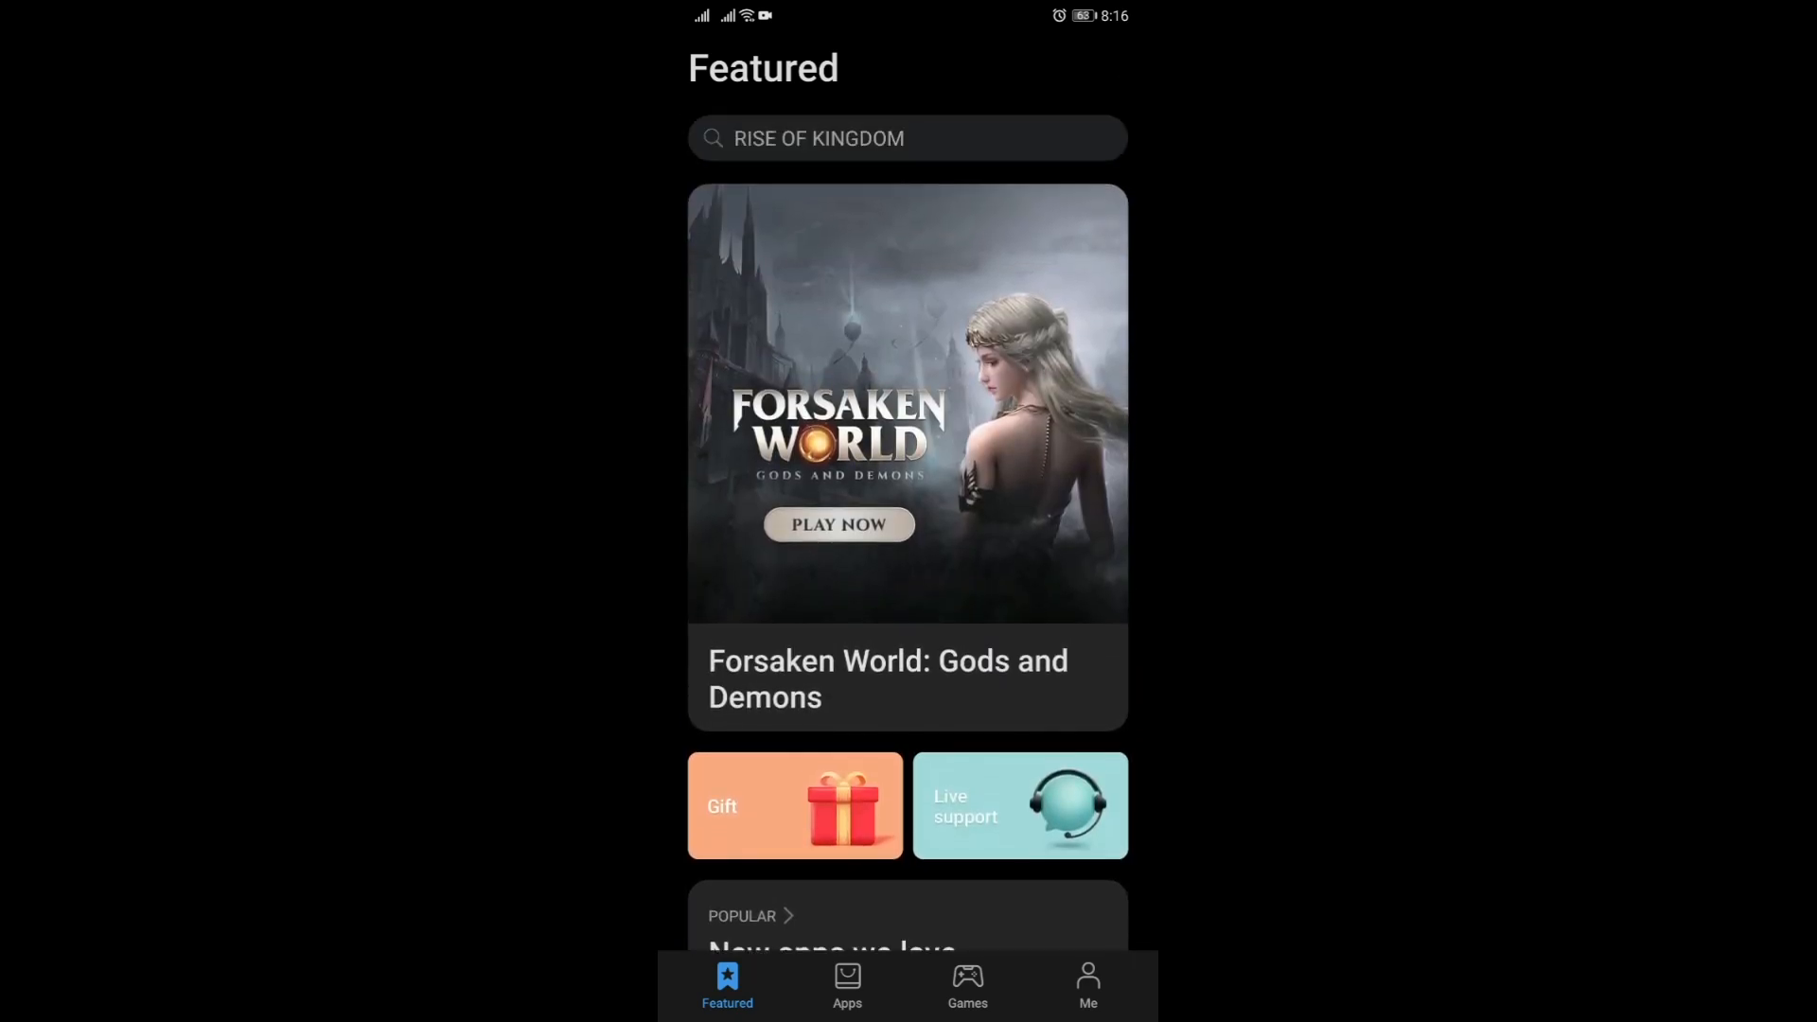
scroll(down, 3)
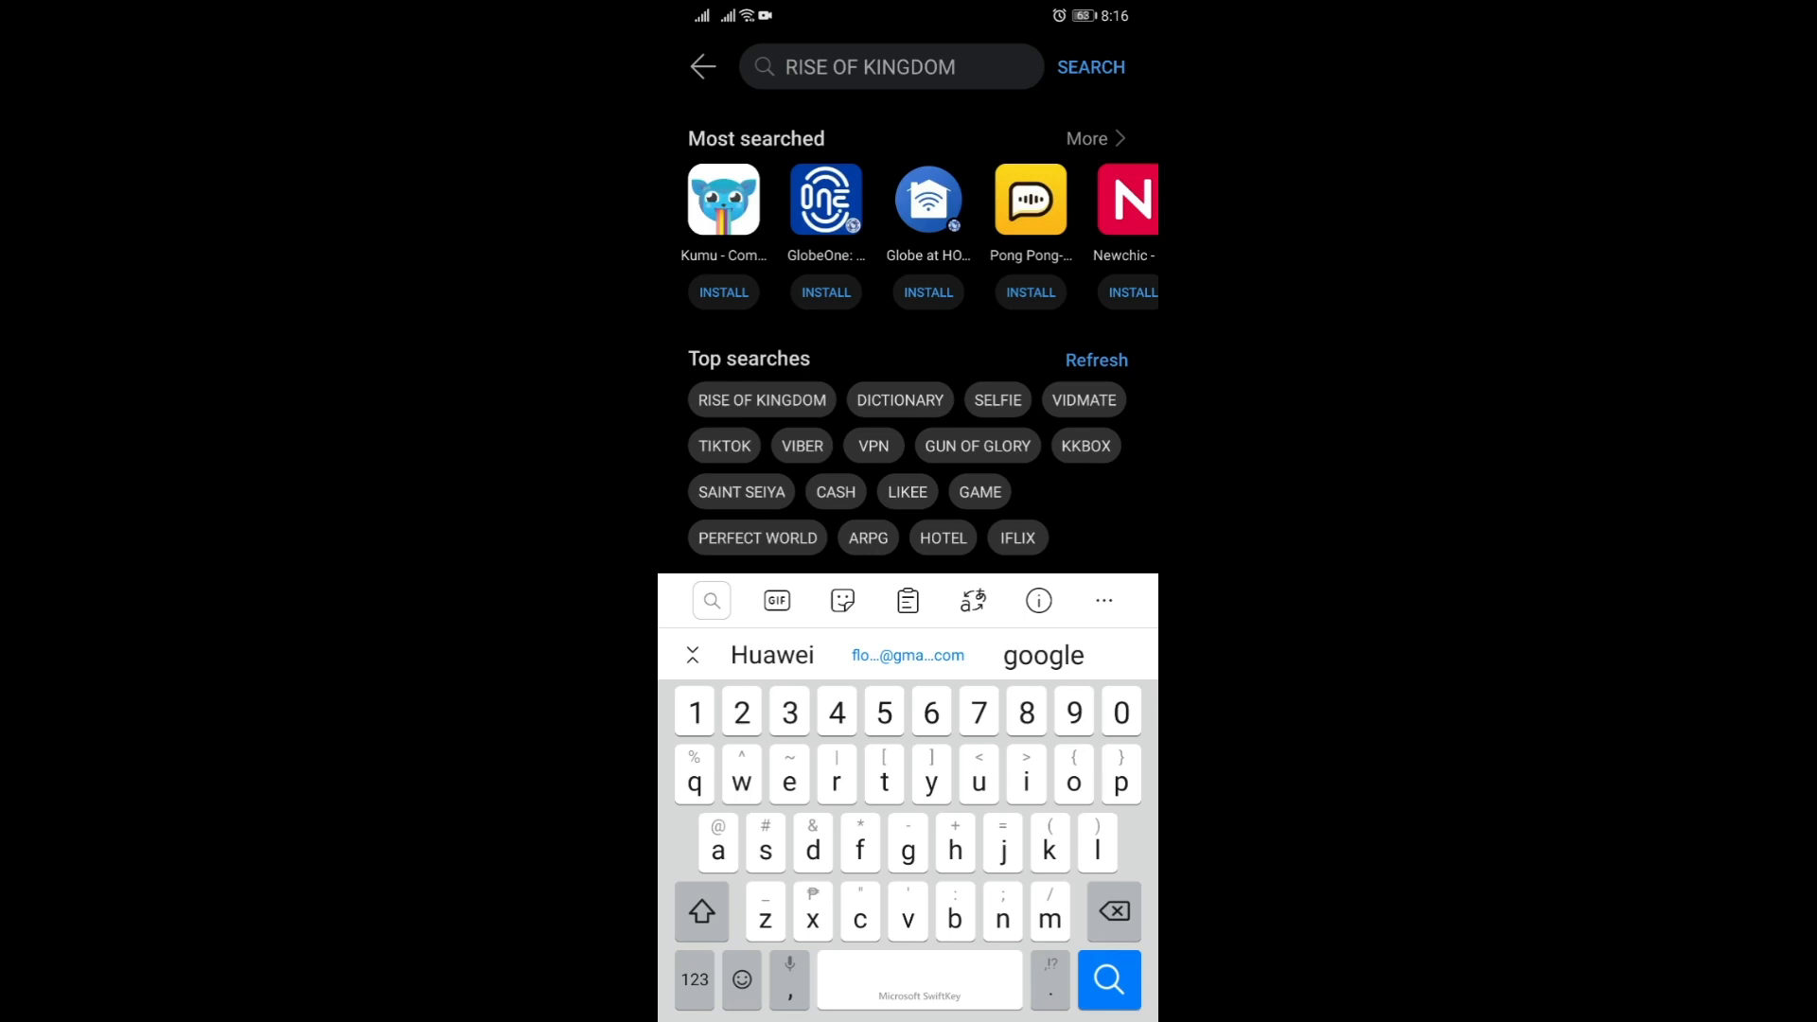
- Search for 'gspace' and view the Gspace app page showing it installed
text(gspace)
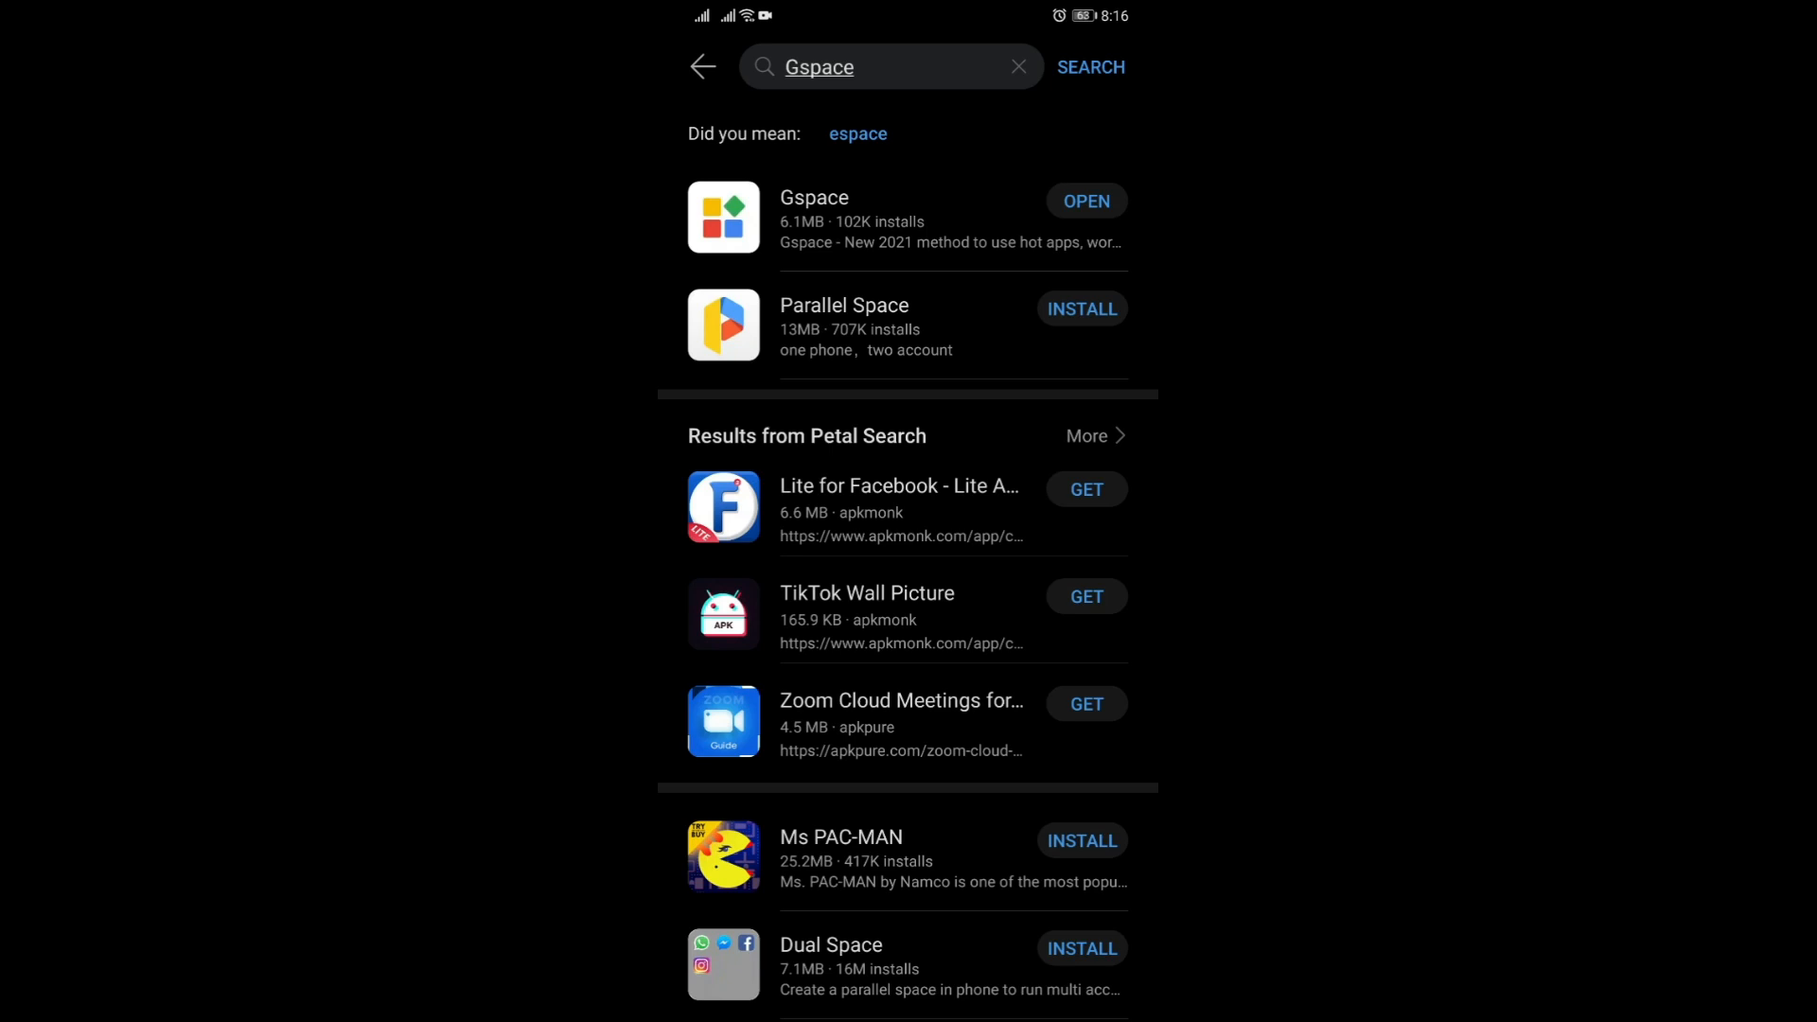
click(814, 198)
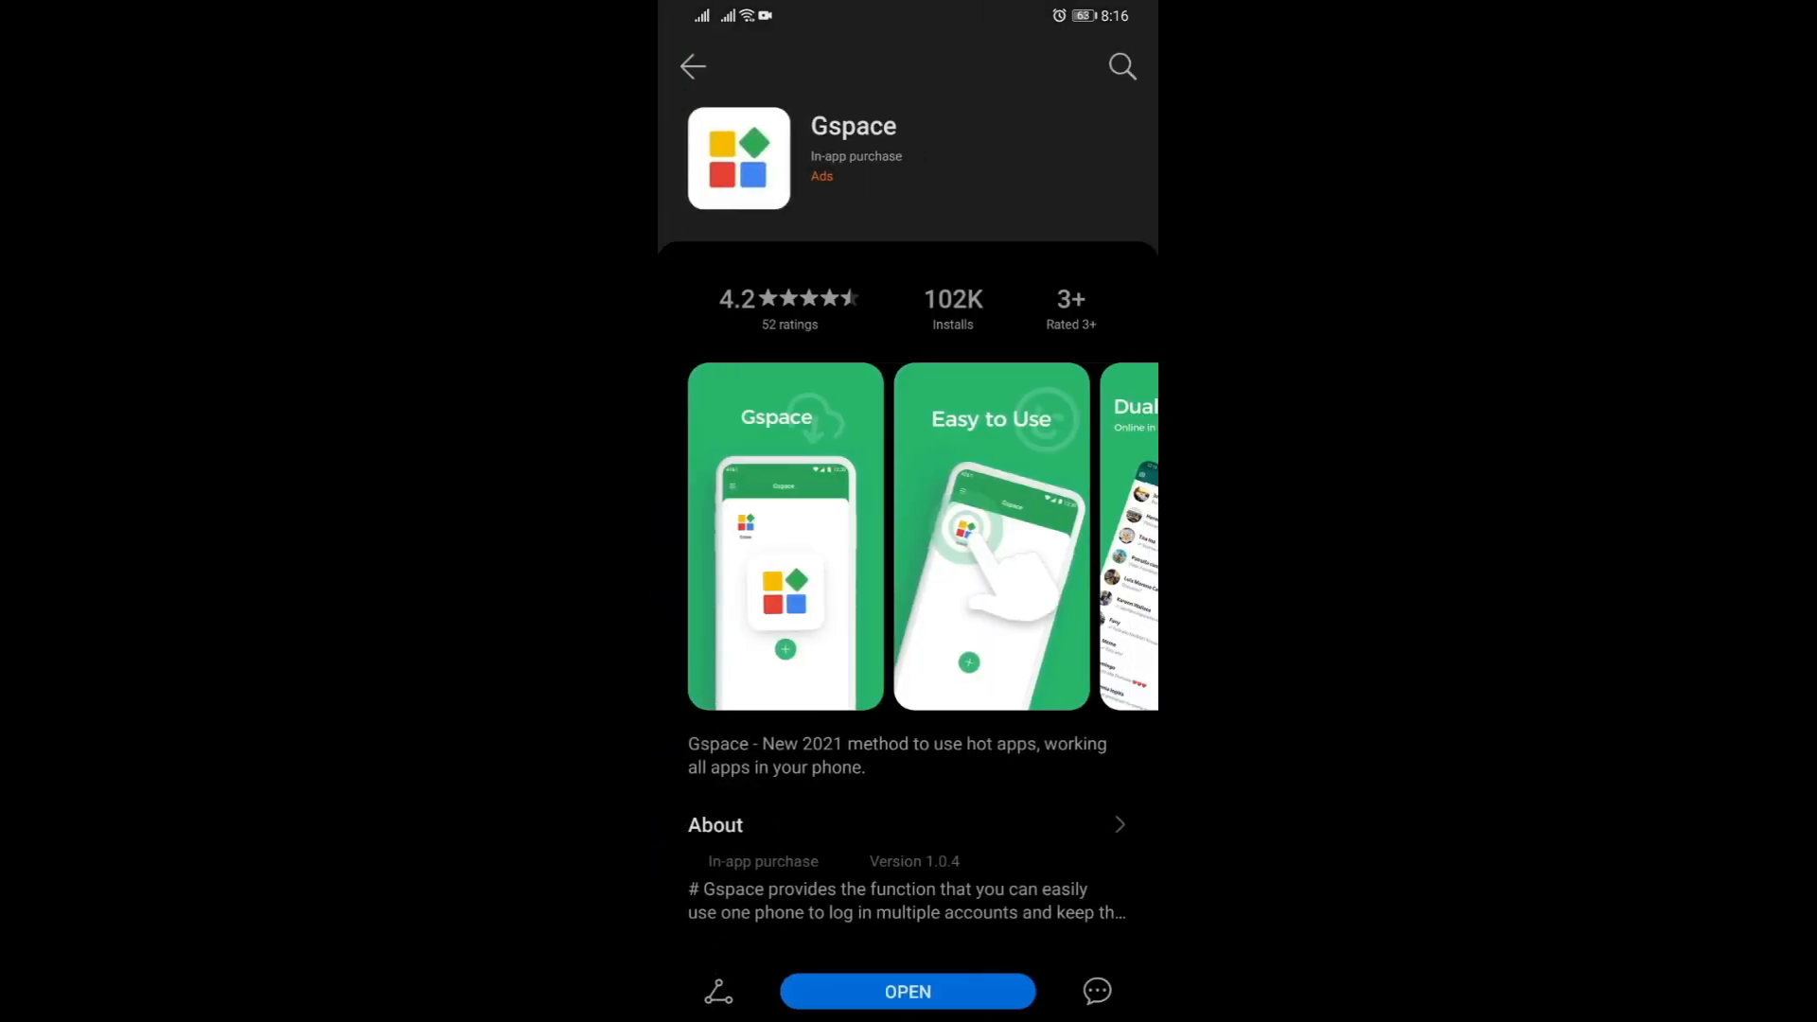
scroll(down, 3)
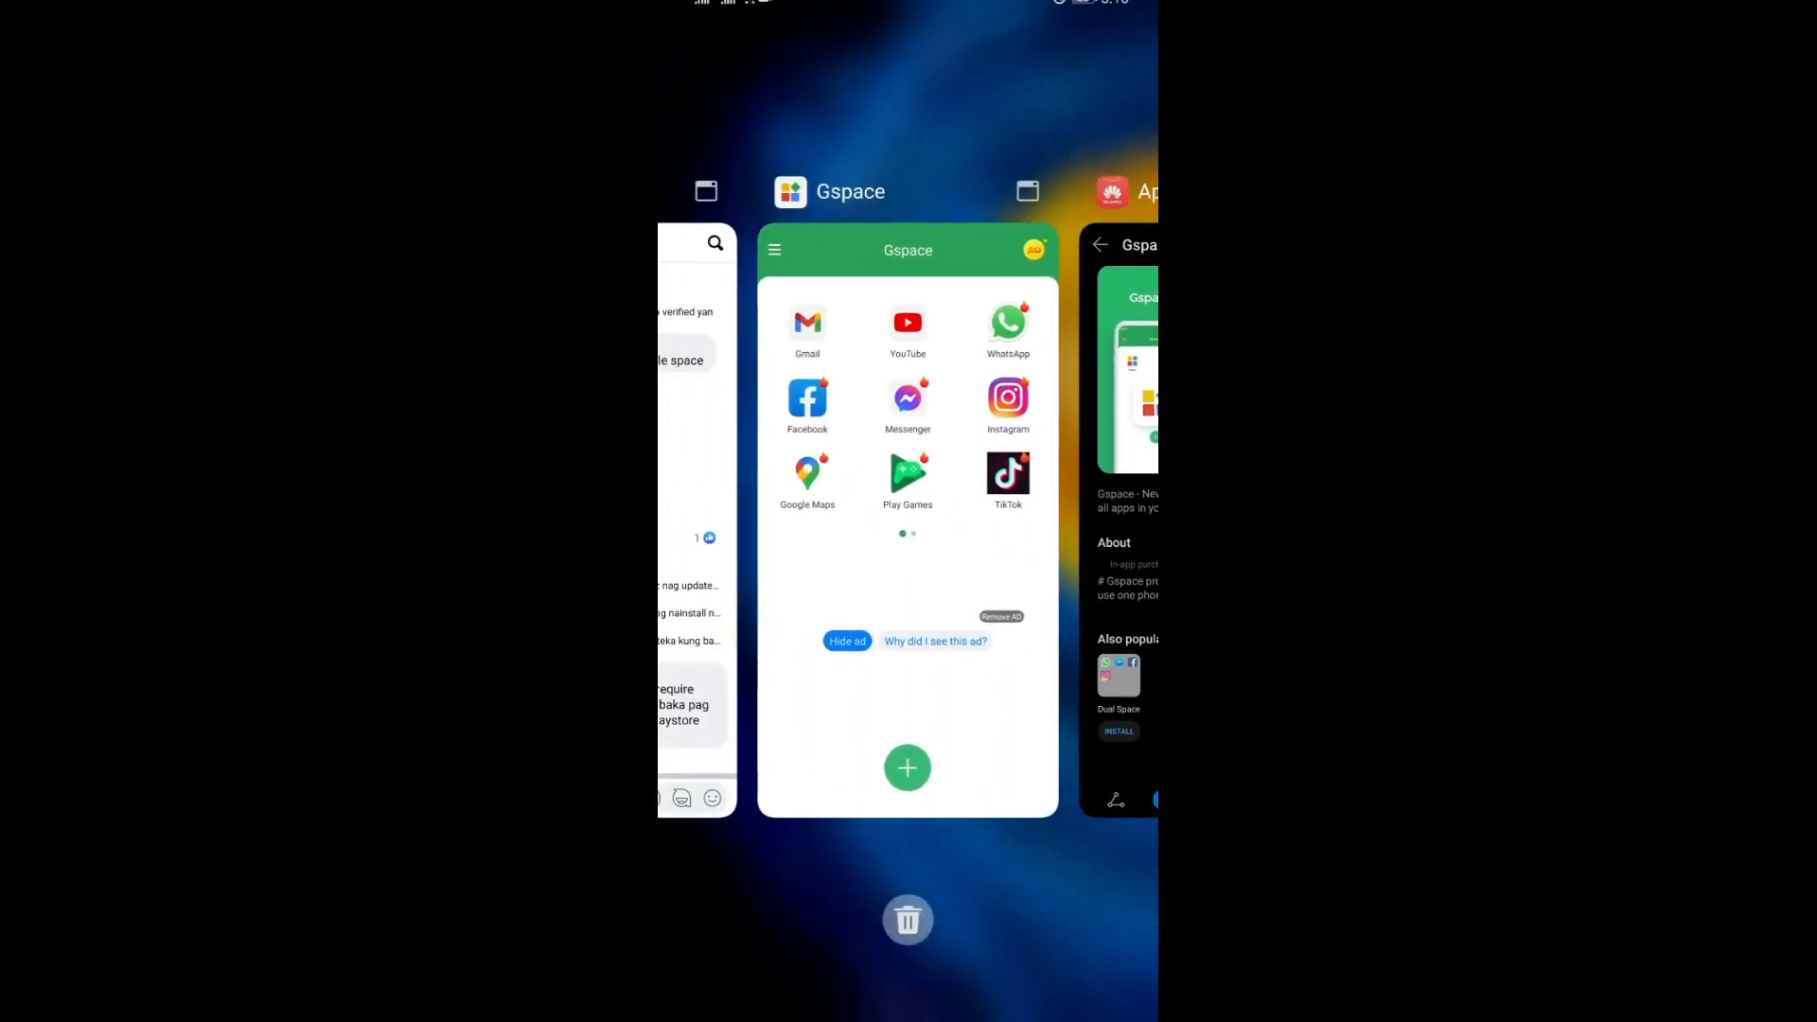
- Switch to the running Gspace app and swipe to its second page of apps
click(907, 920)
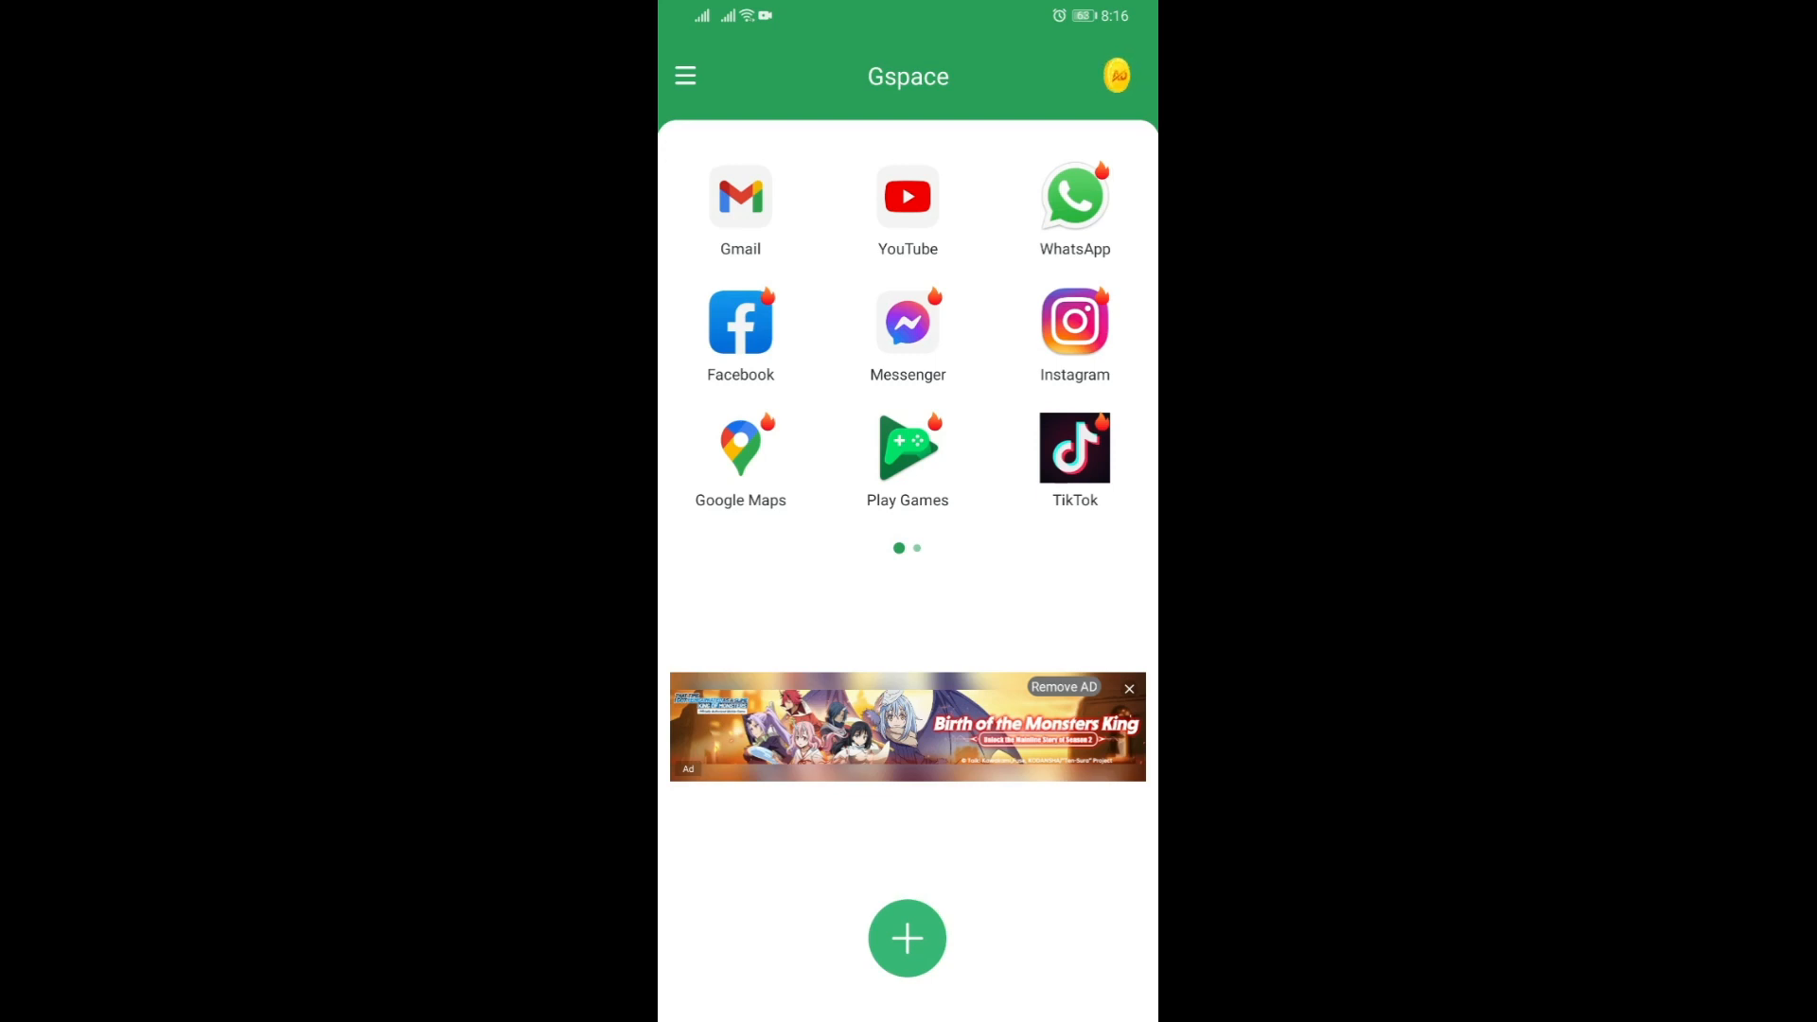
scroll(left, 3)
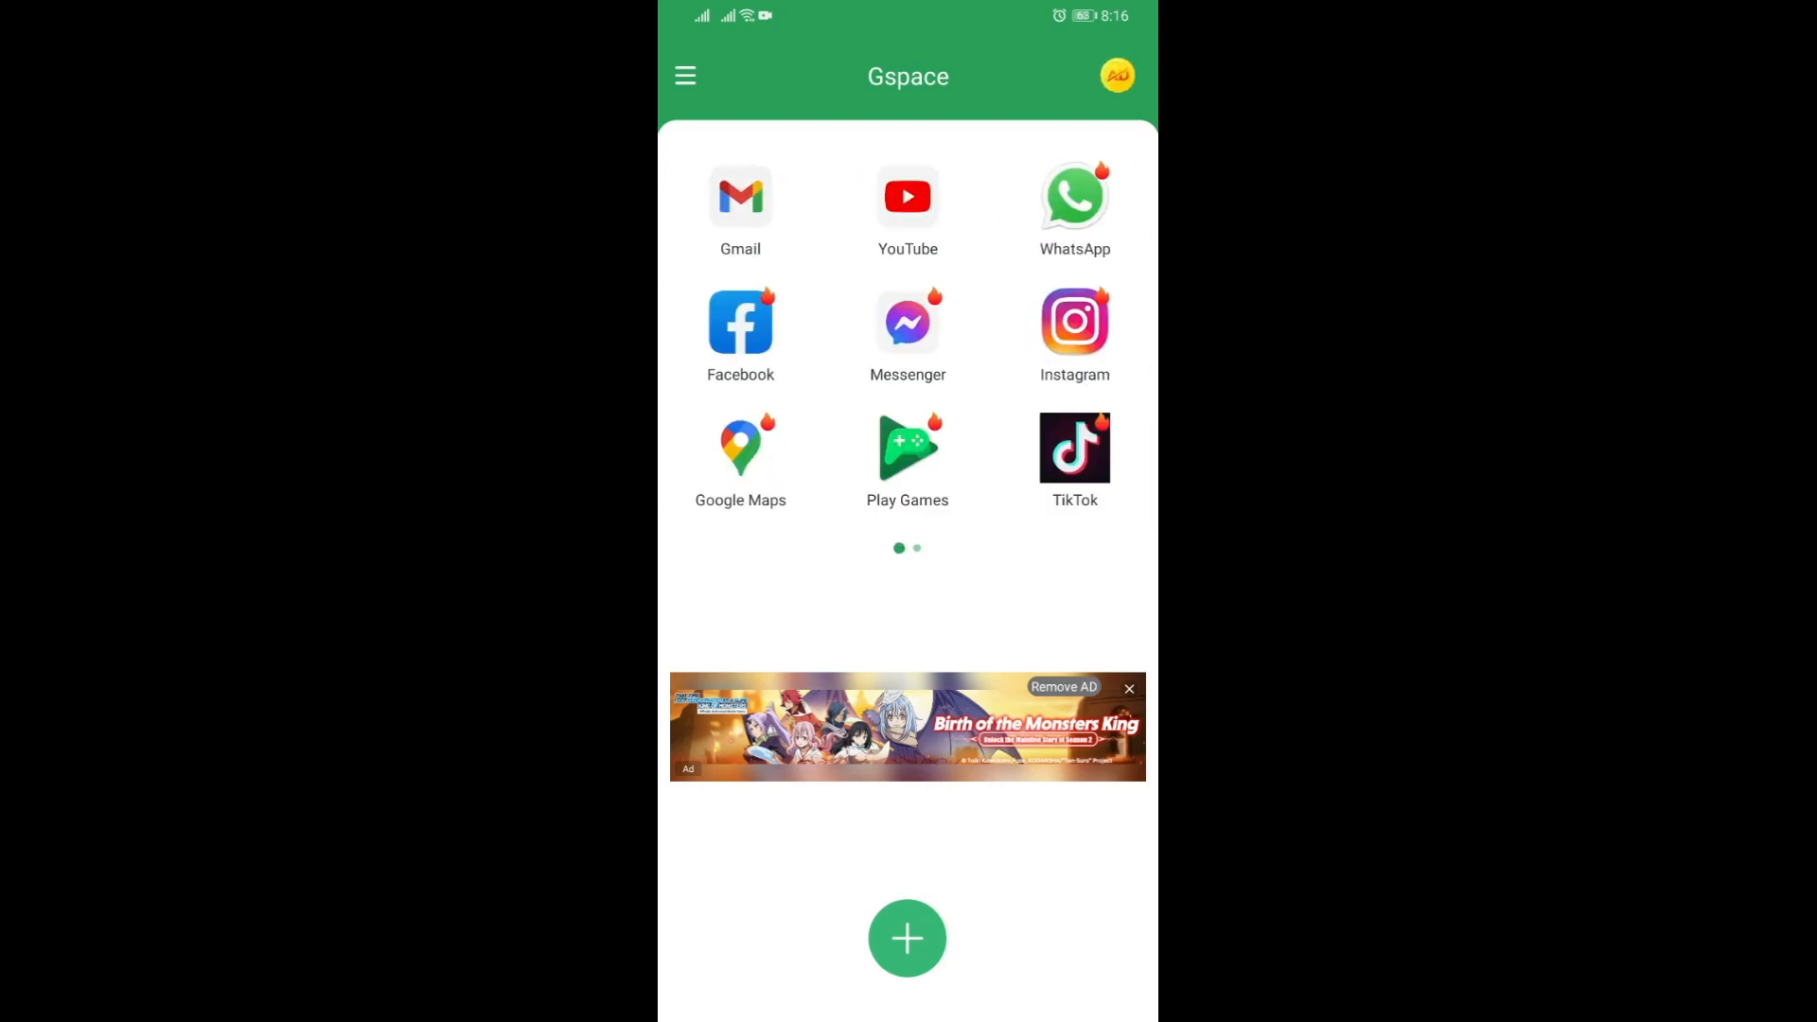
scroll(left, 3)
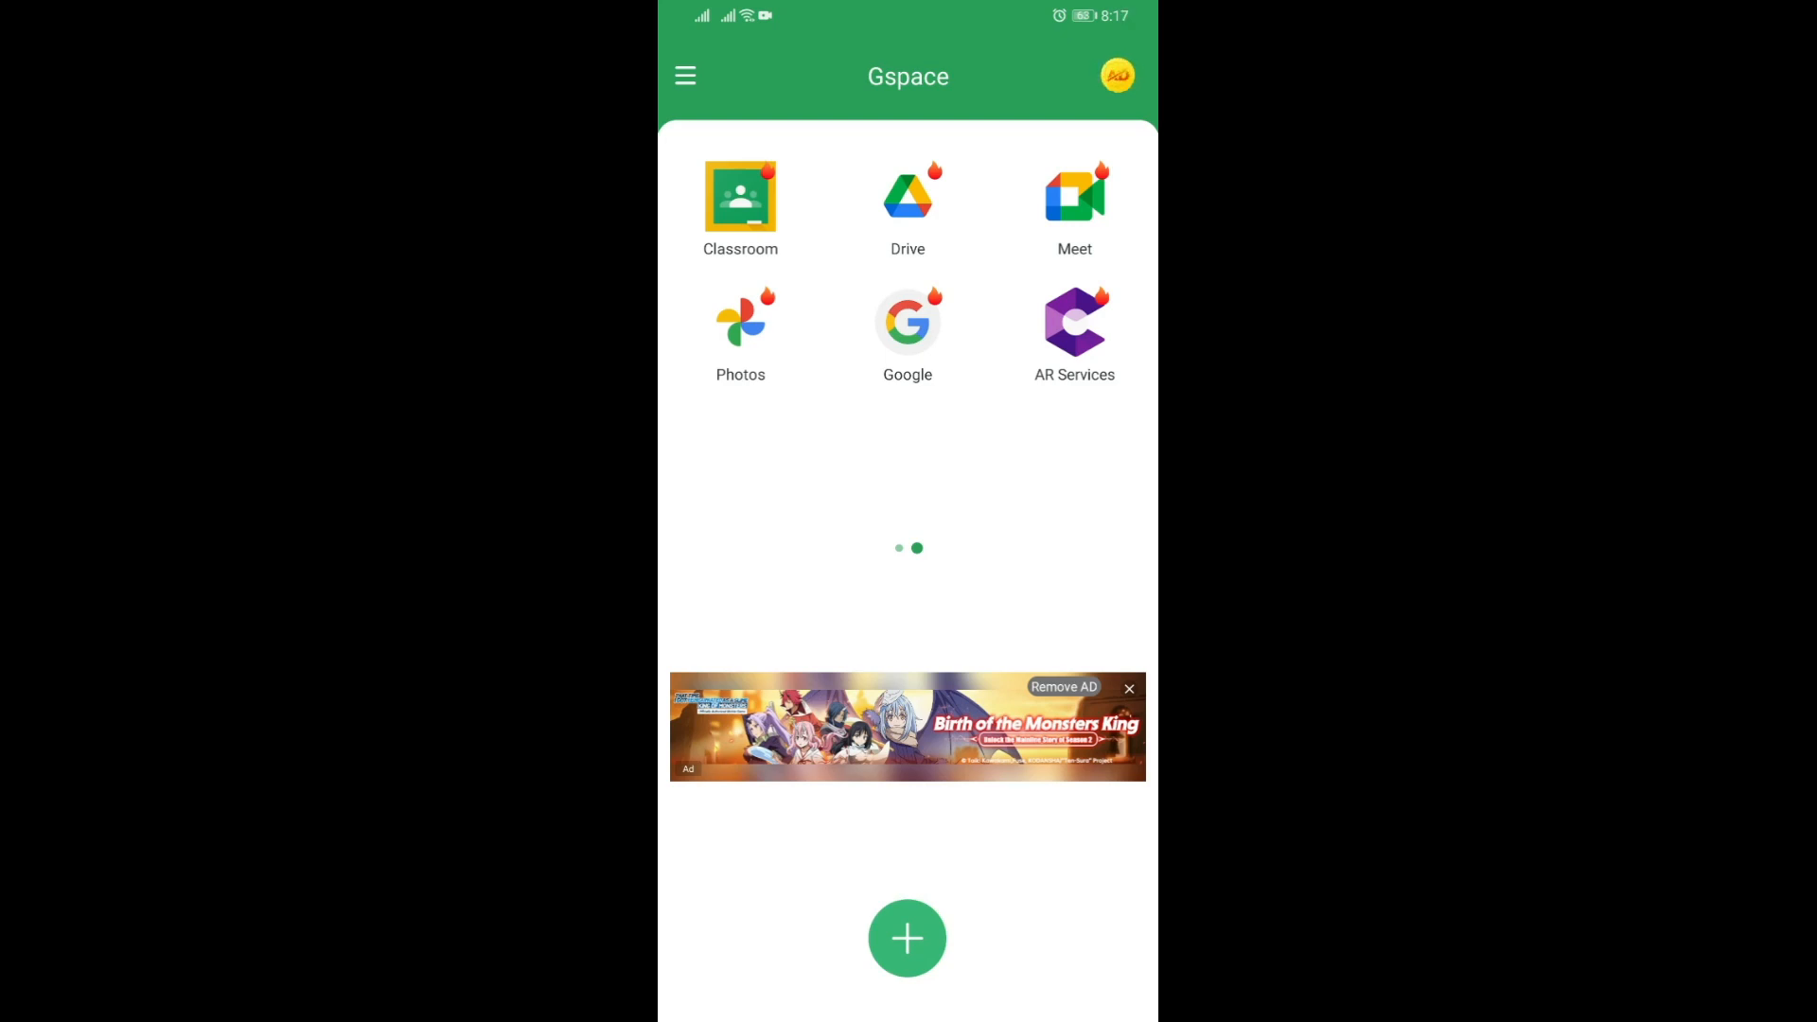
- Swipe back toward the first Gspace page to reach the Google Play icon
scroll(left, 3)
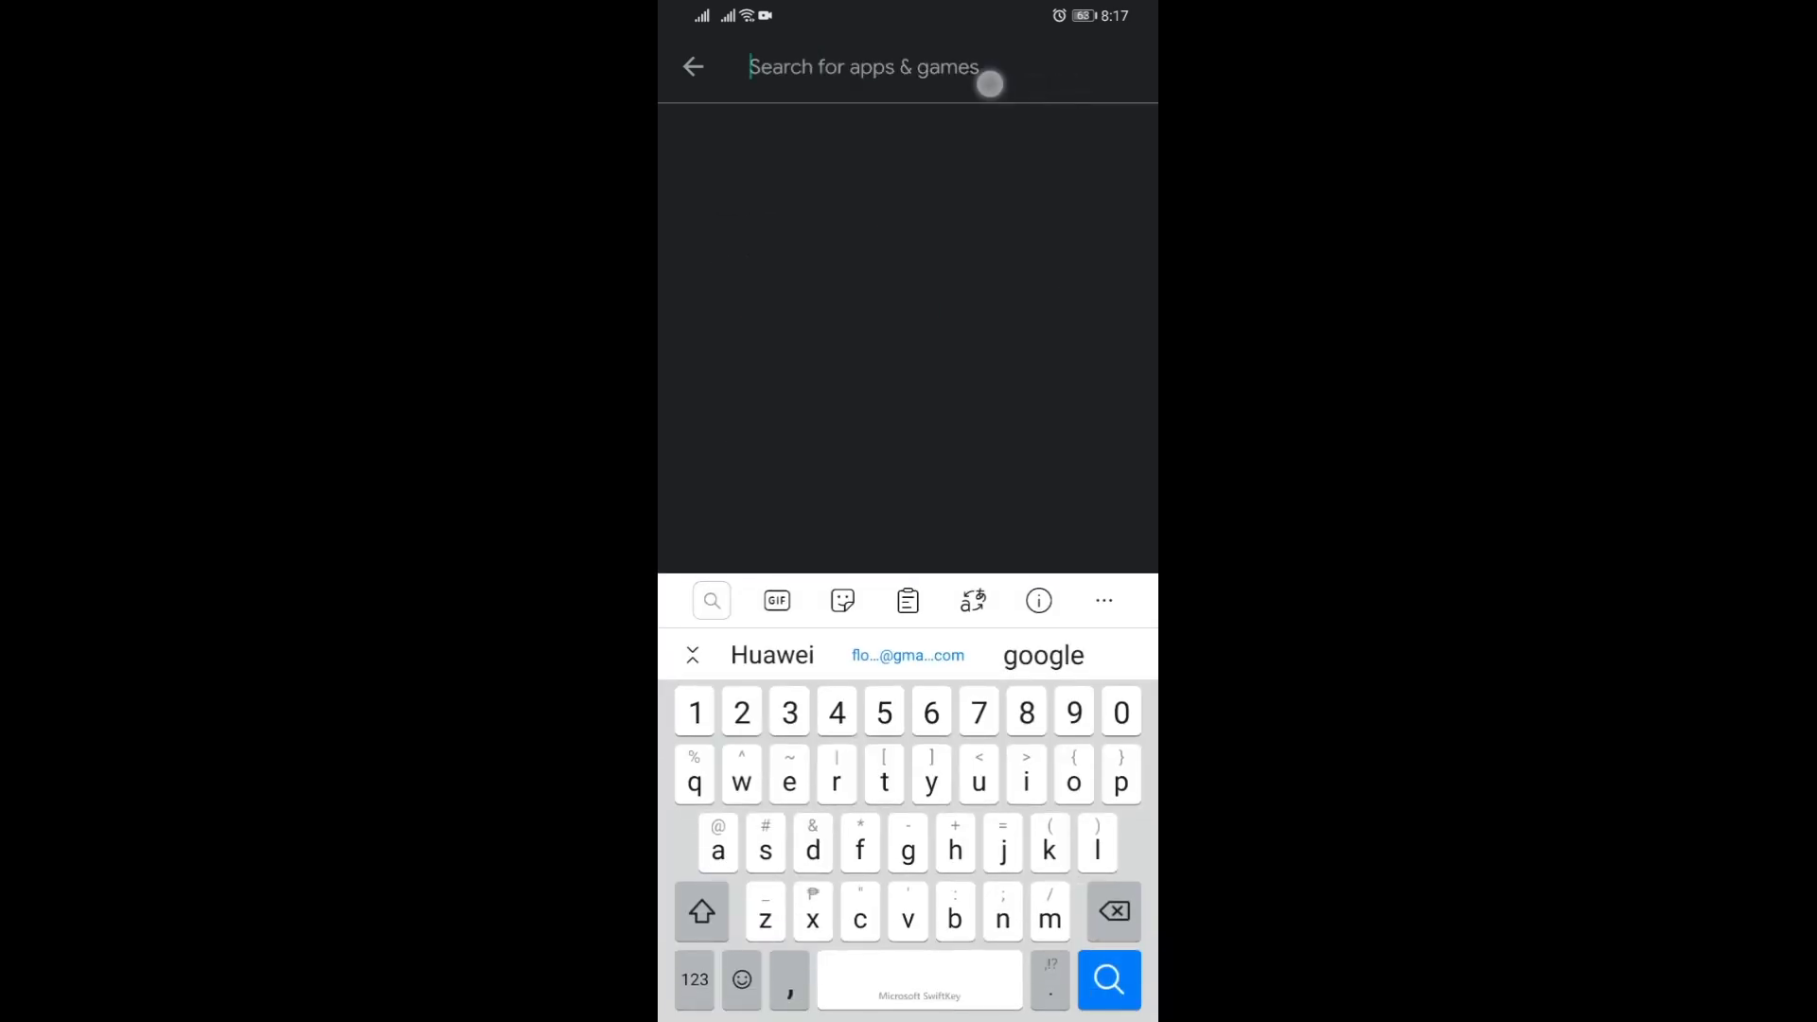
- Search Google Play for 'google' from the 'goo' suggestion and browse the results
text(goo)
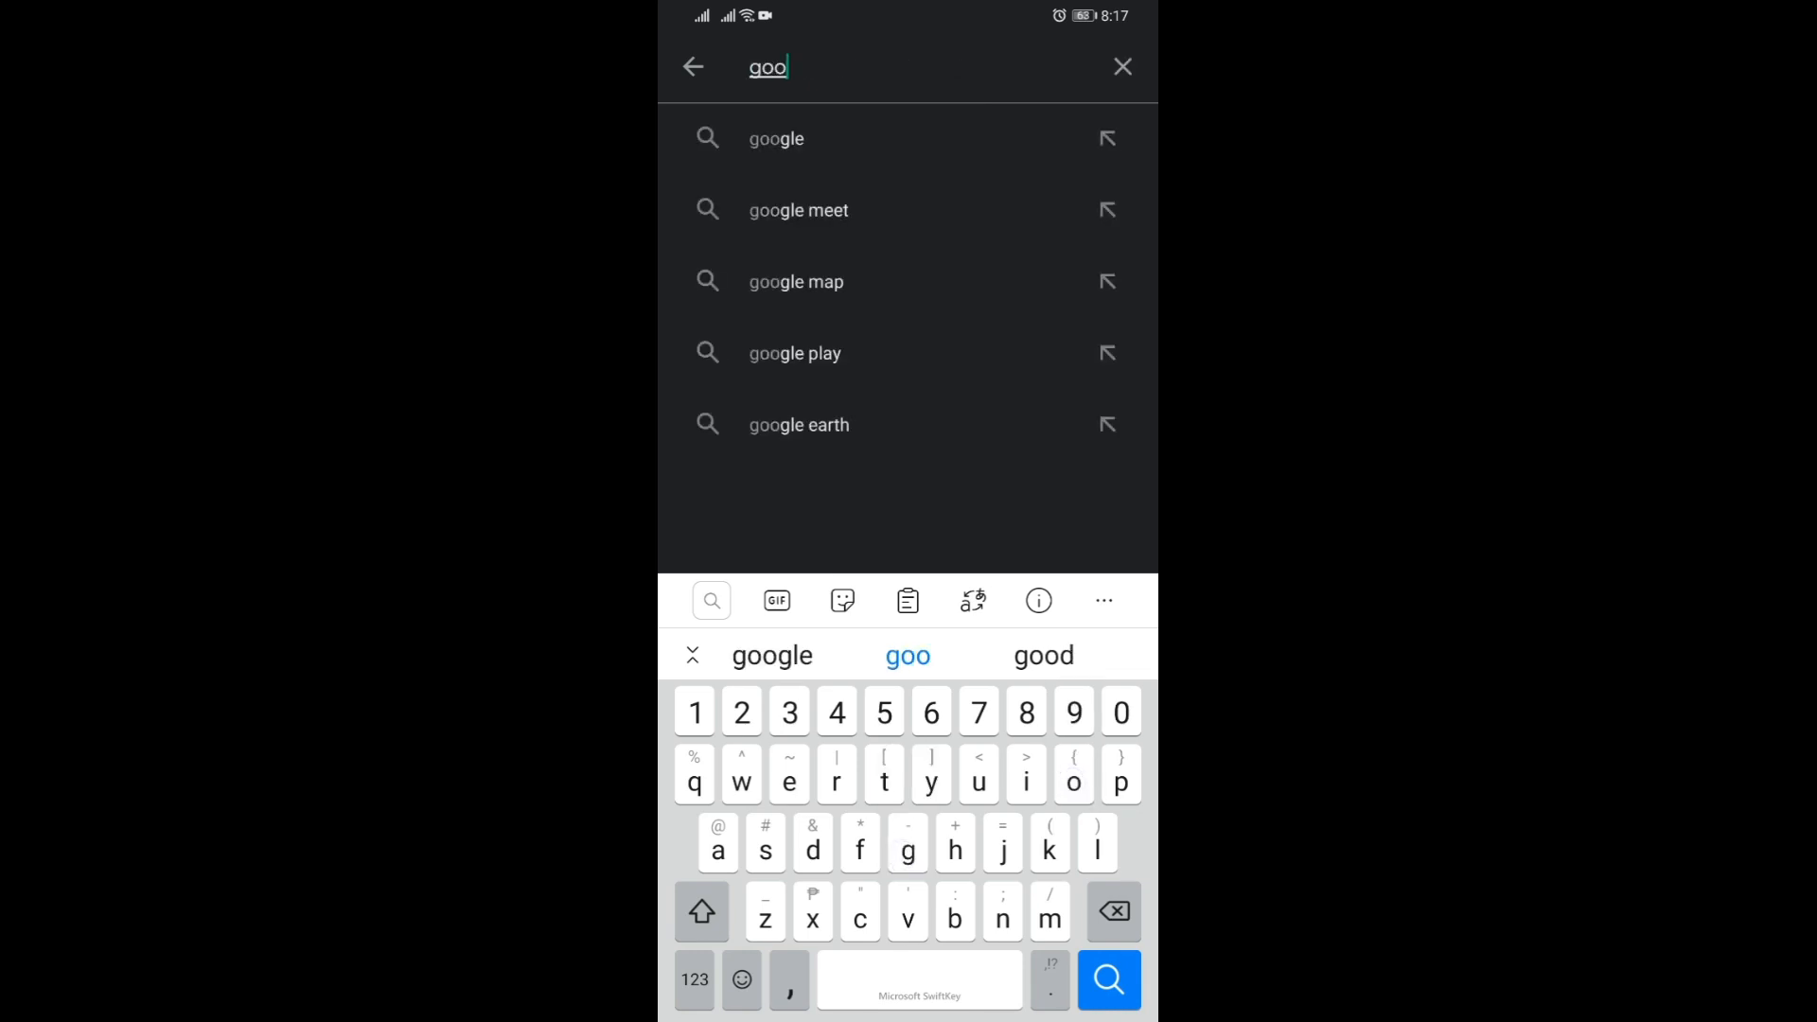
click(776, 139)
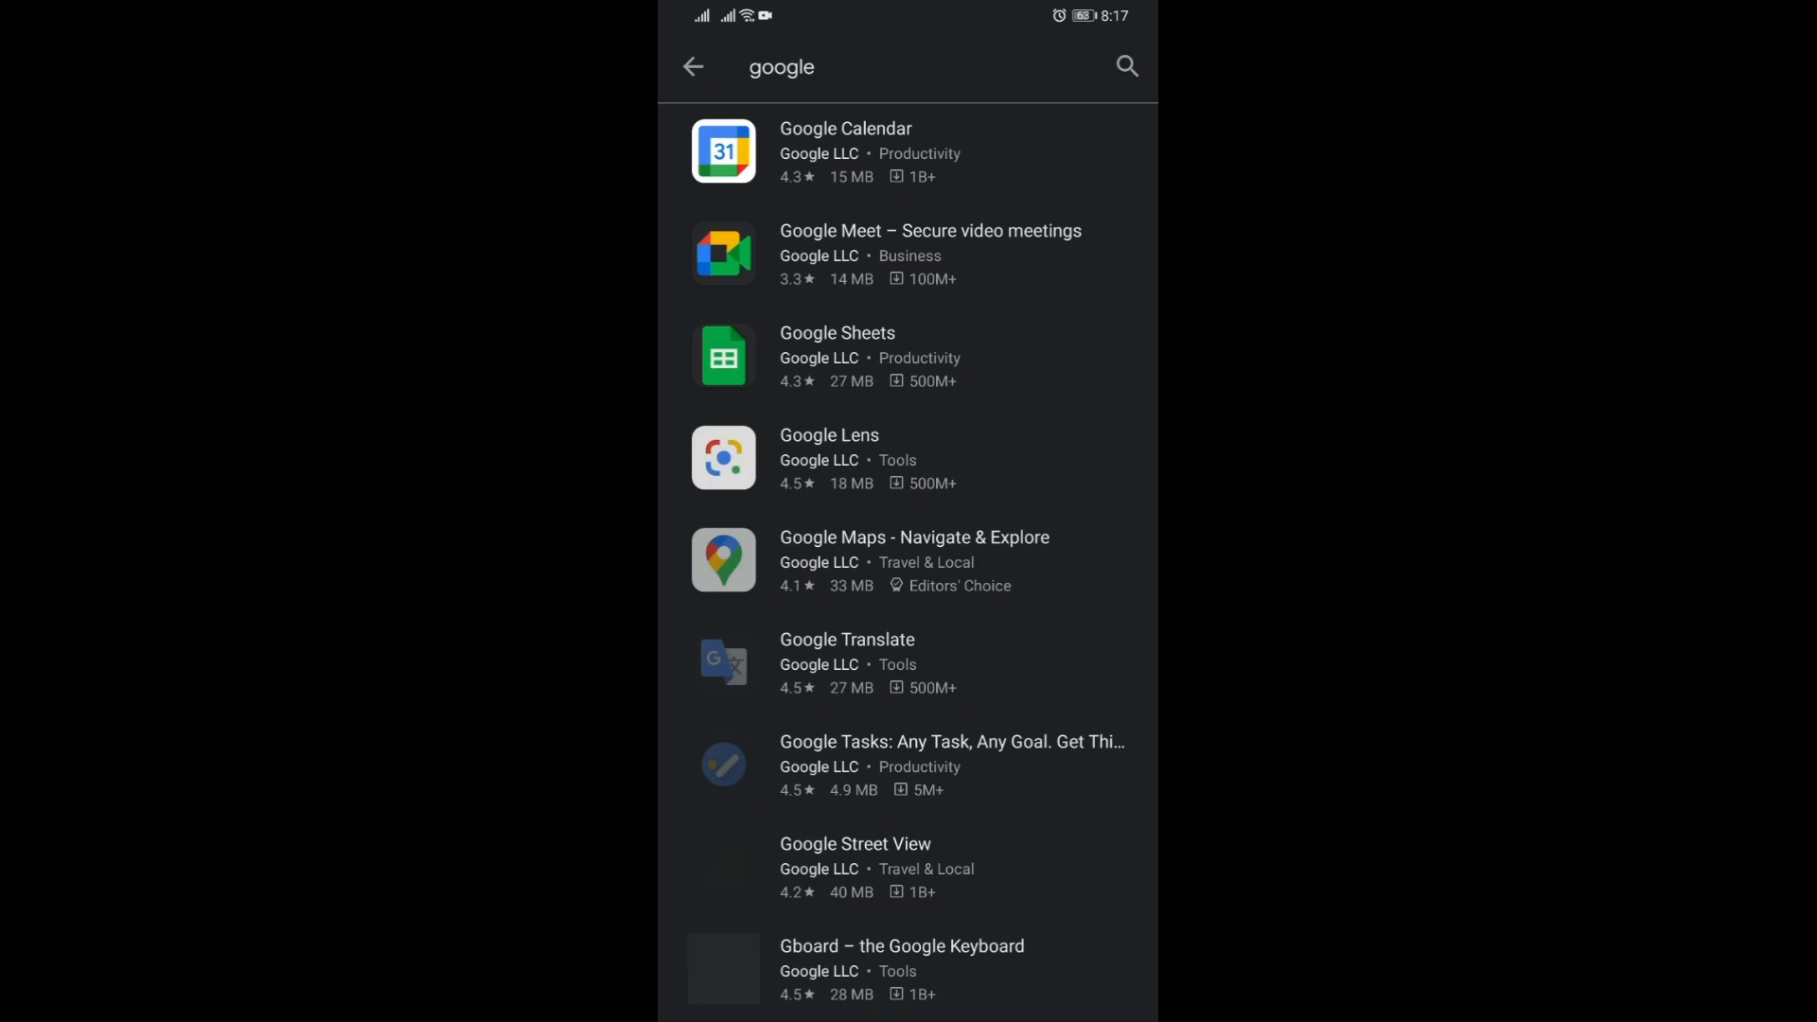
scroll(up, 3)
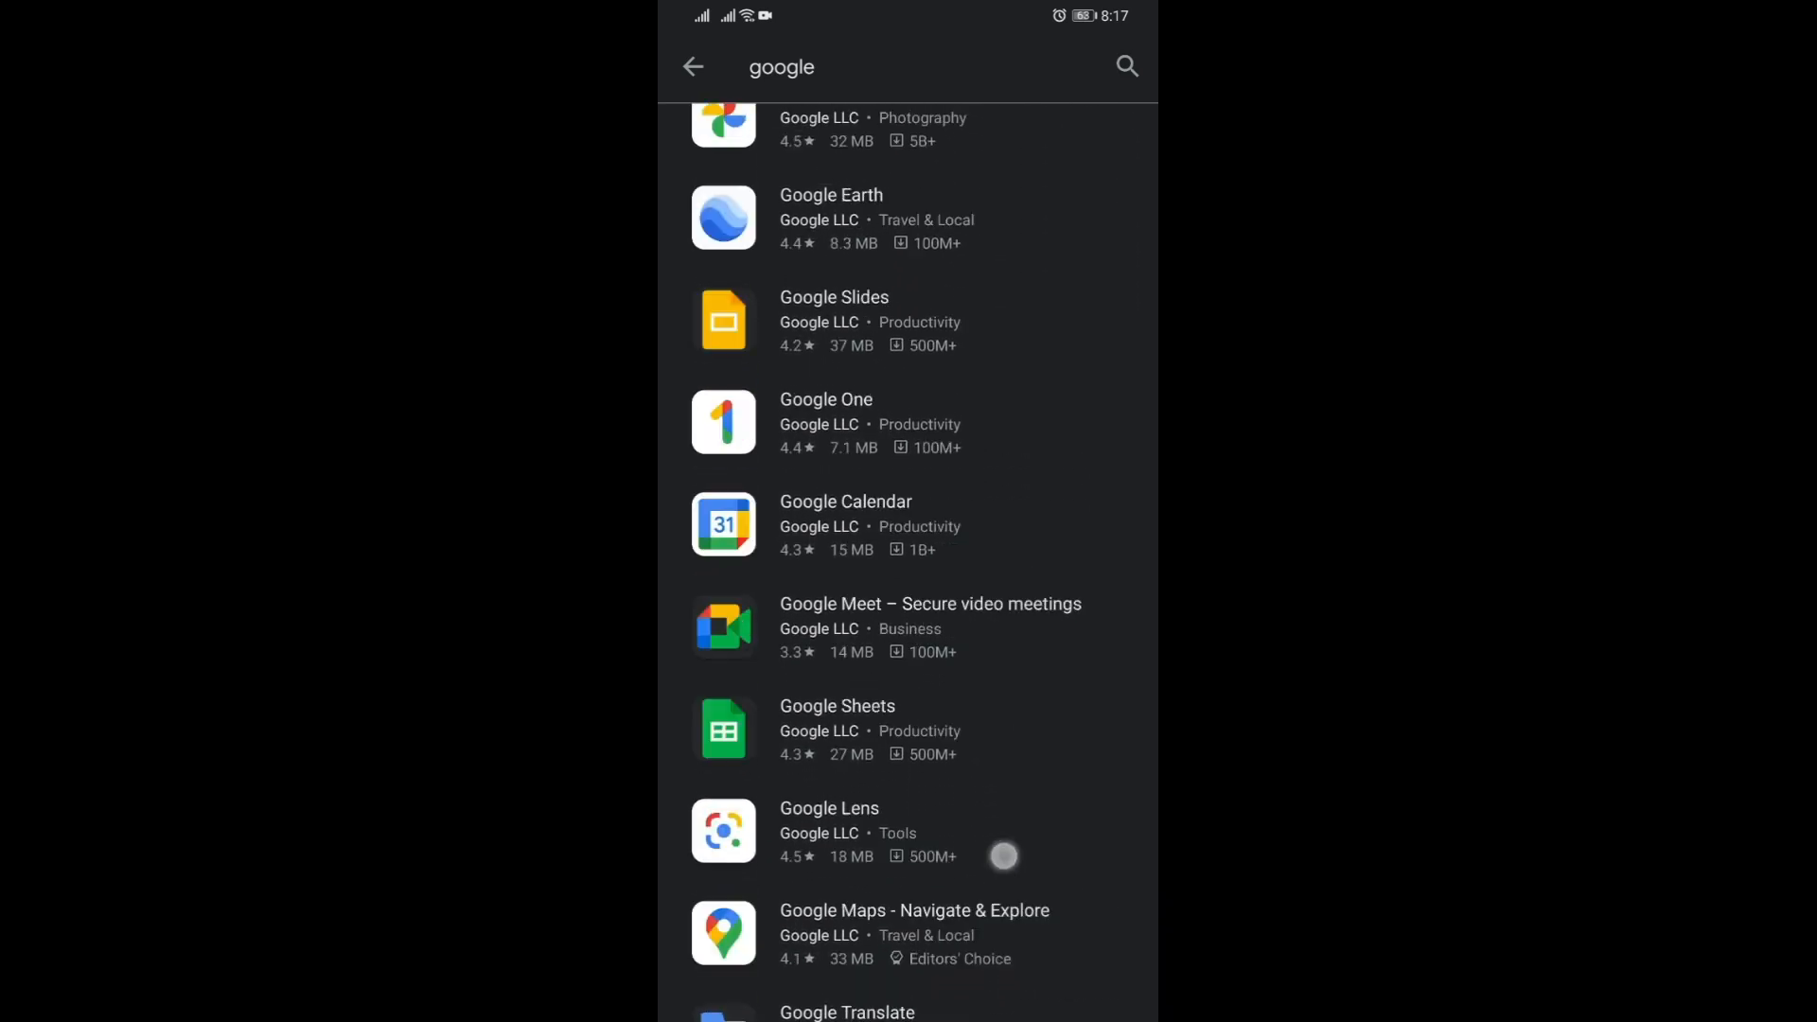
scroll(down, 3)
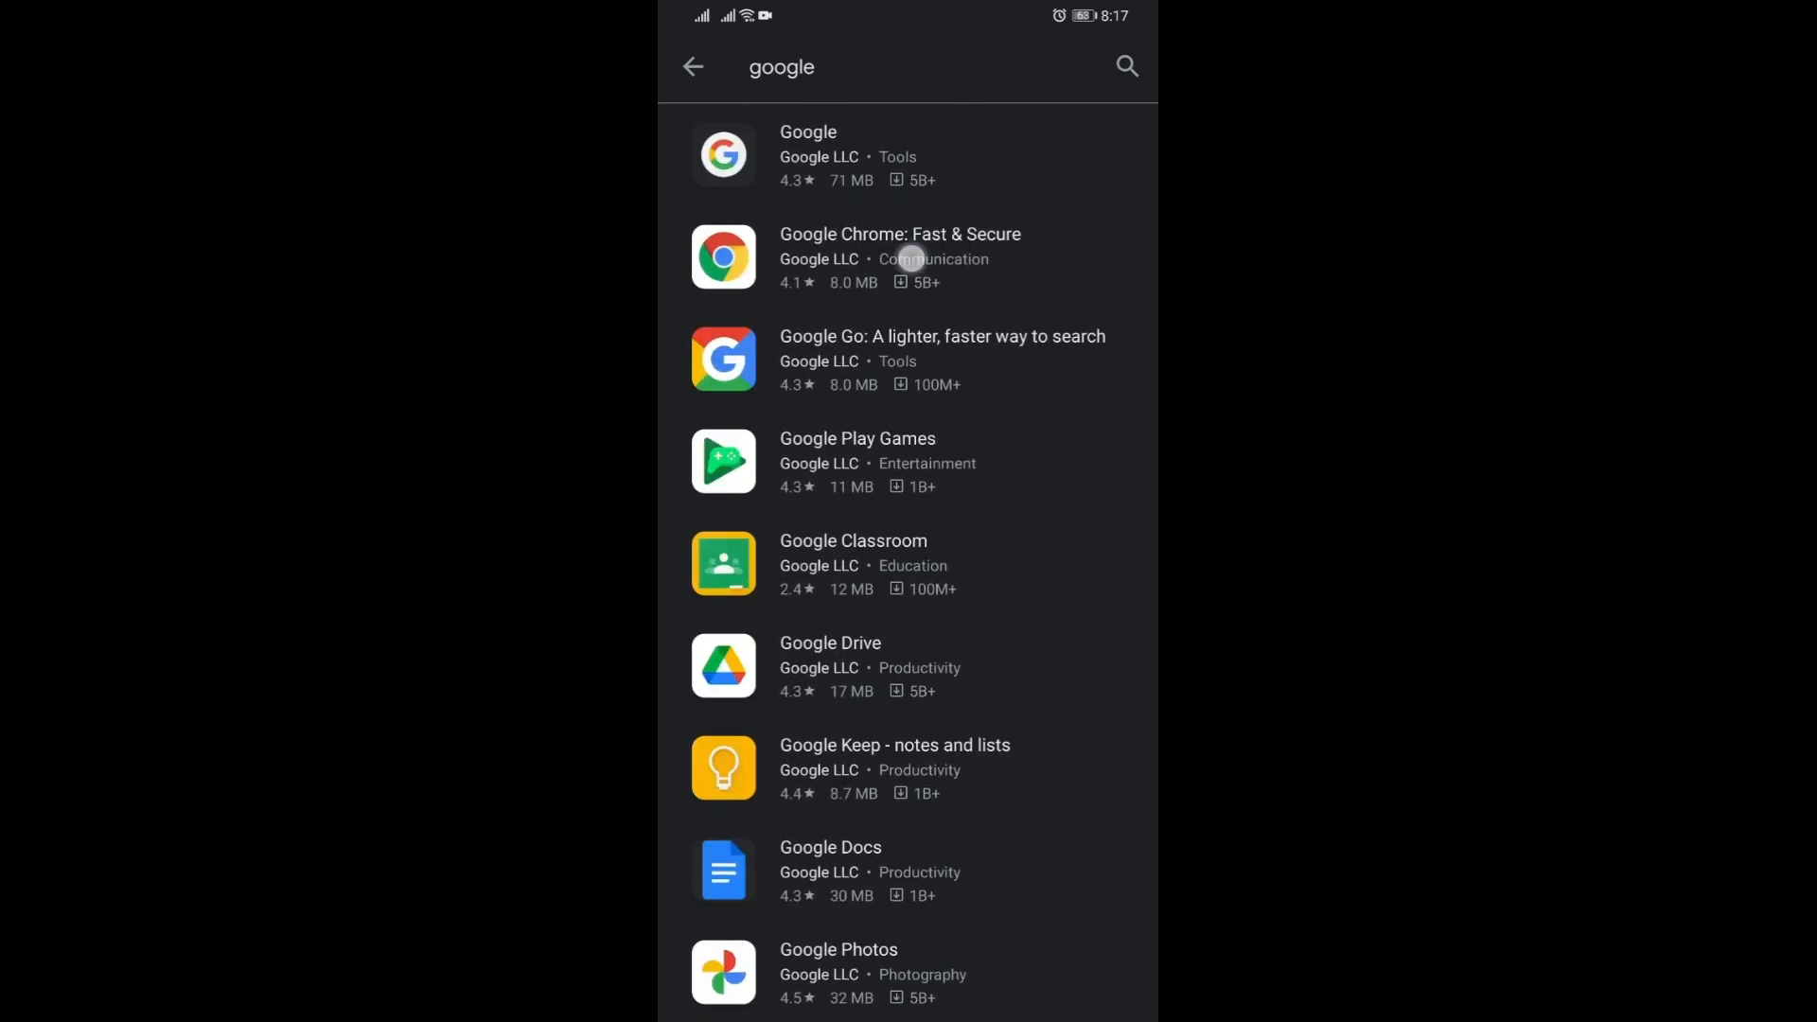
- View the Google Chrome listing, then return to the Gspace home
click(913, 257)
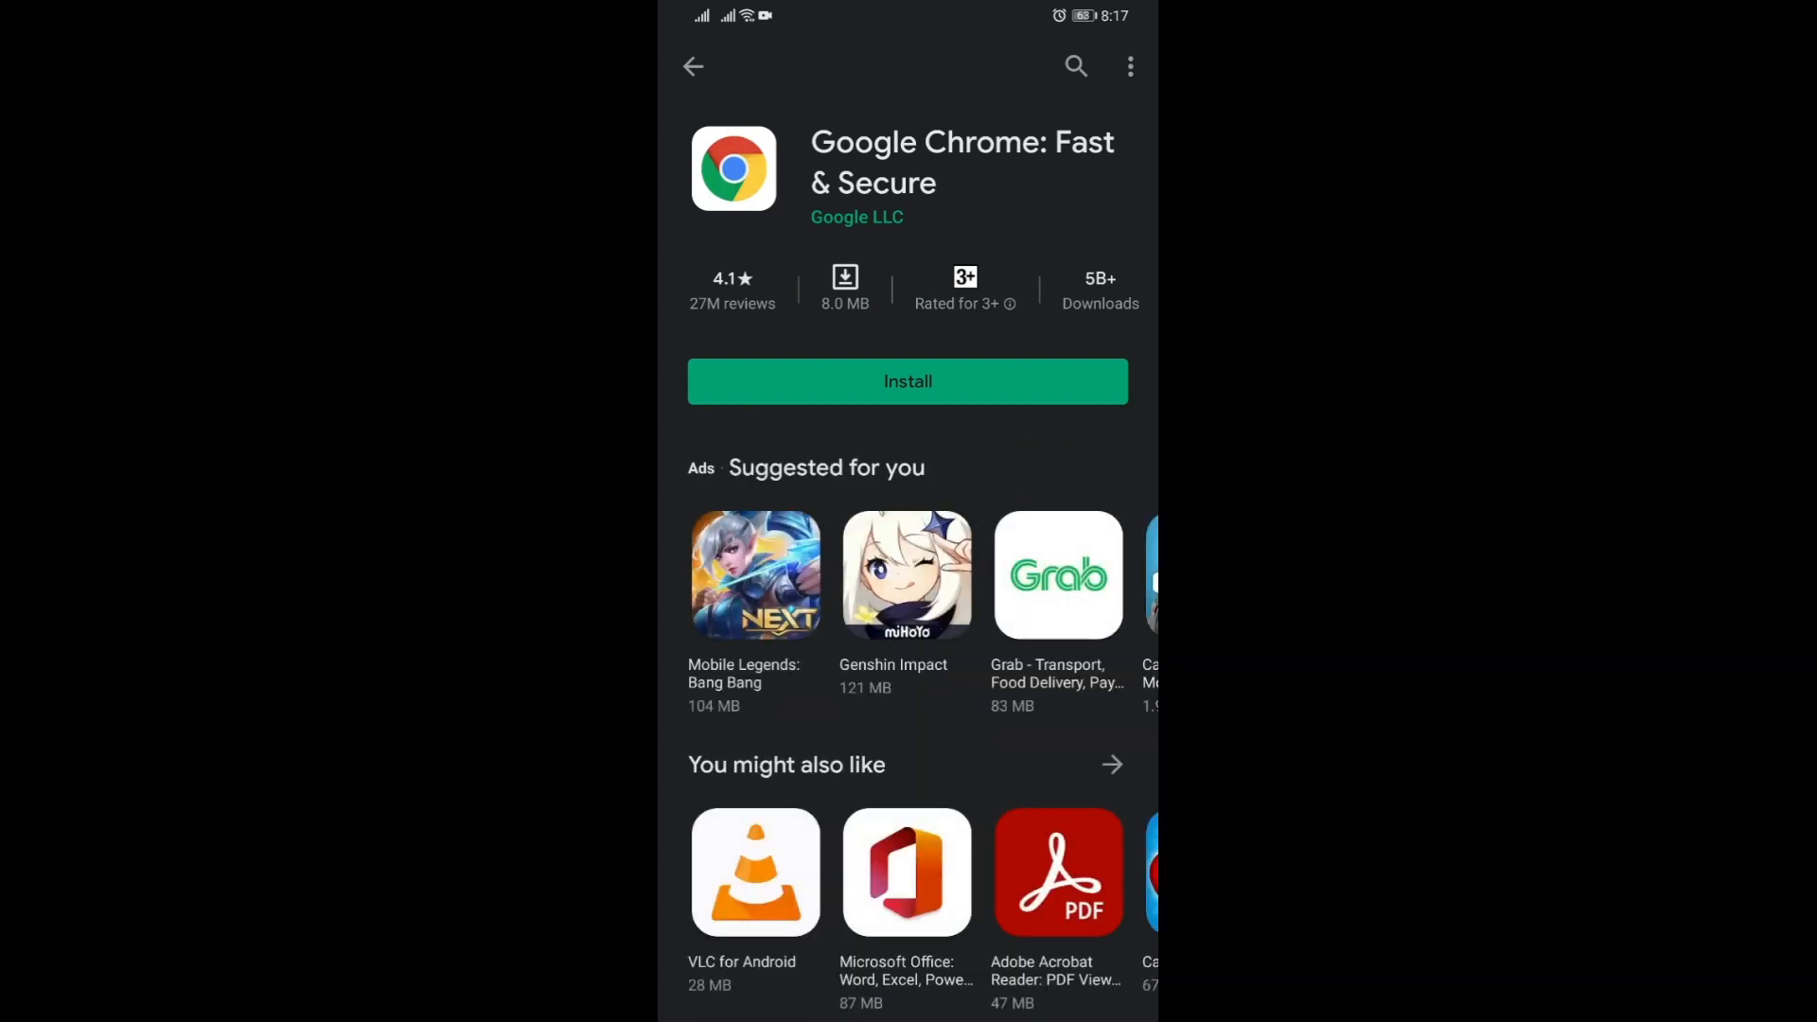
click(908, 382)
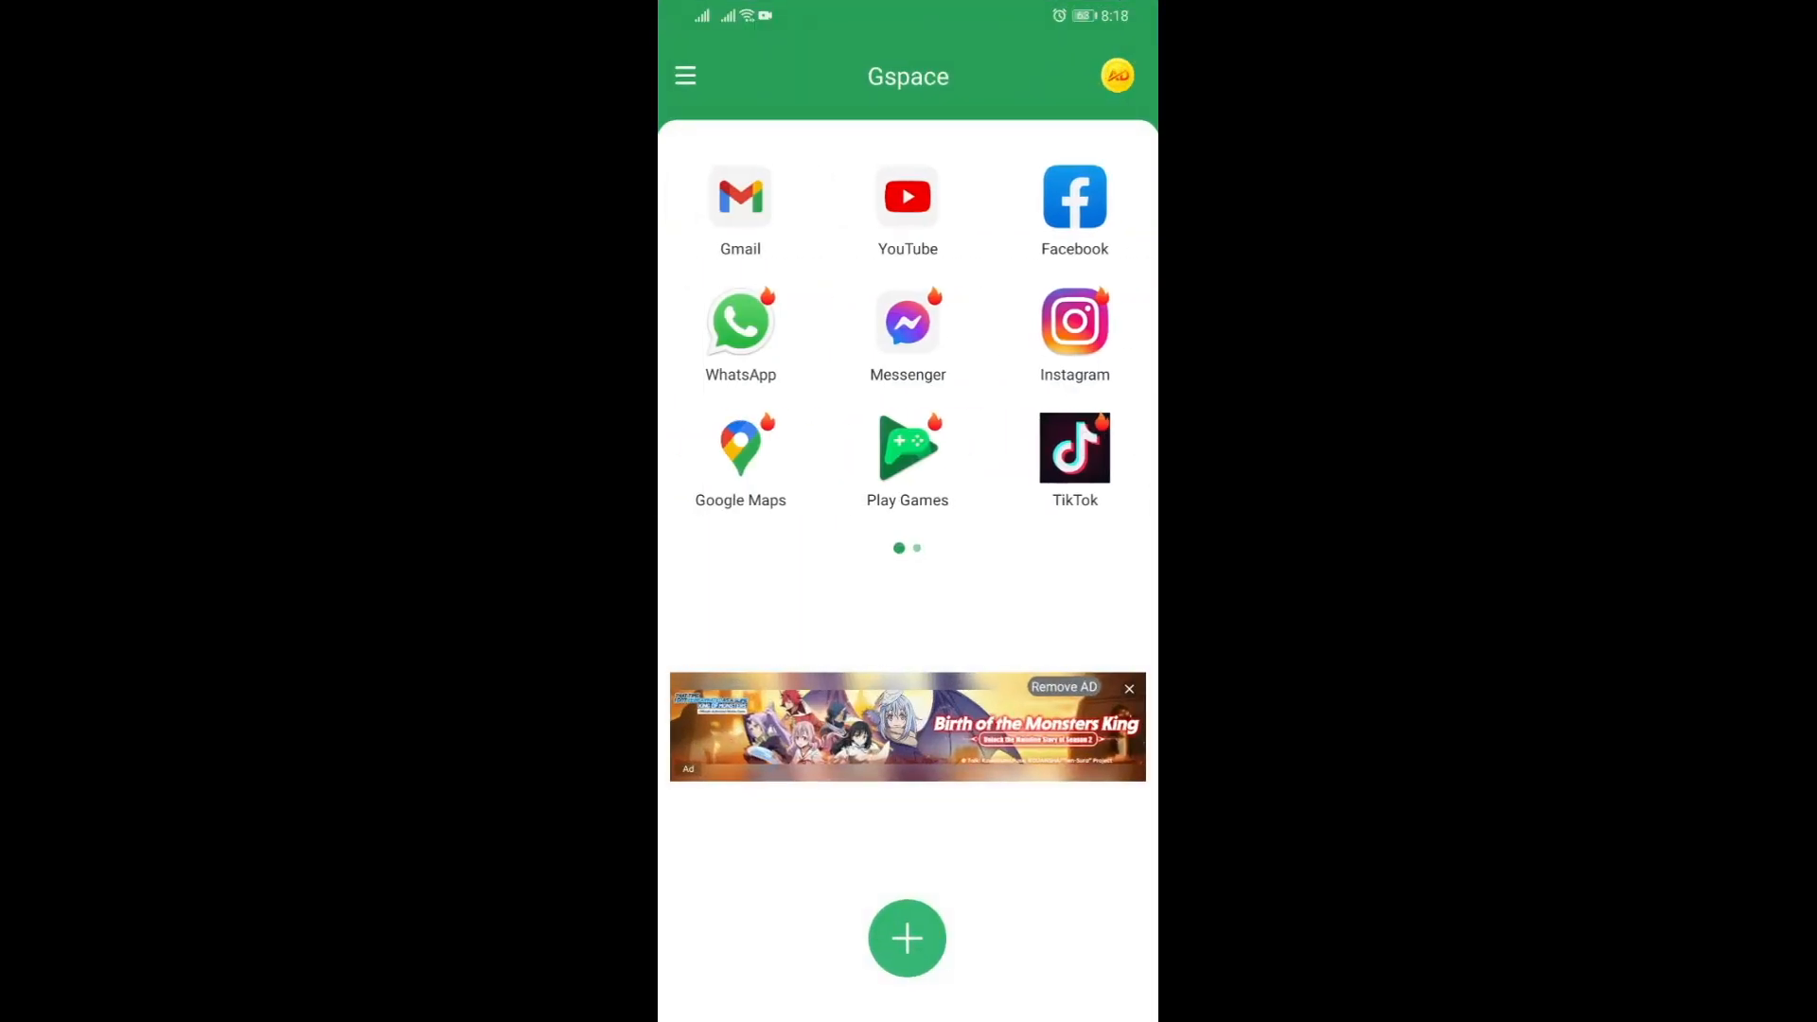
- Swipe to Gspace's second page to reach the AR Services icon
scroll(left, 3)
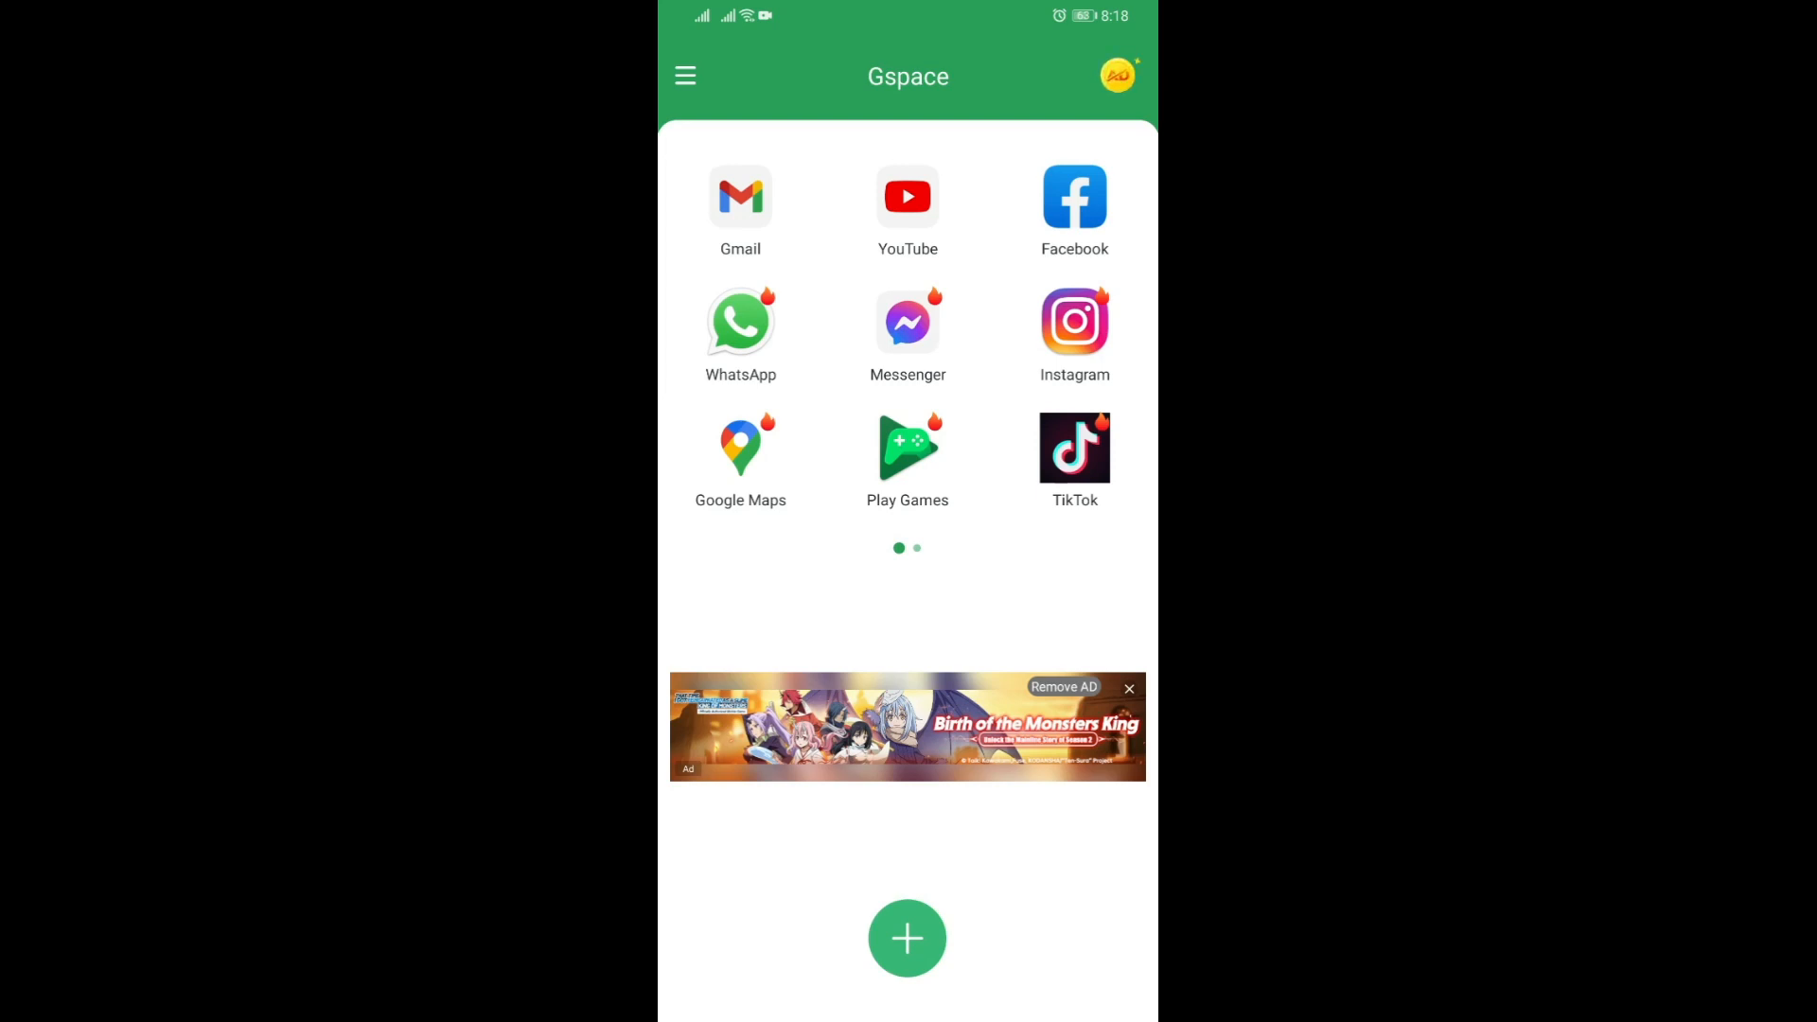
scroll(left, 3)
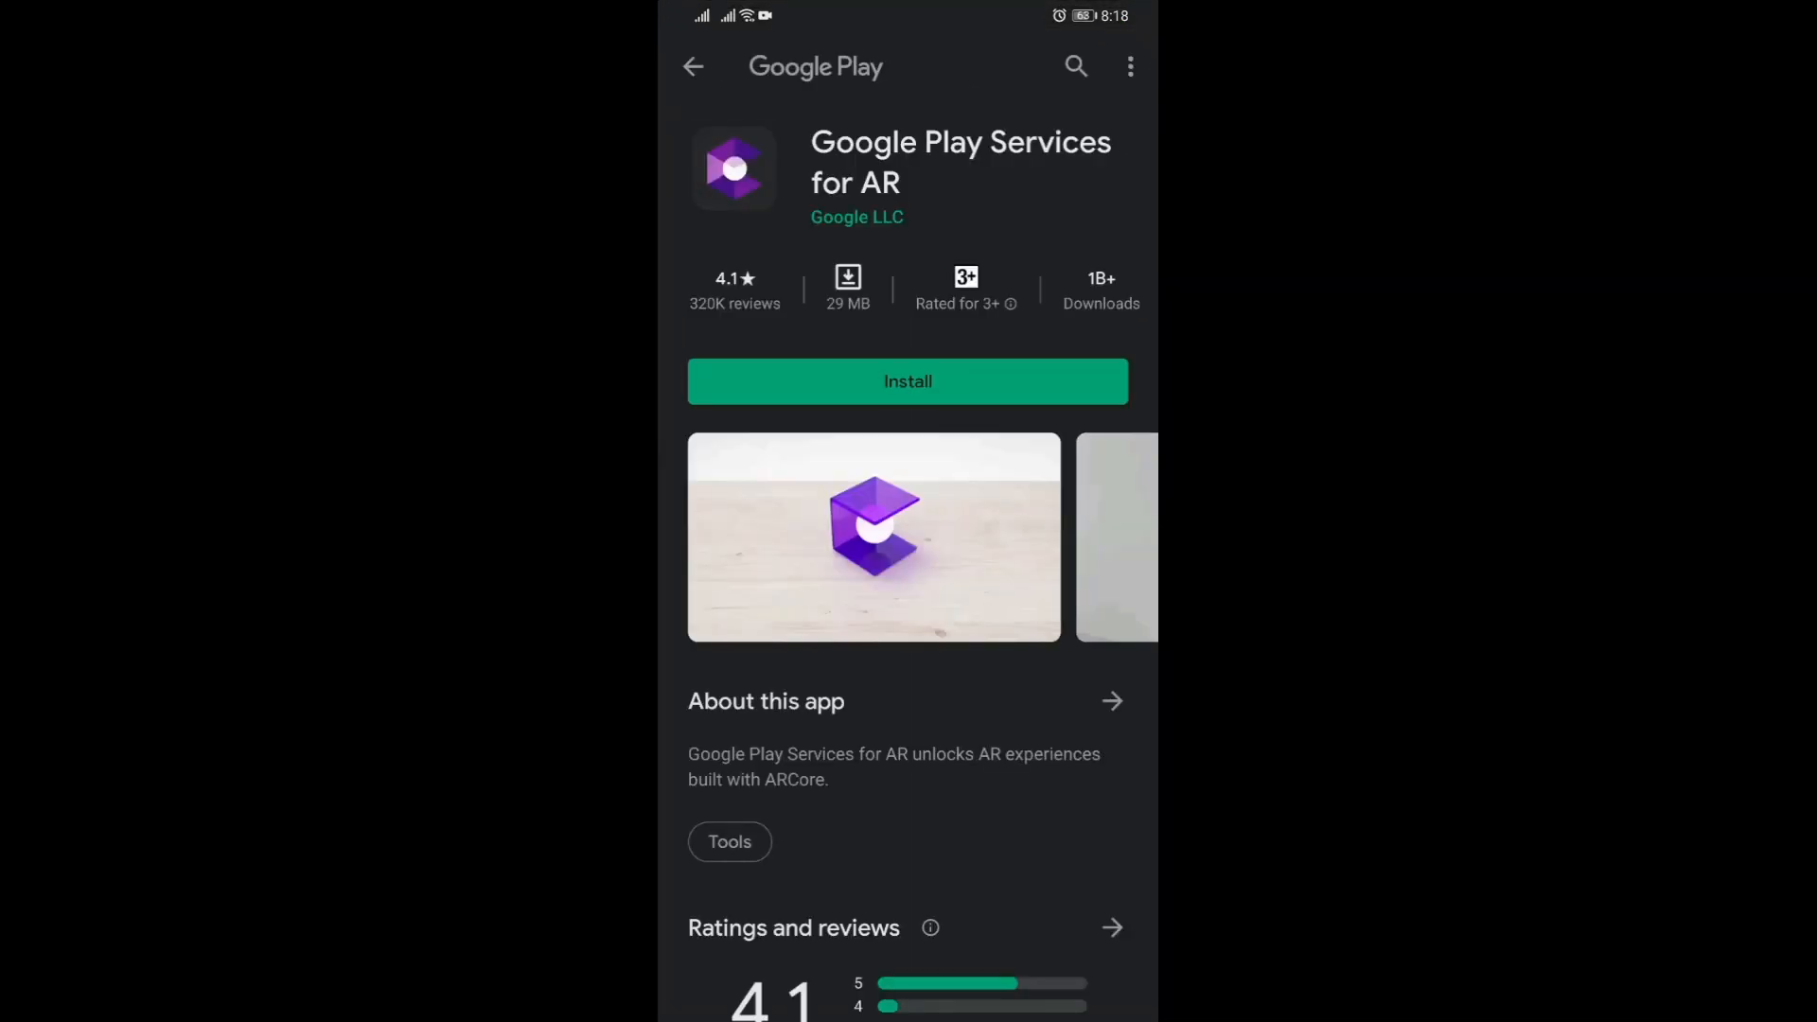
- Leave the Google Play Services for AR listing and return to Gspace's second page
click(1075, 67)
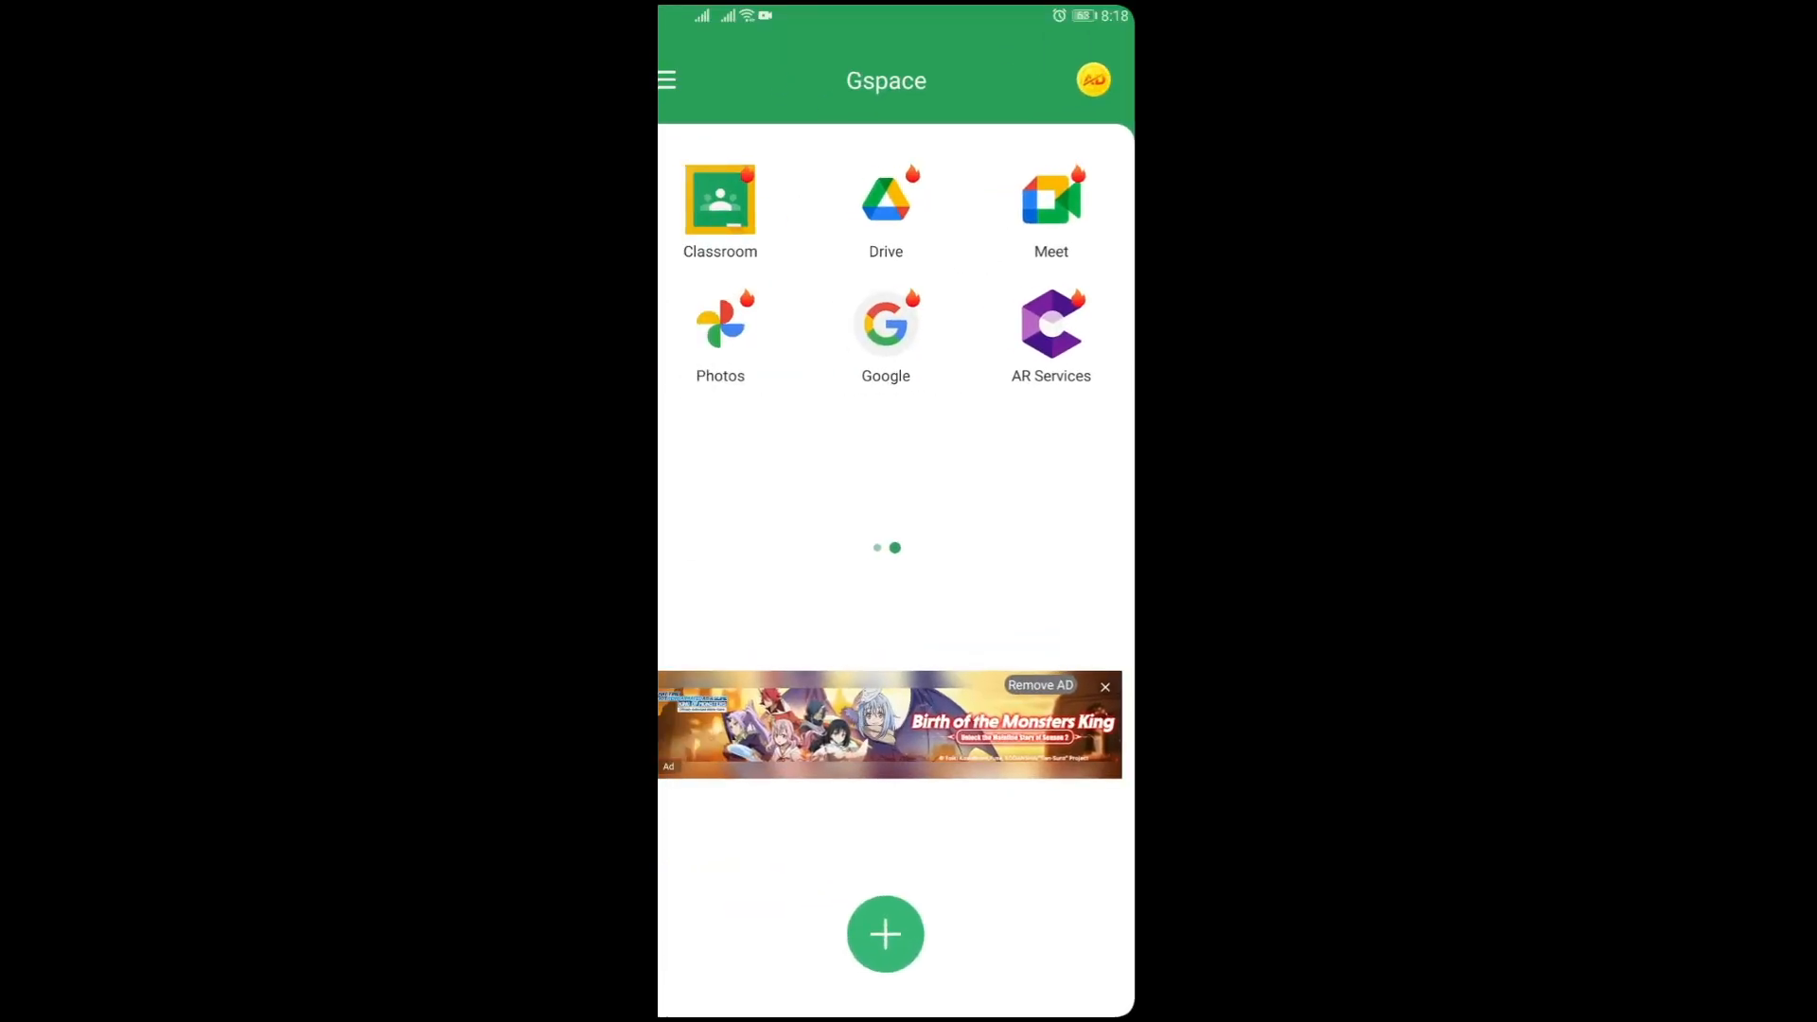
- Bring up the Remove ADs offers, from 1 Month at PHP 119.40 to permanent removal
click(1050, 322)
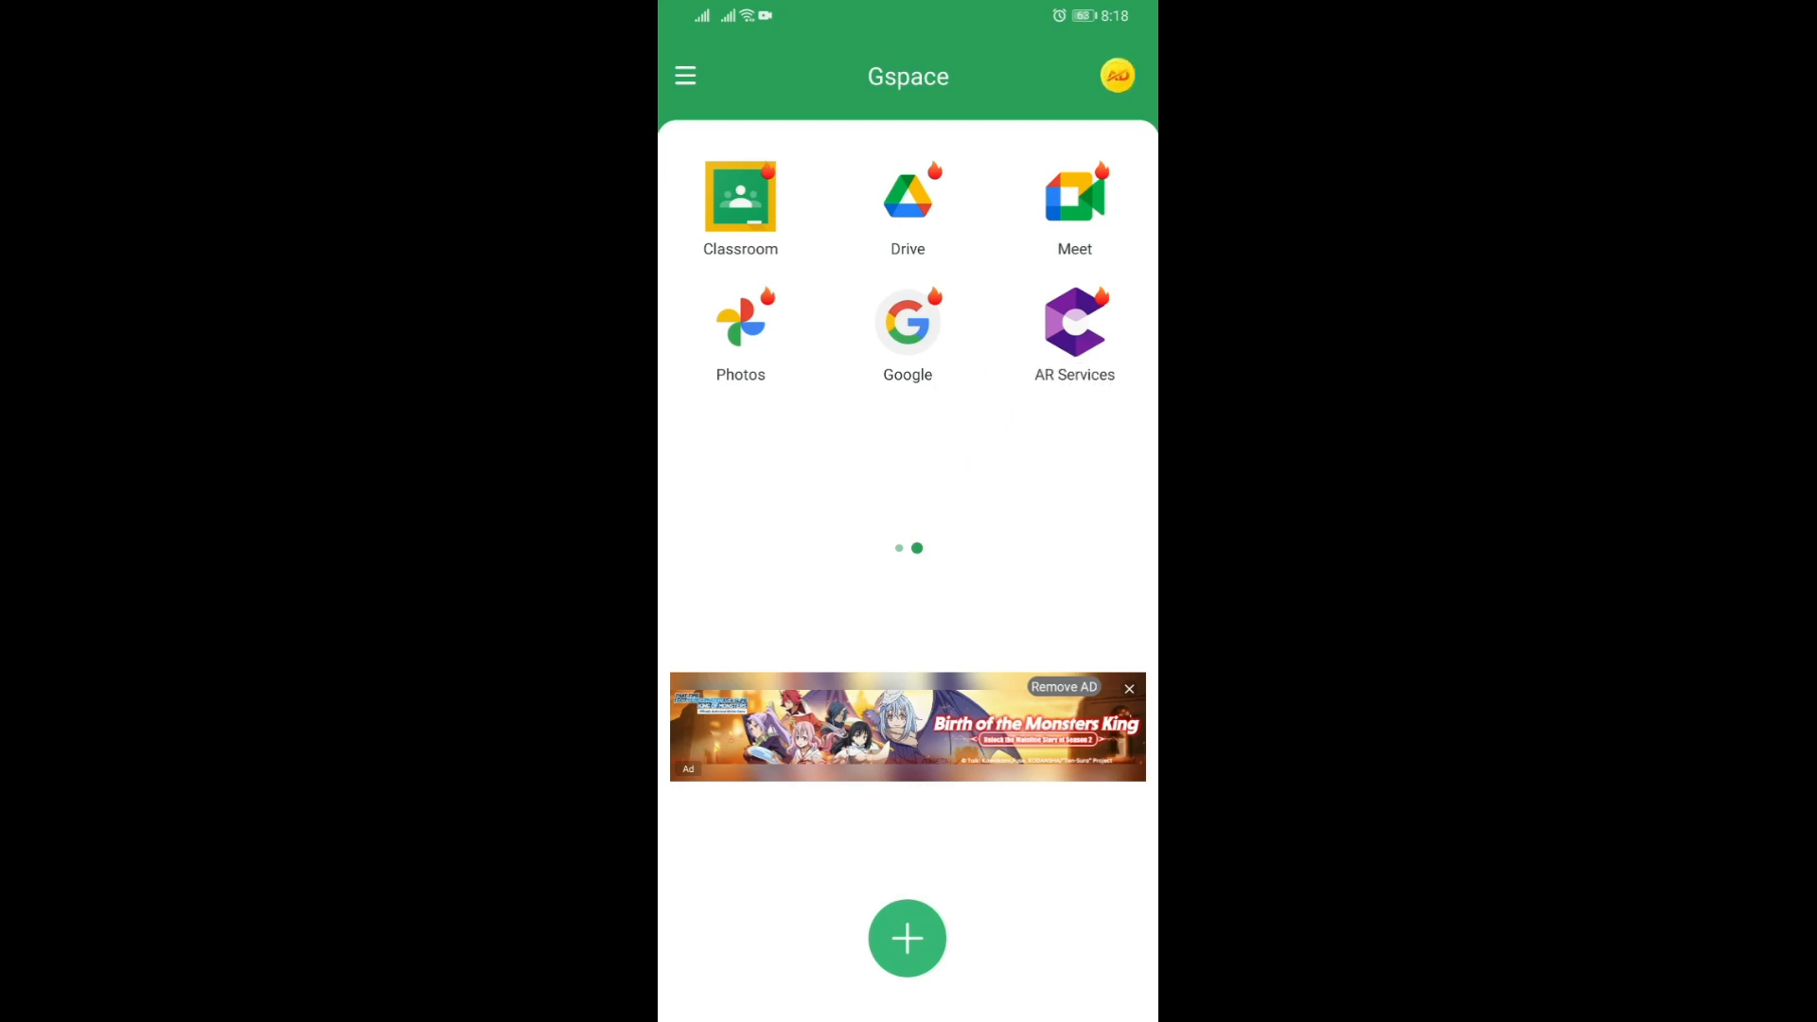
click(740, 199)
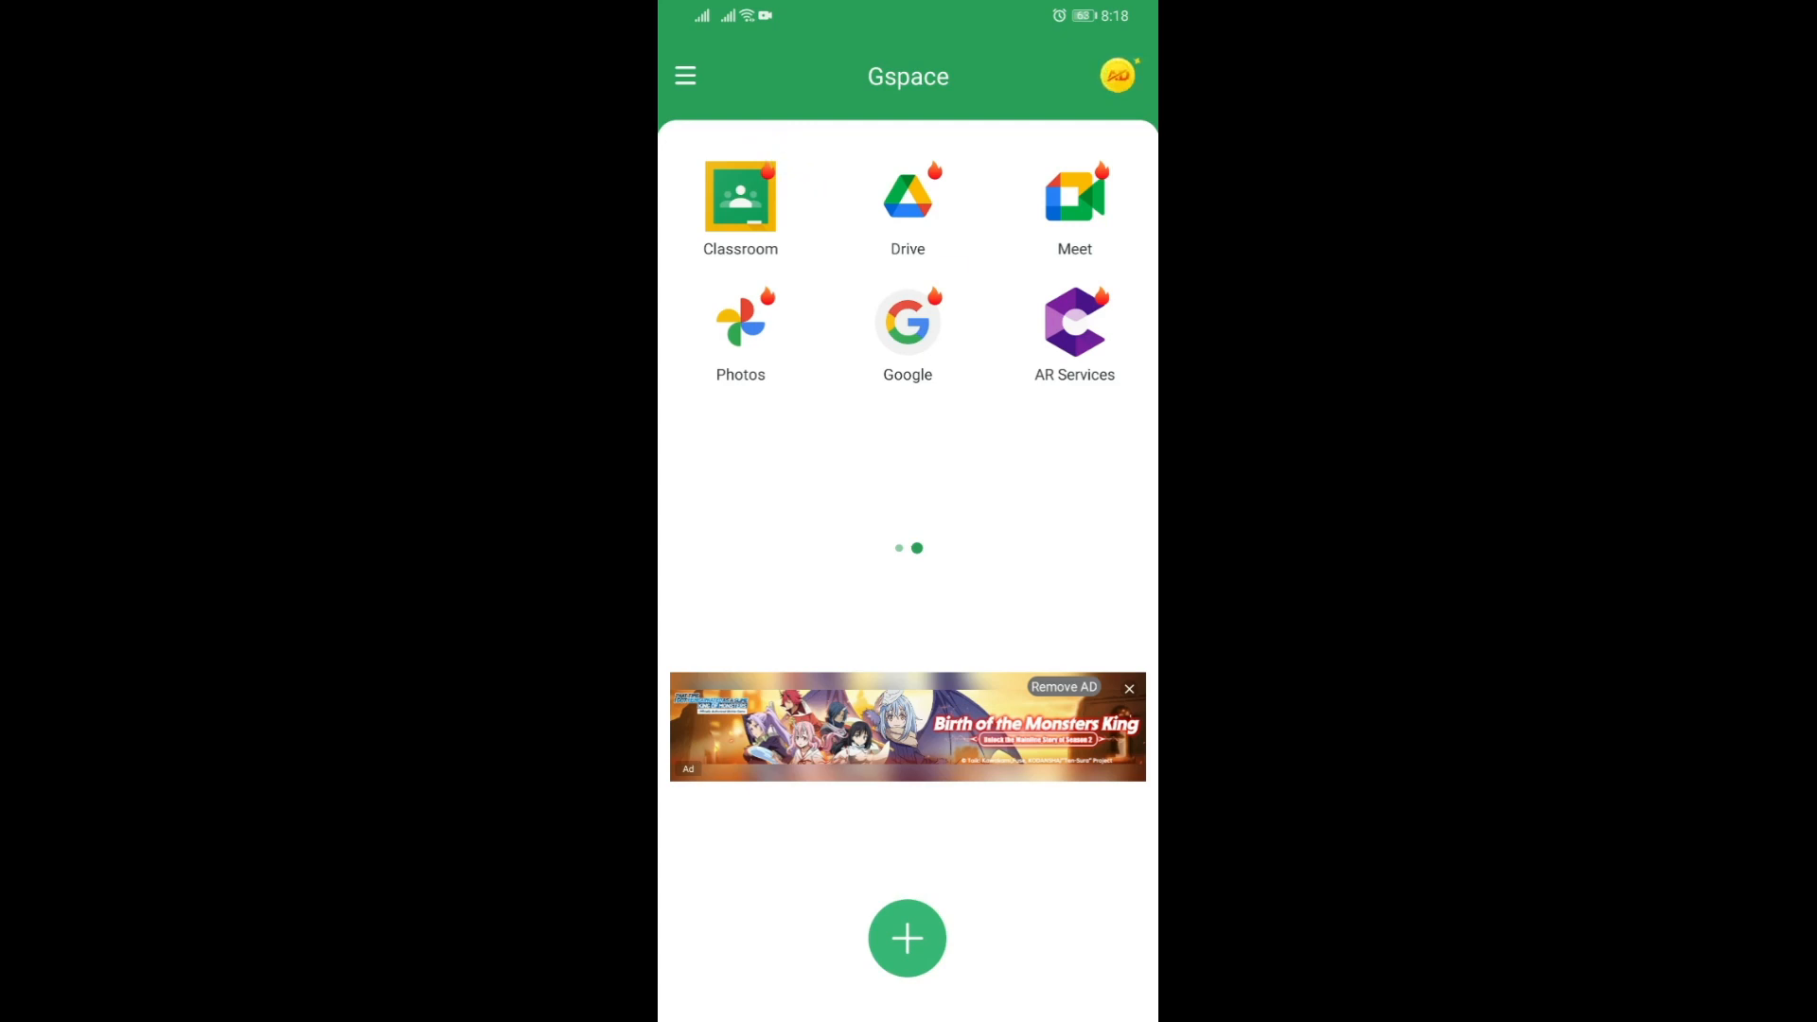
click(684, 75)
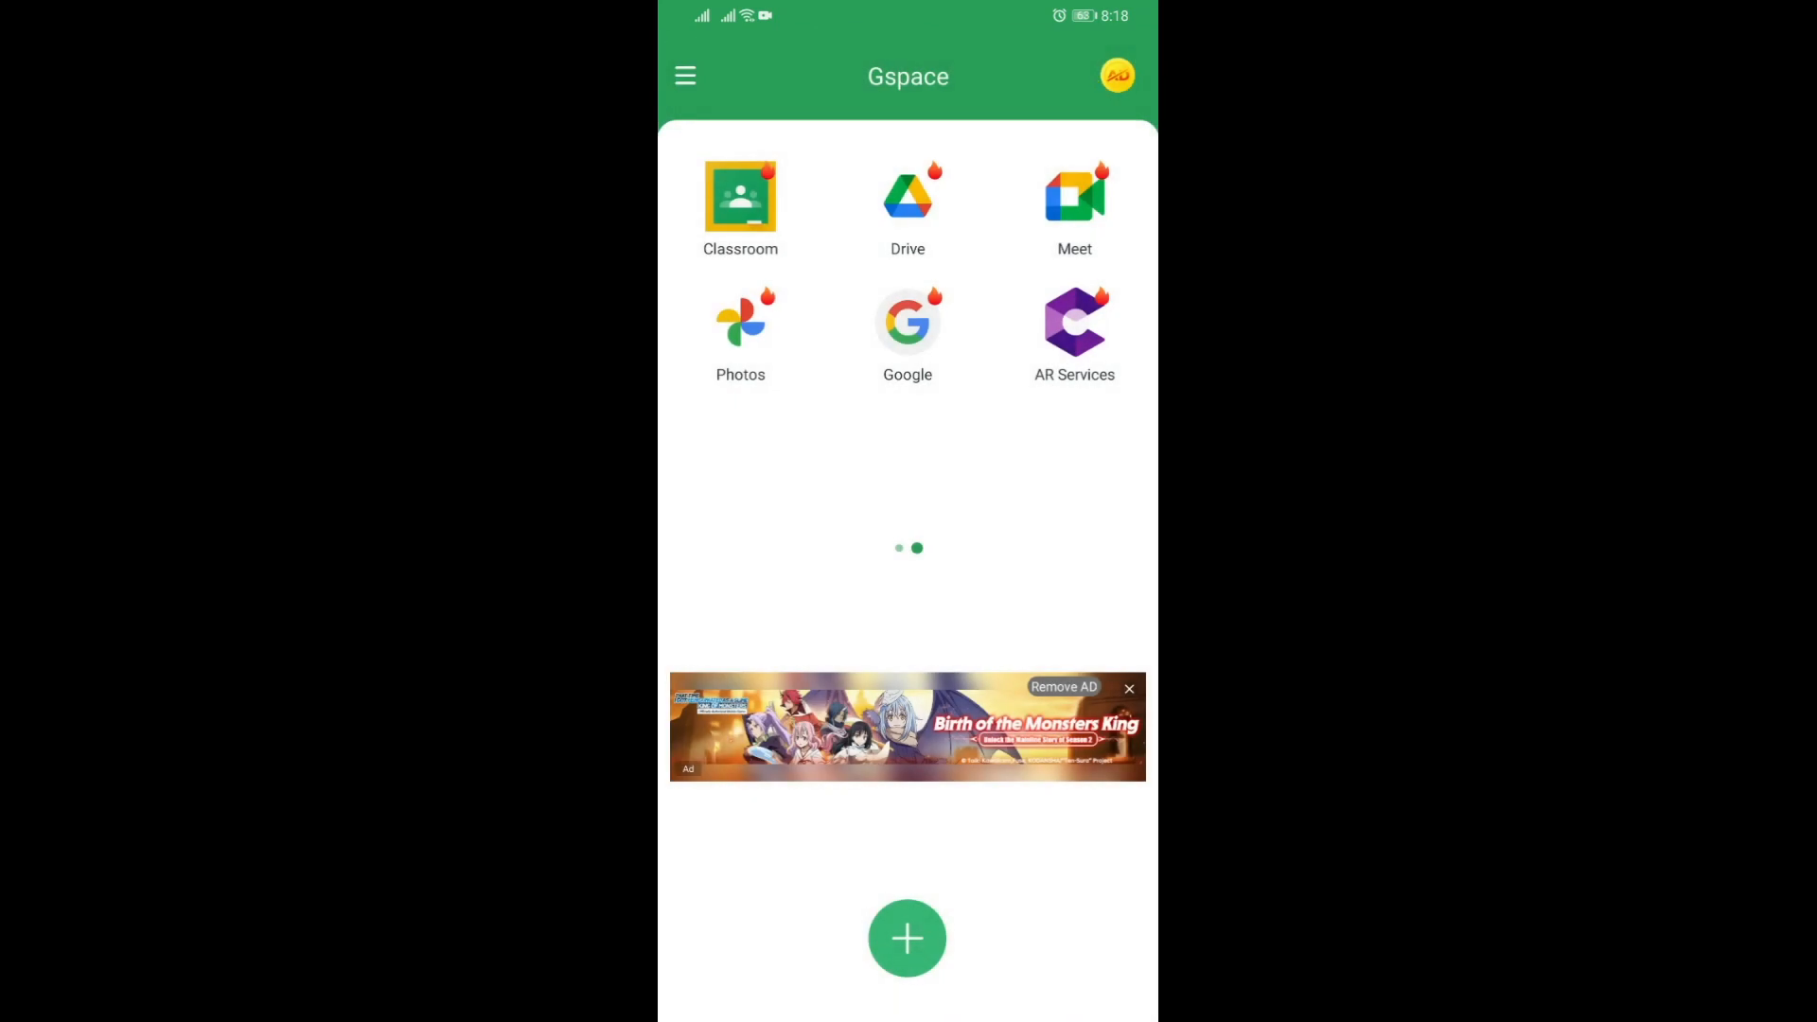
click(1063, 687)
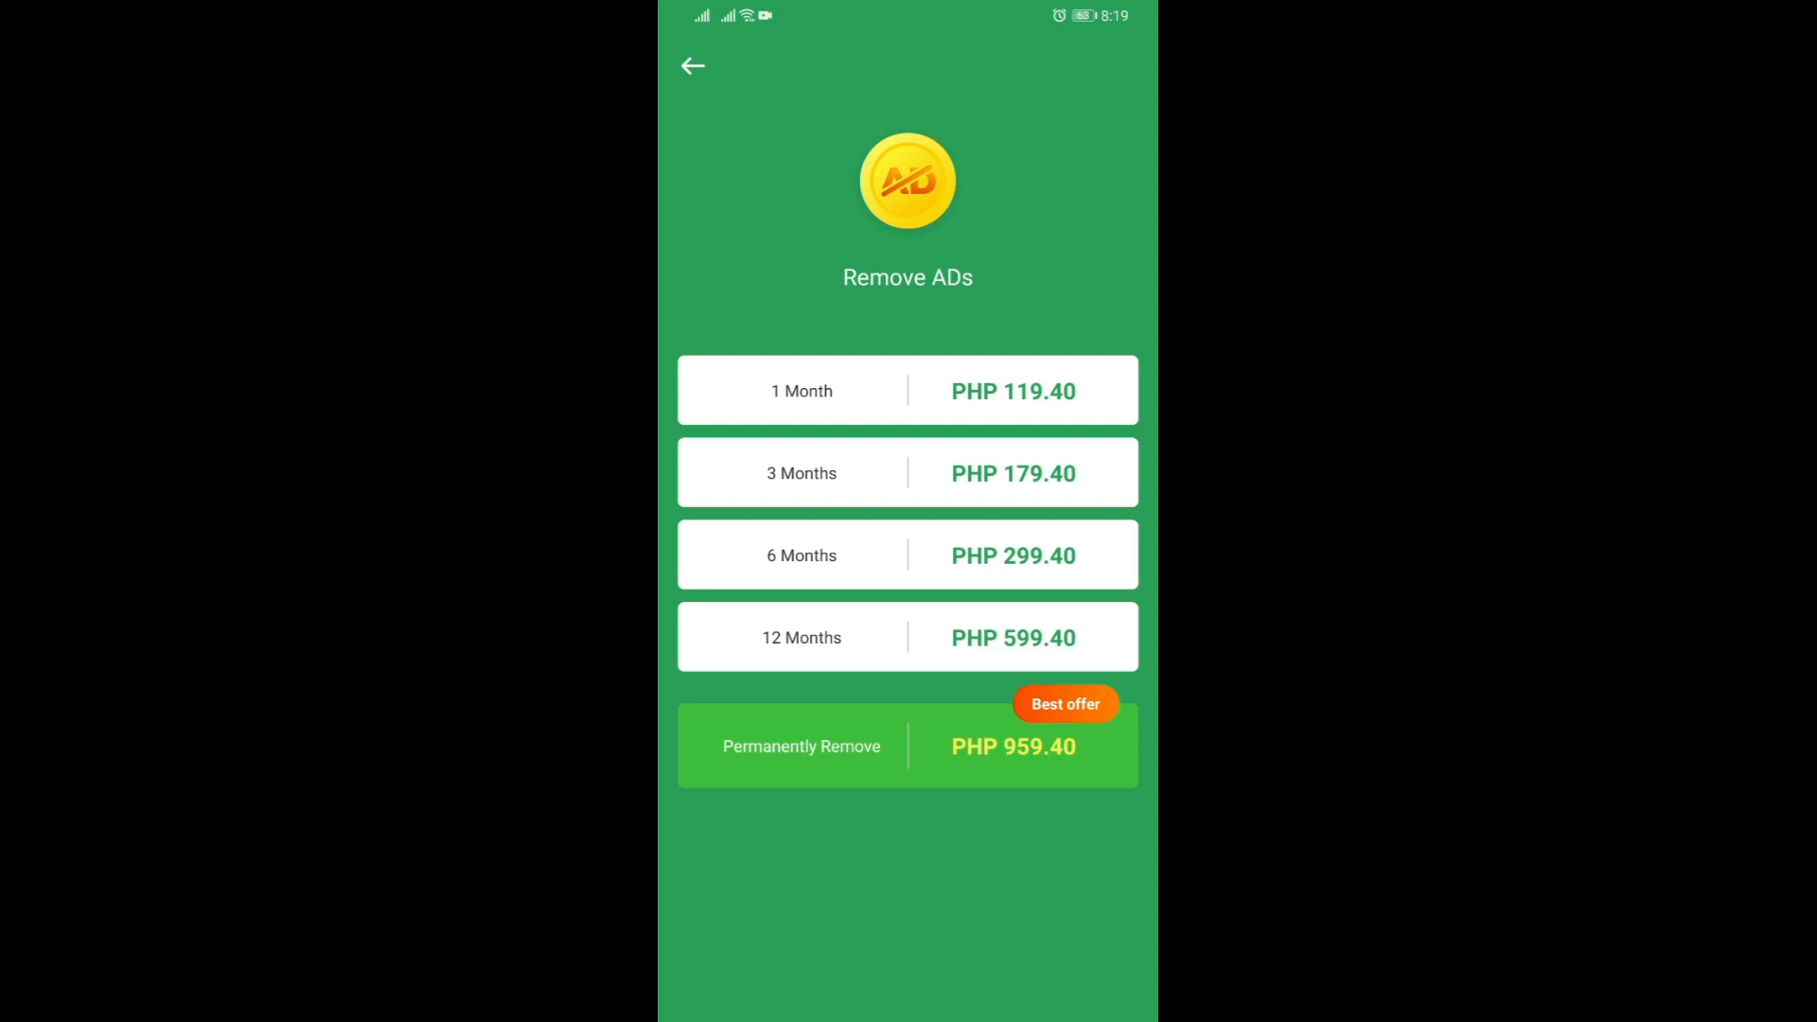
- Leave the Remove ADs offers back to the Gspace home
click(691, 66)
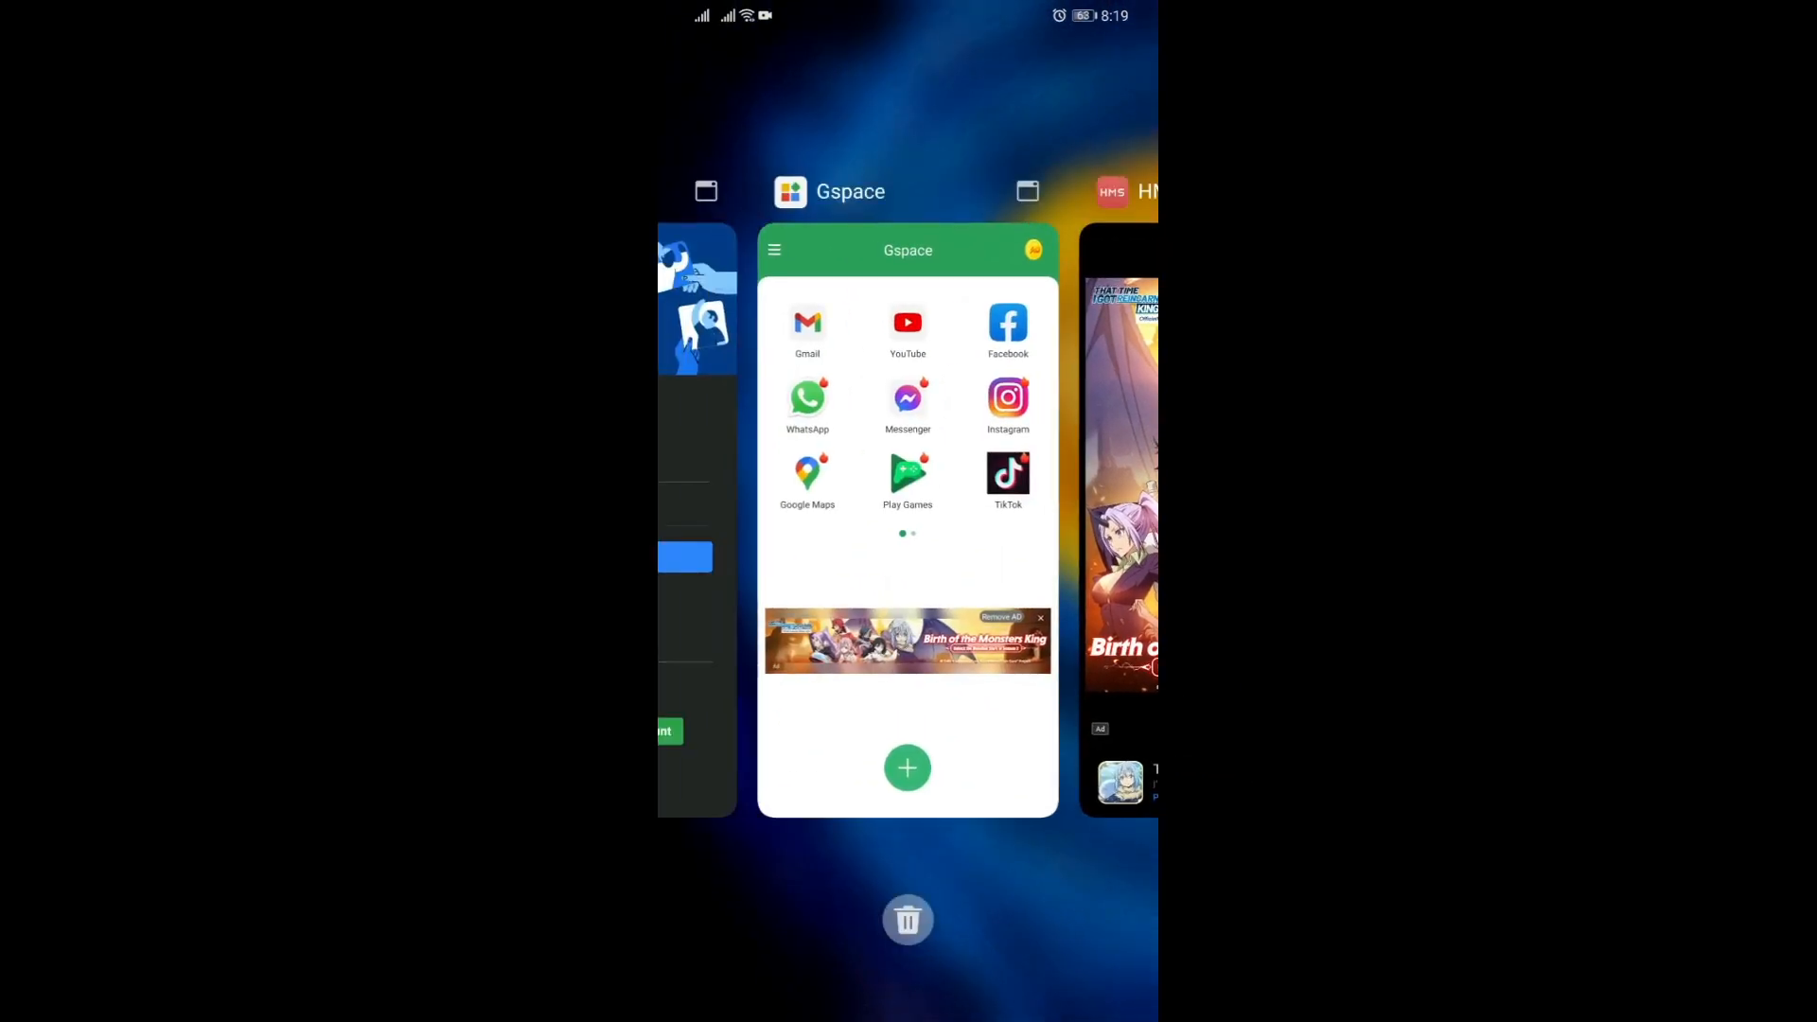
- Switch back to Huawei AppGallery, scroll its Featured page and start a search
click(906, 920)
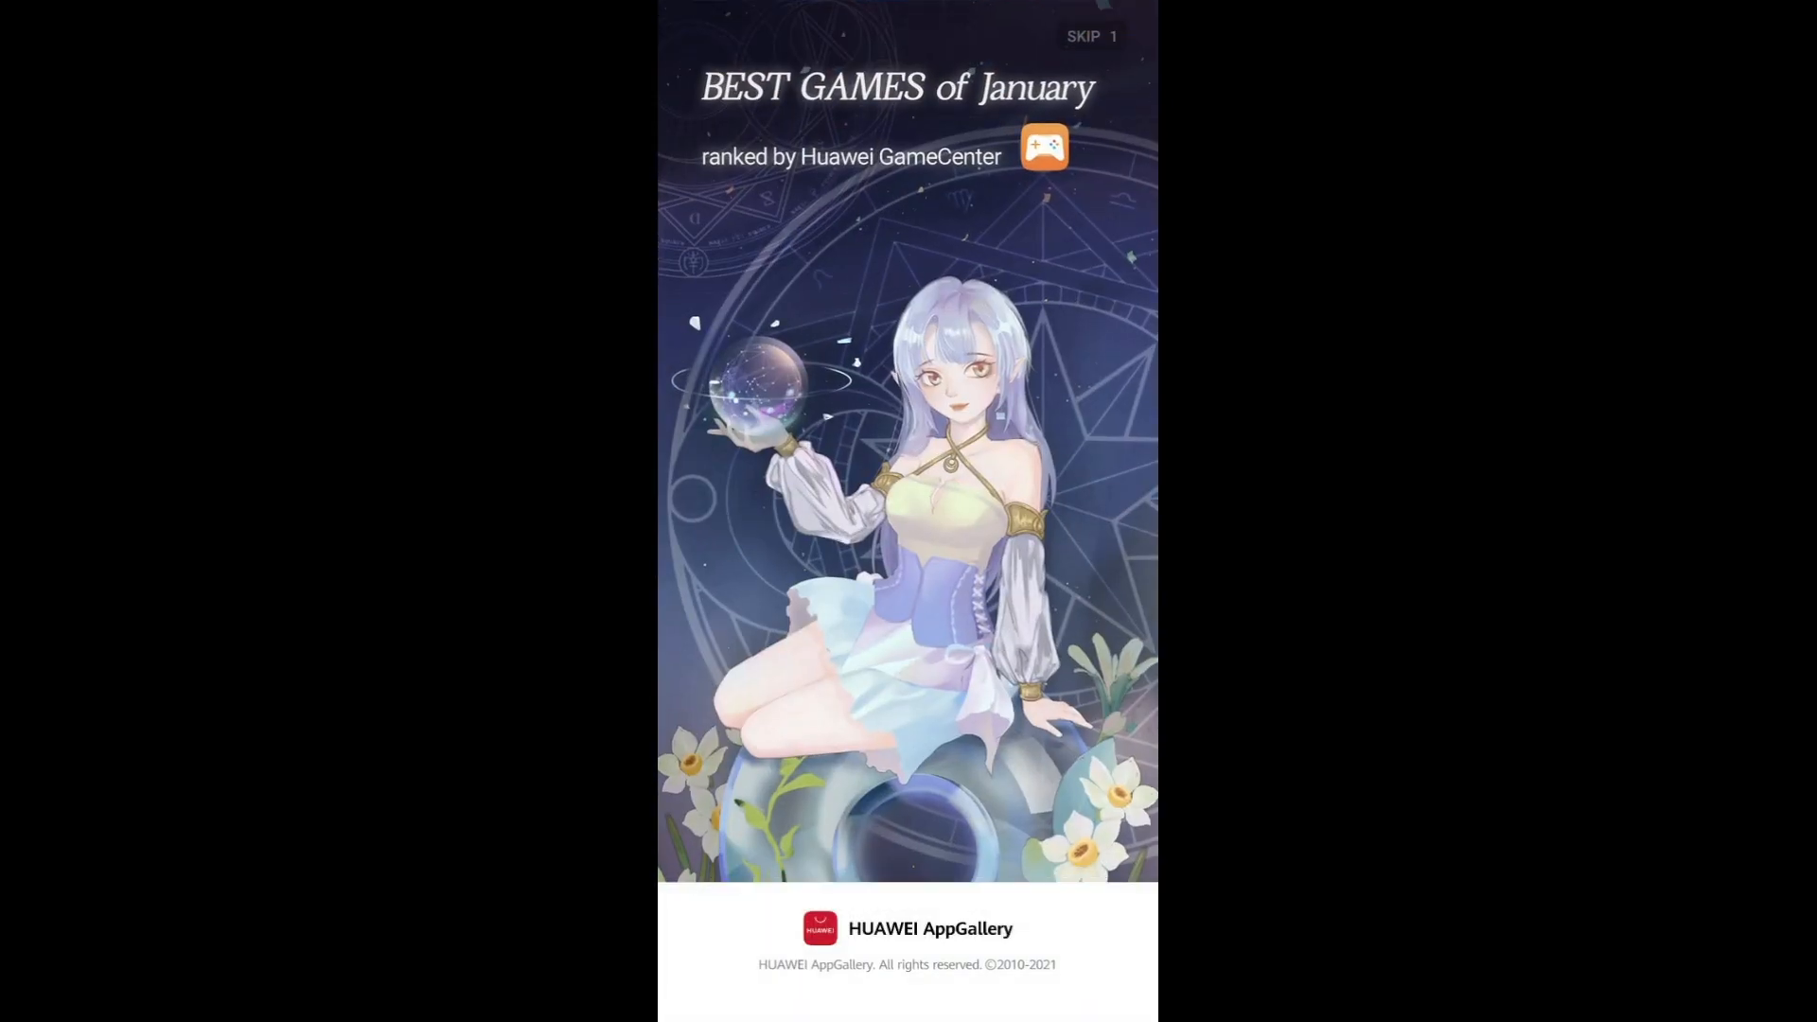
click(1088, 34)
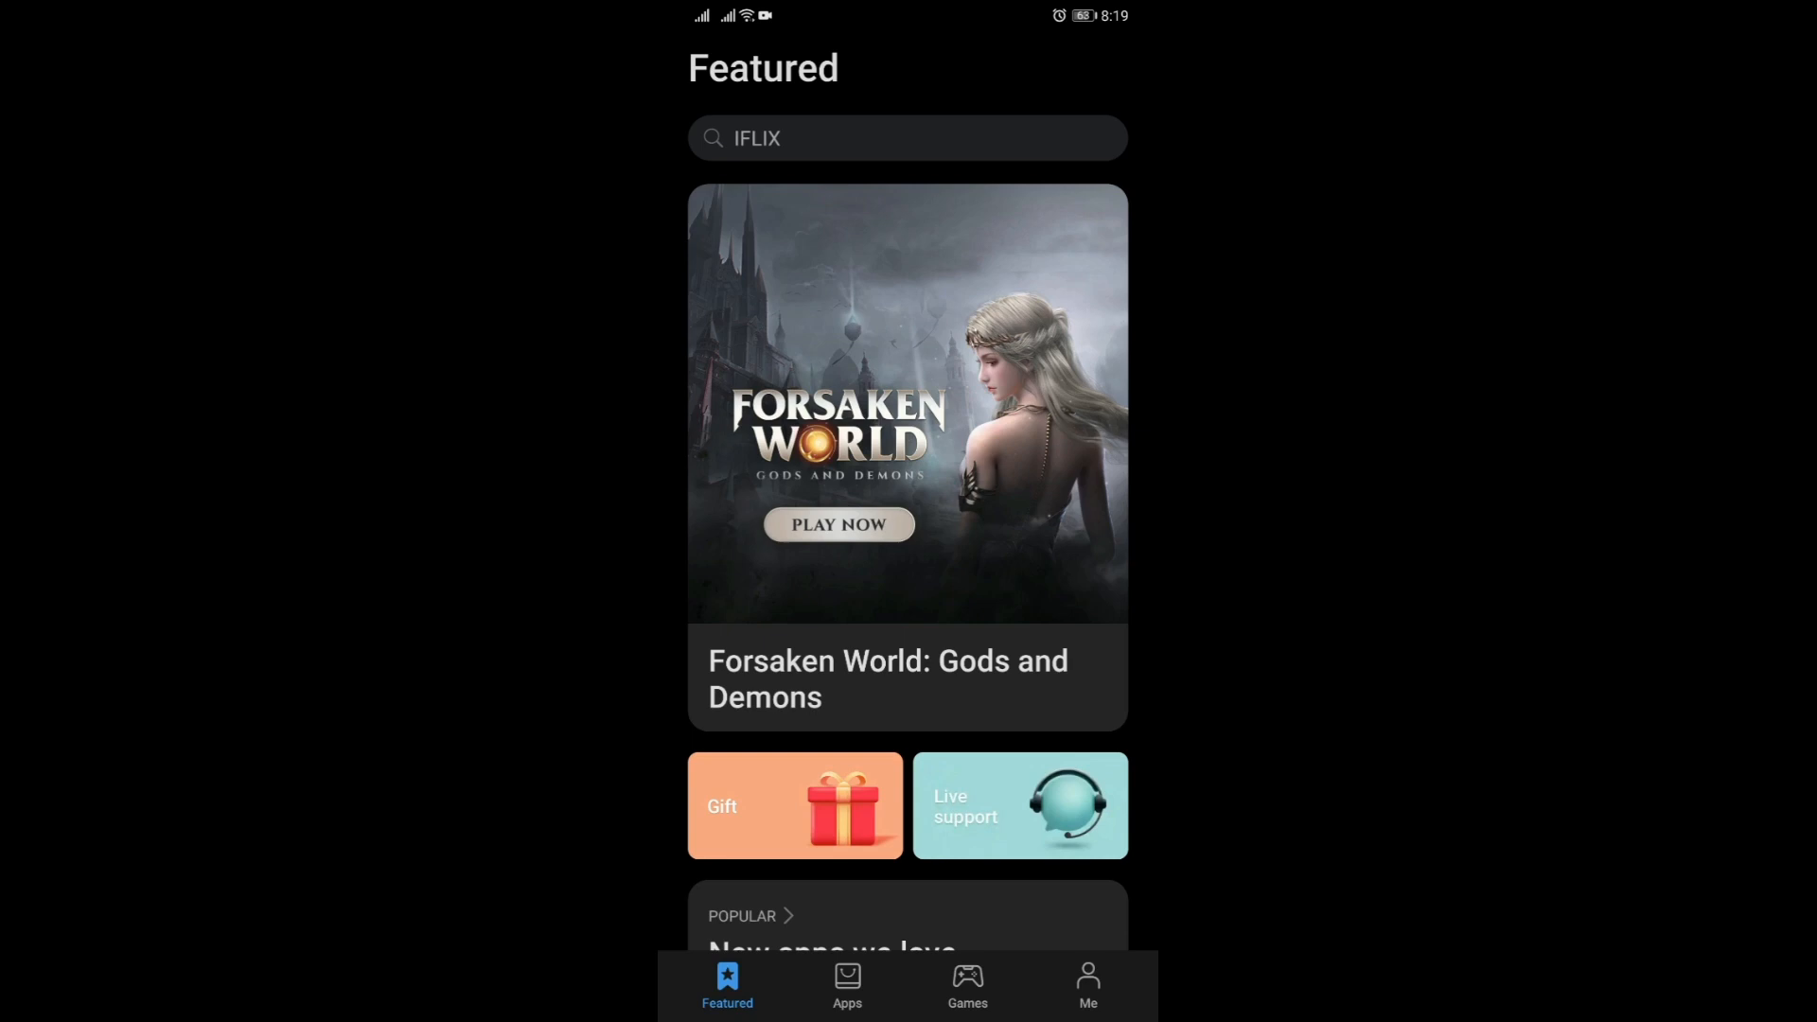
scroll(down, 3)
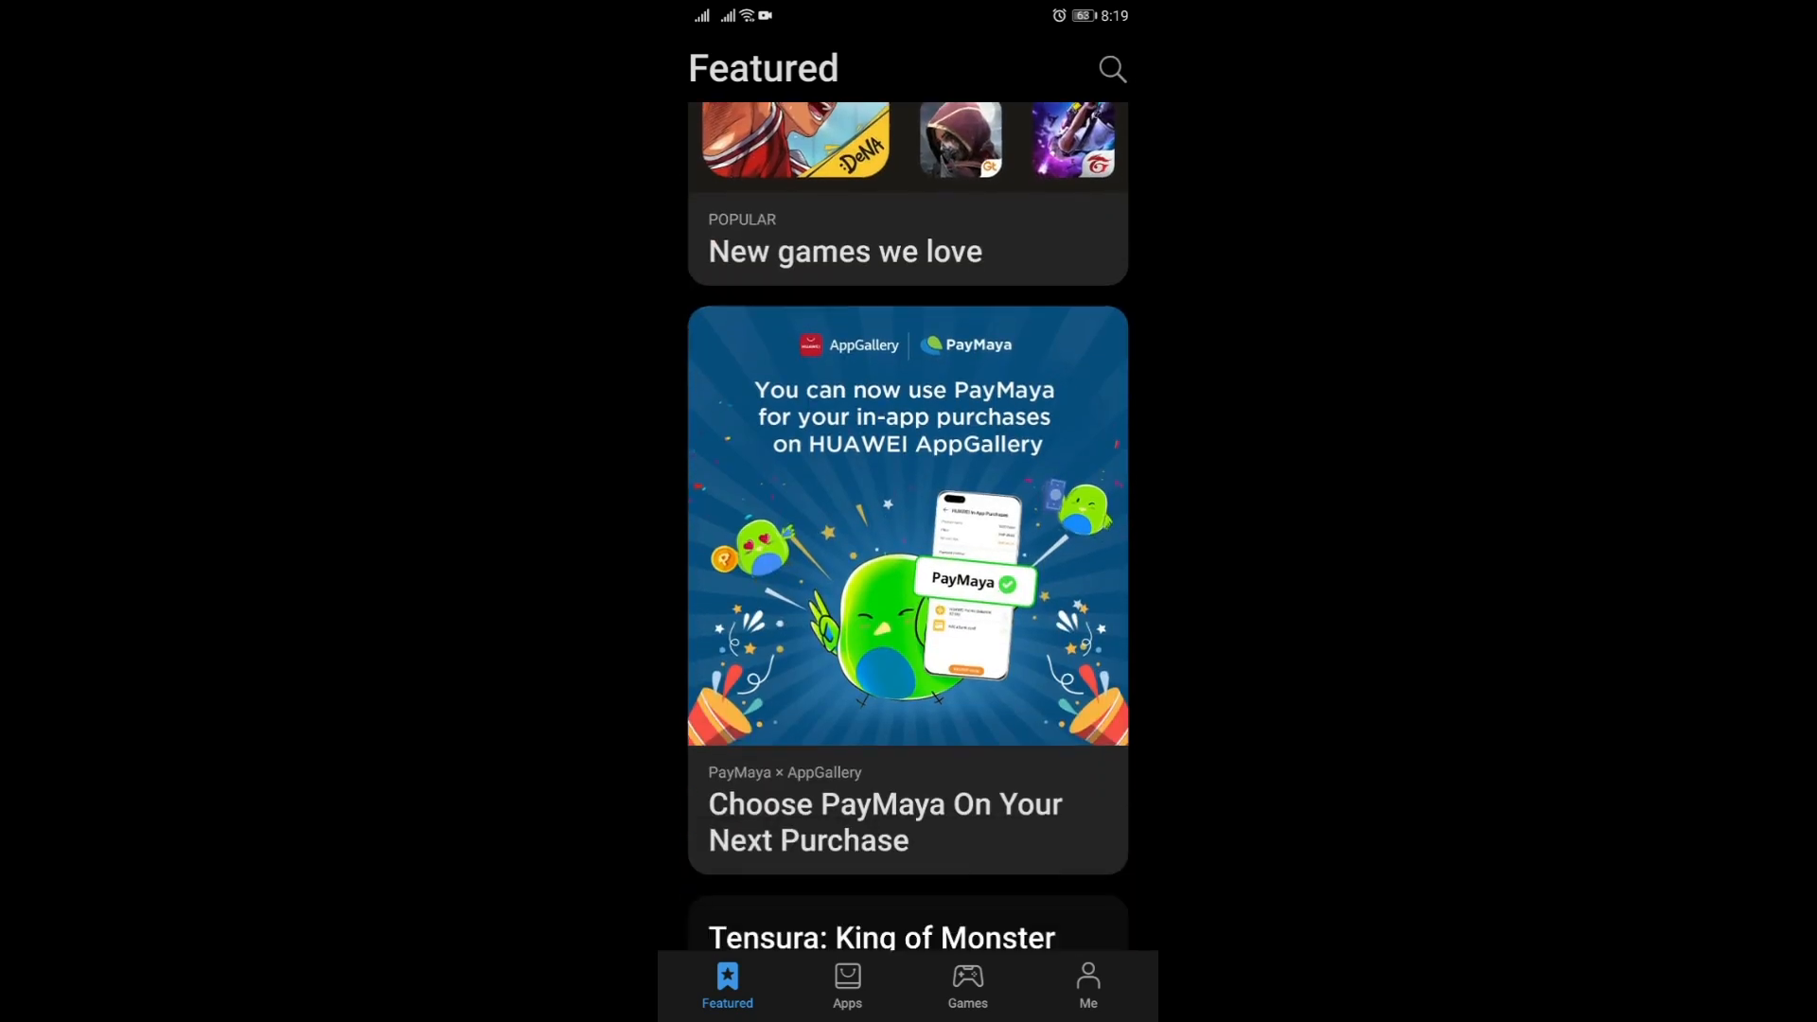
scroll(down, 3)
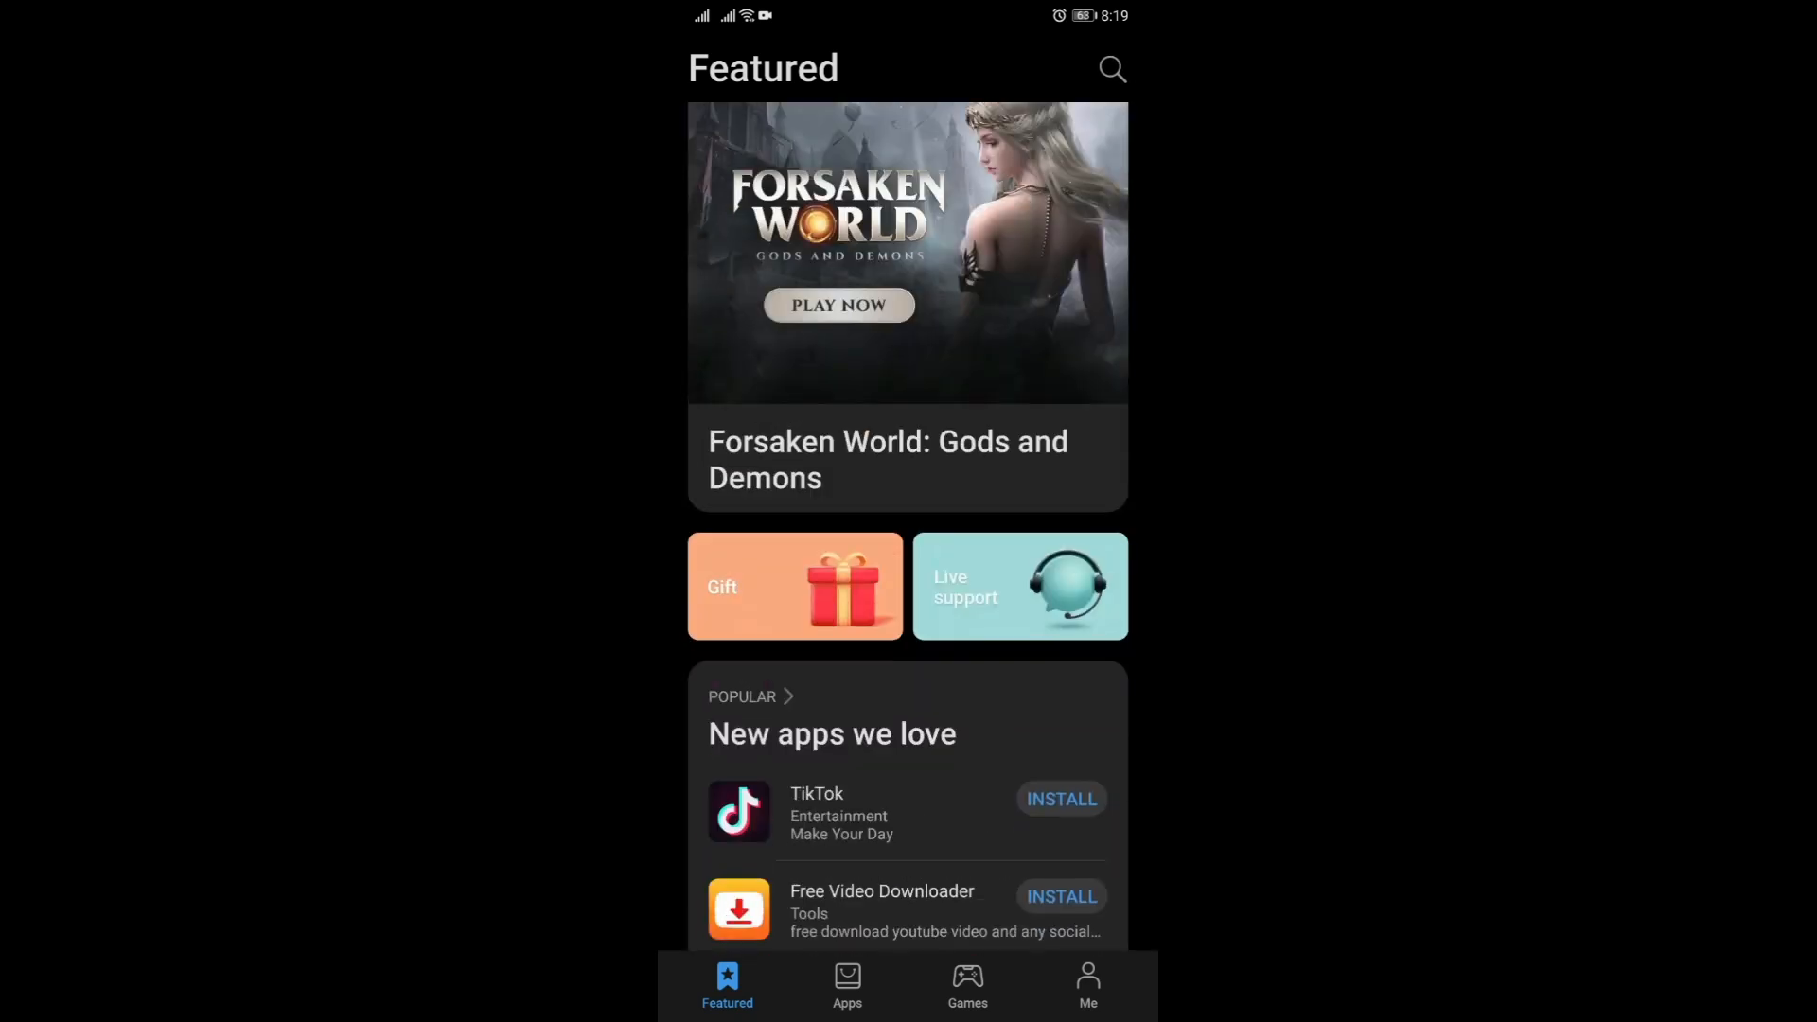
click(1113, 72)
text(gsp)
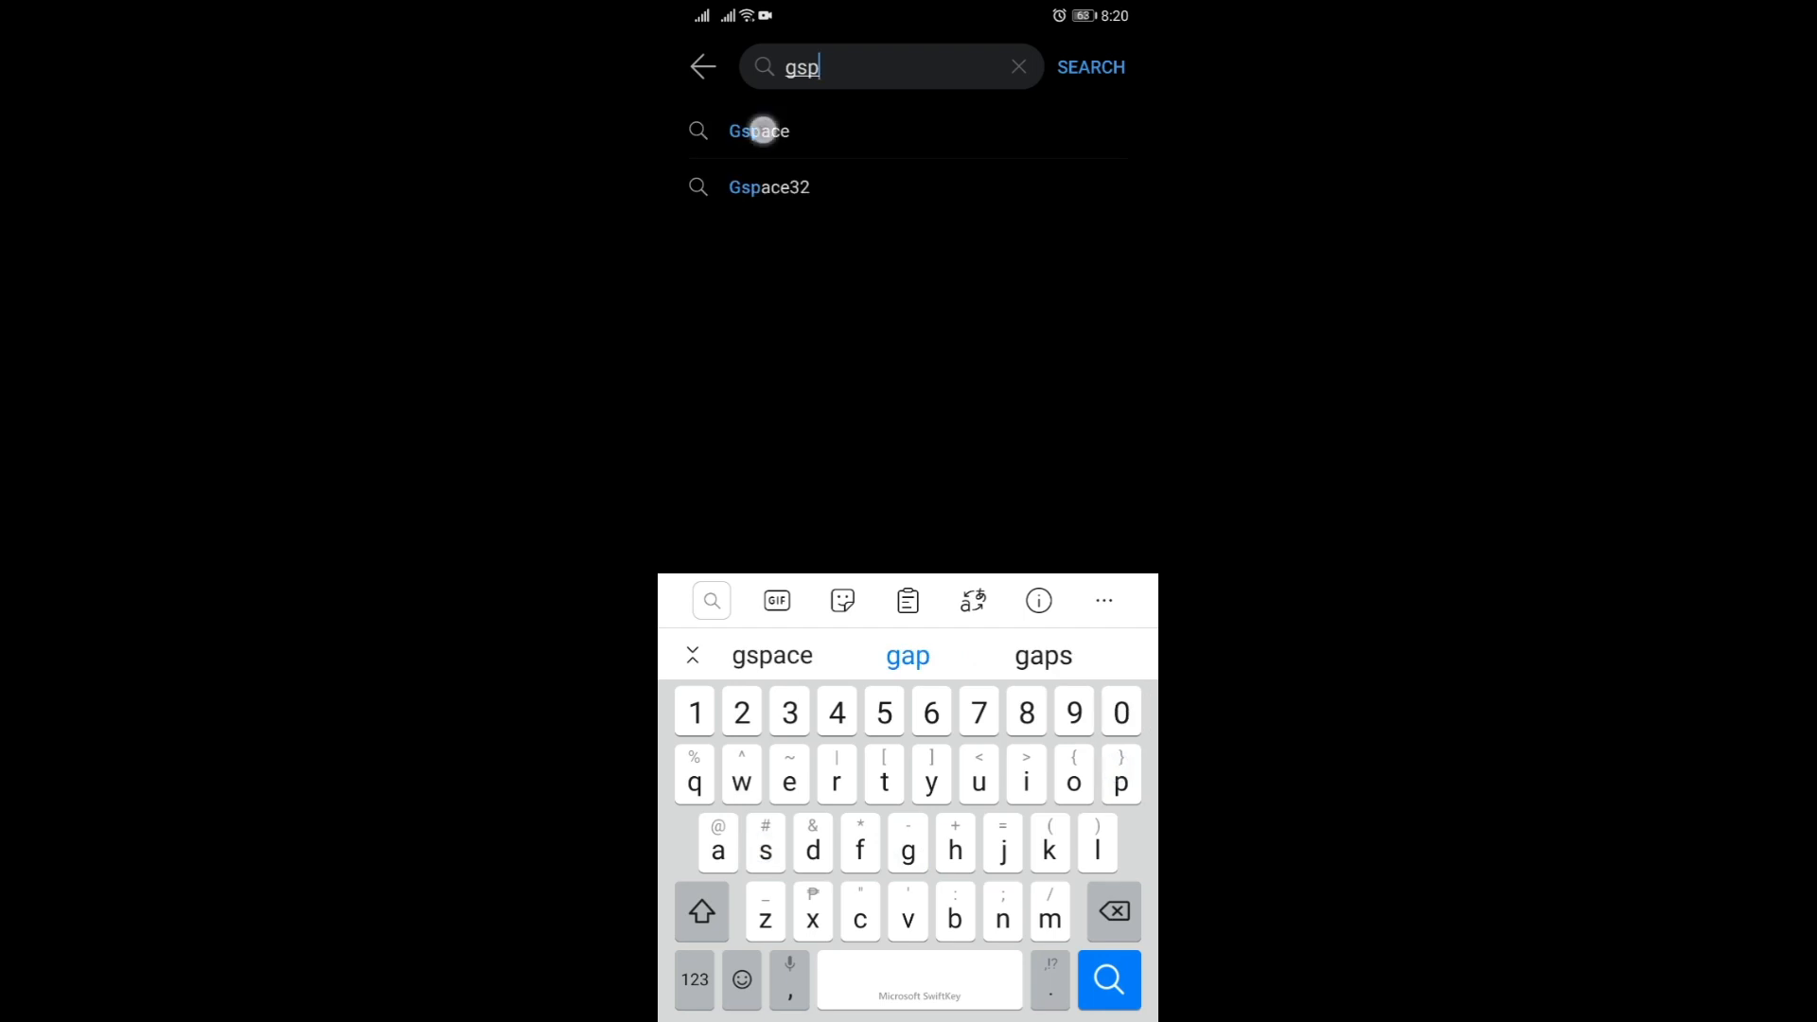
- Open the Gspace listing from the 'gsp' suggestion and view its About details
click(757, 130)
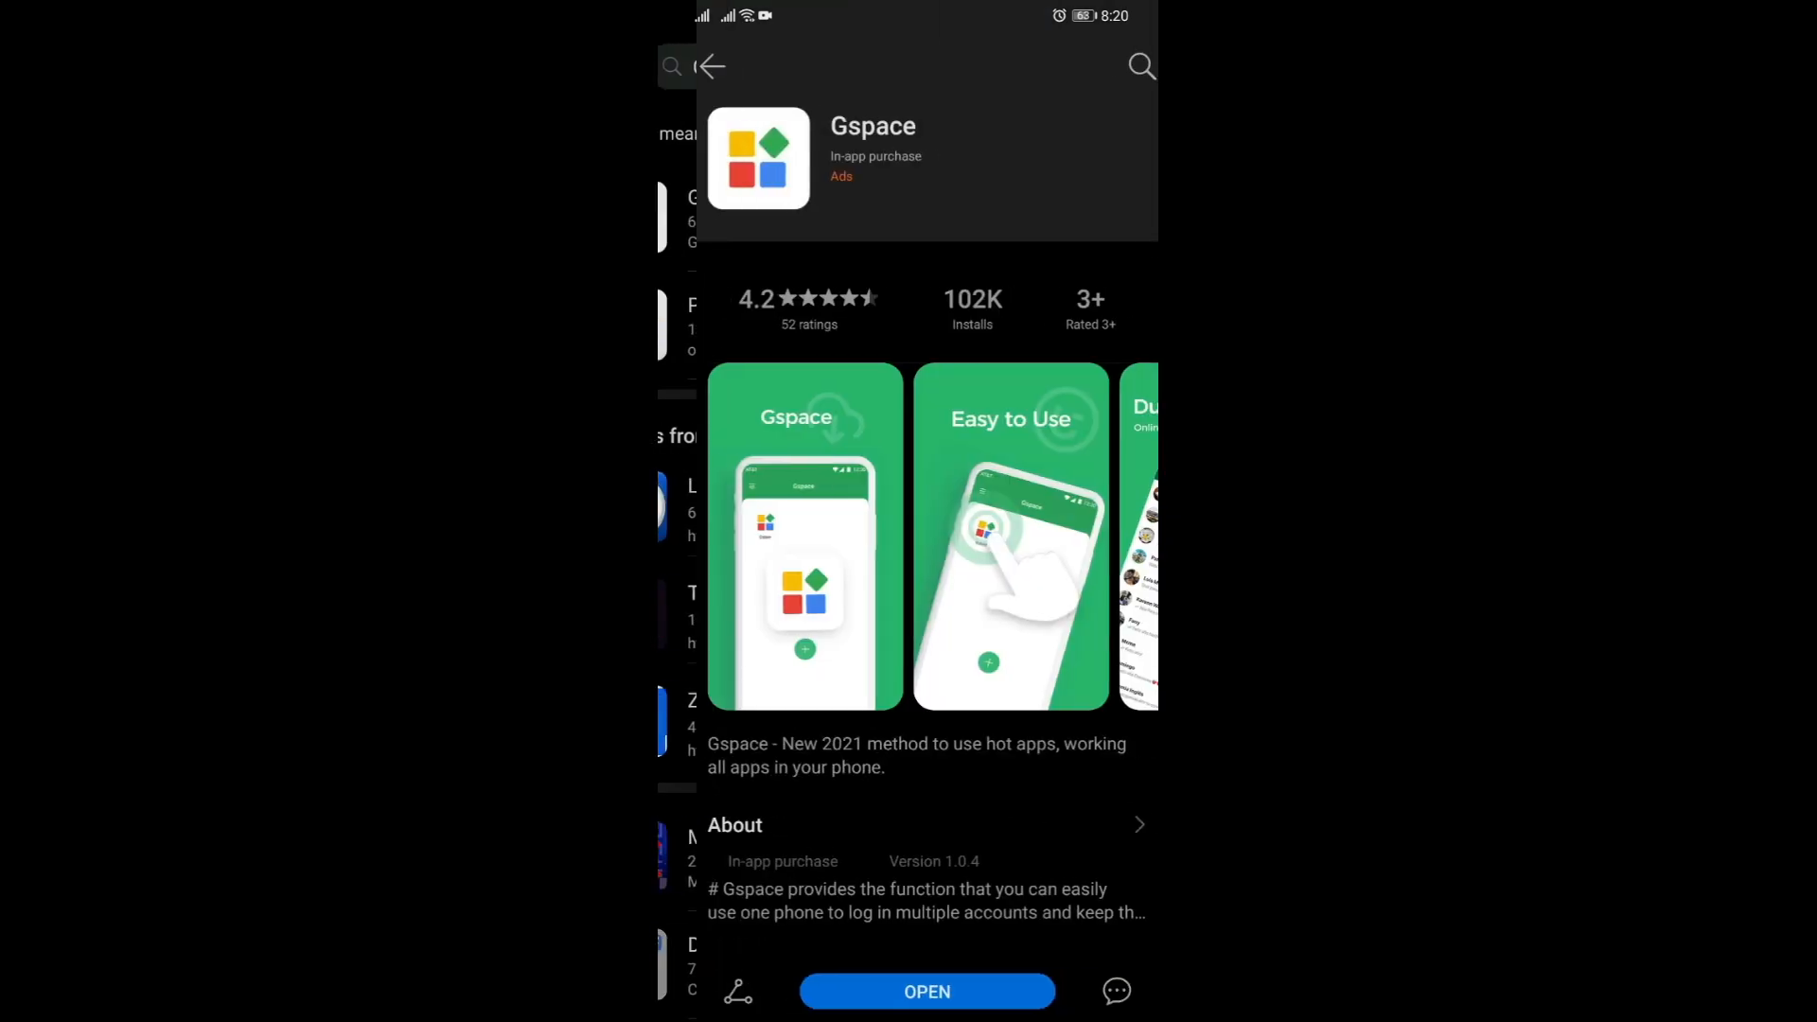
scroll(down, 3)
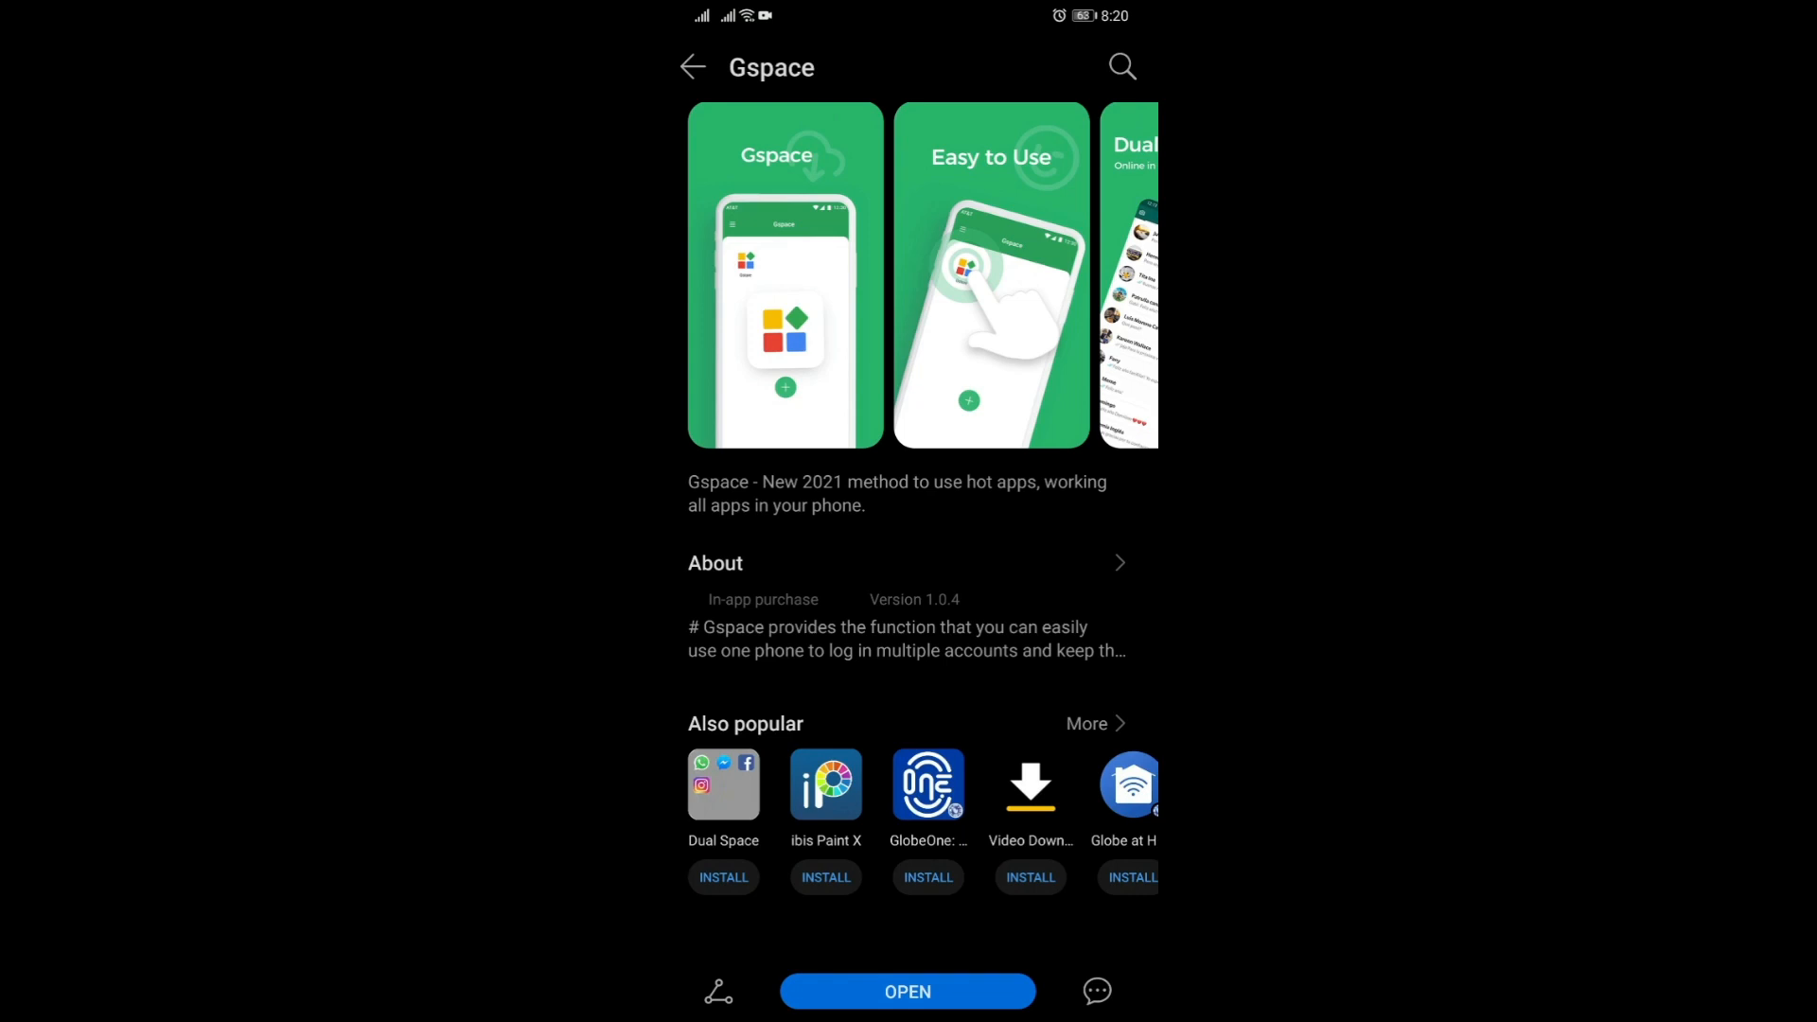
click(1117, 562)
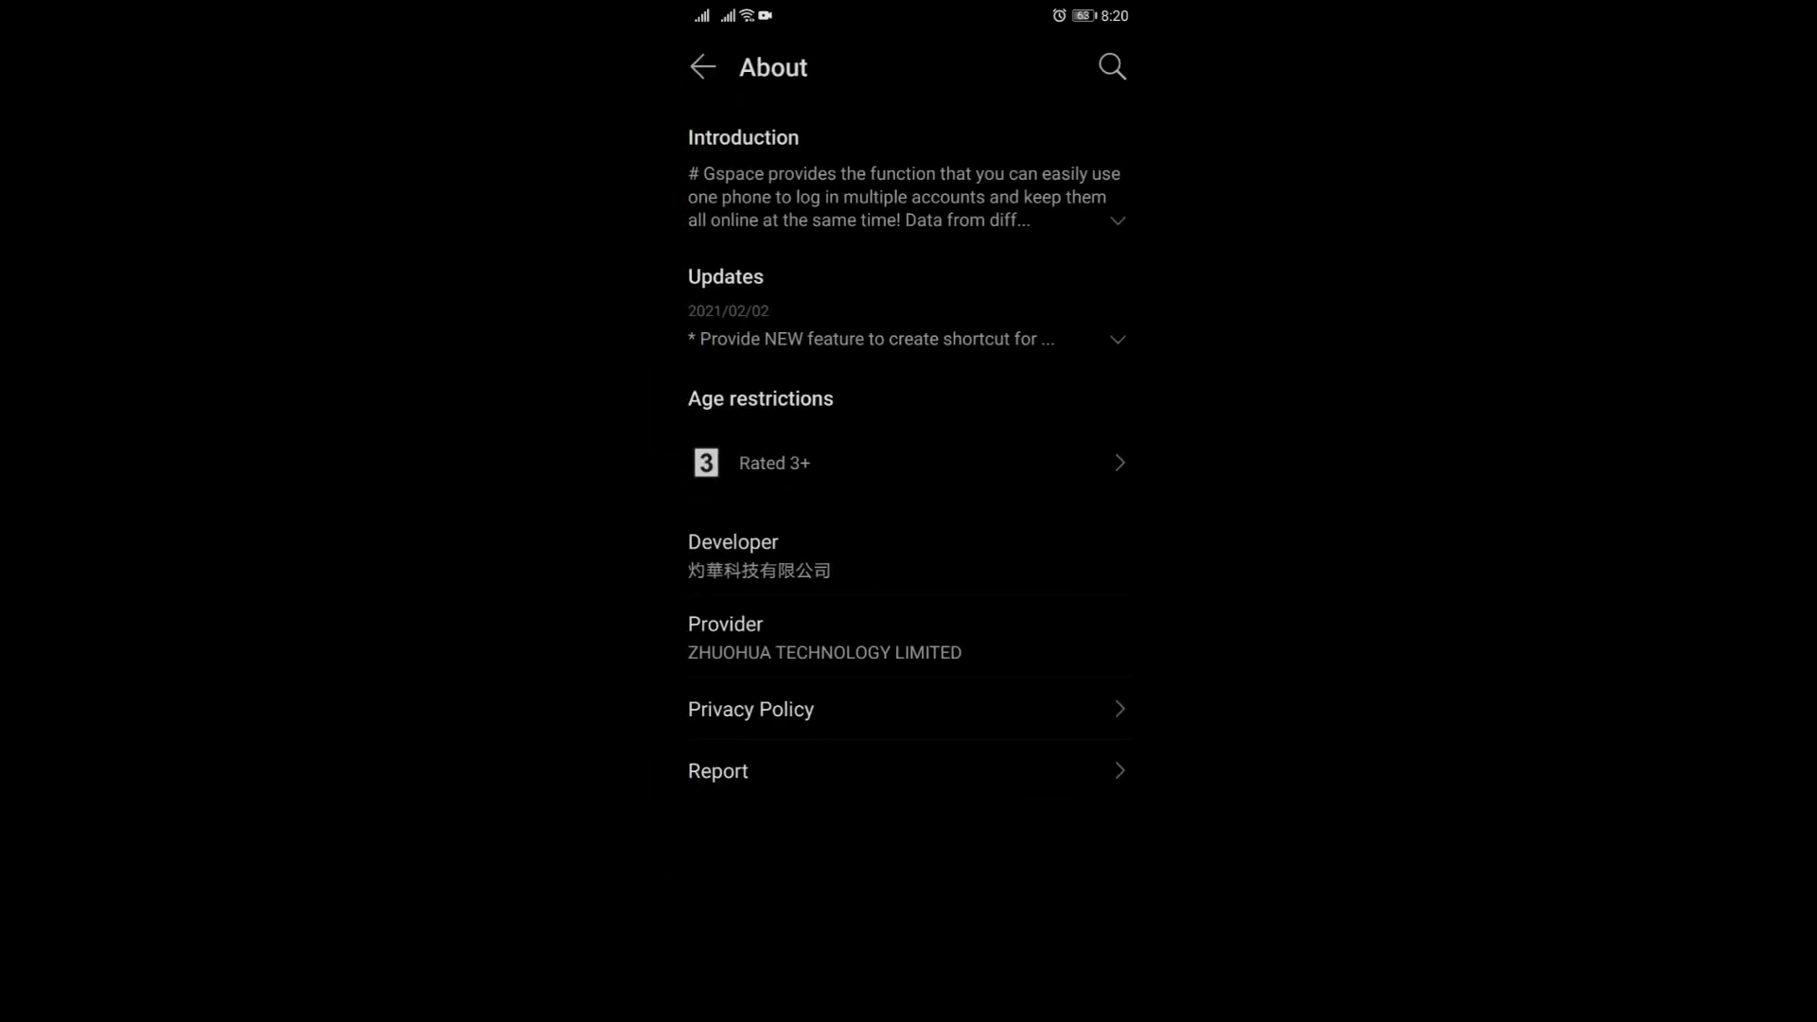
- Expand Gspace's full introduction and scroll through the description and update notes
click(1120, 220)
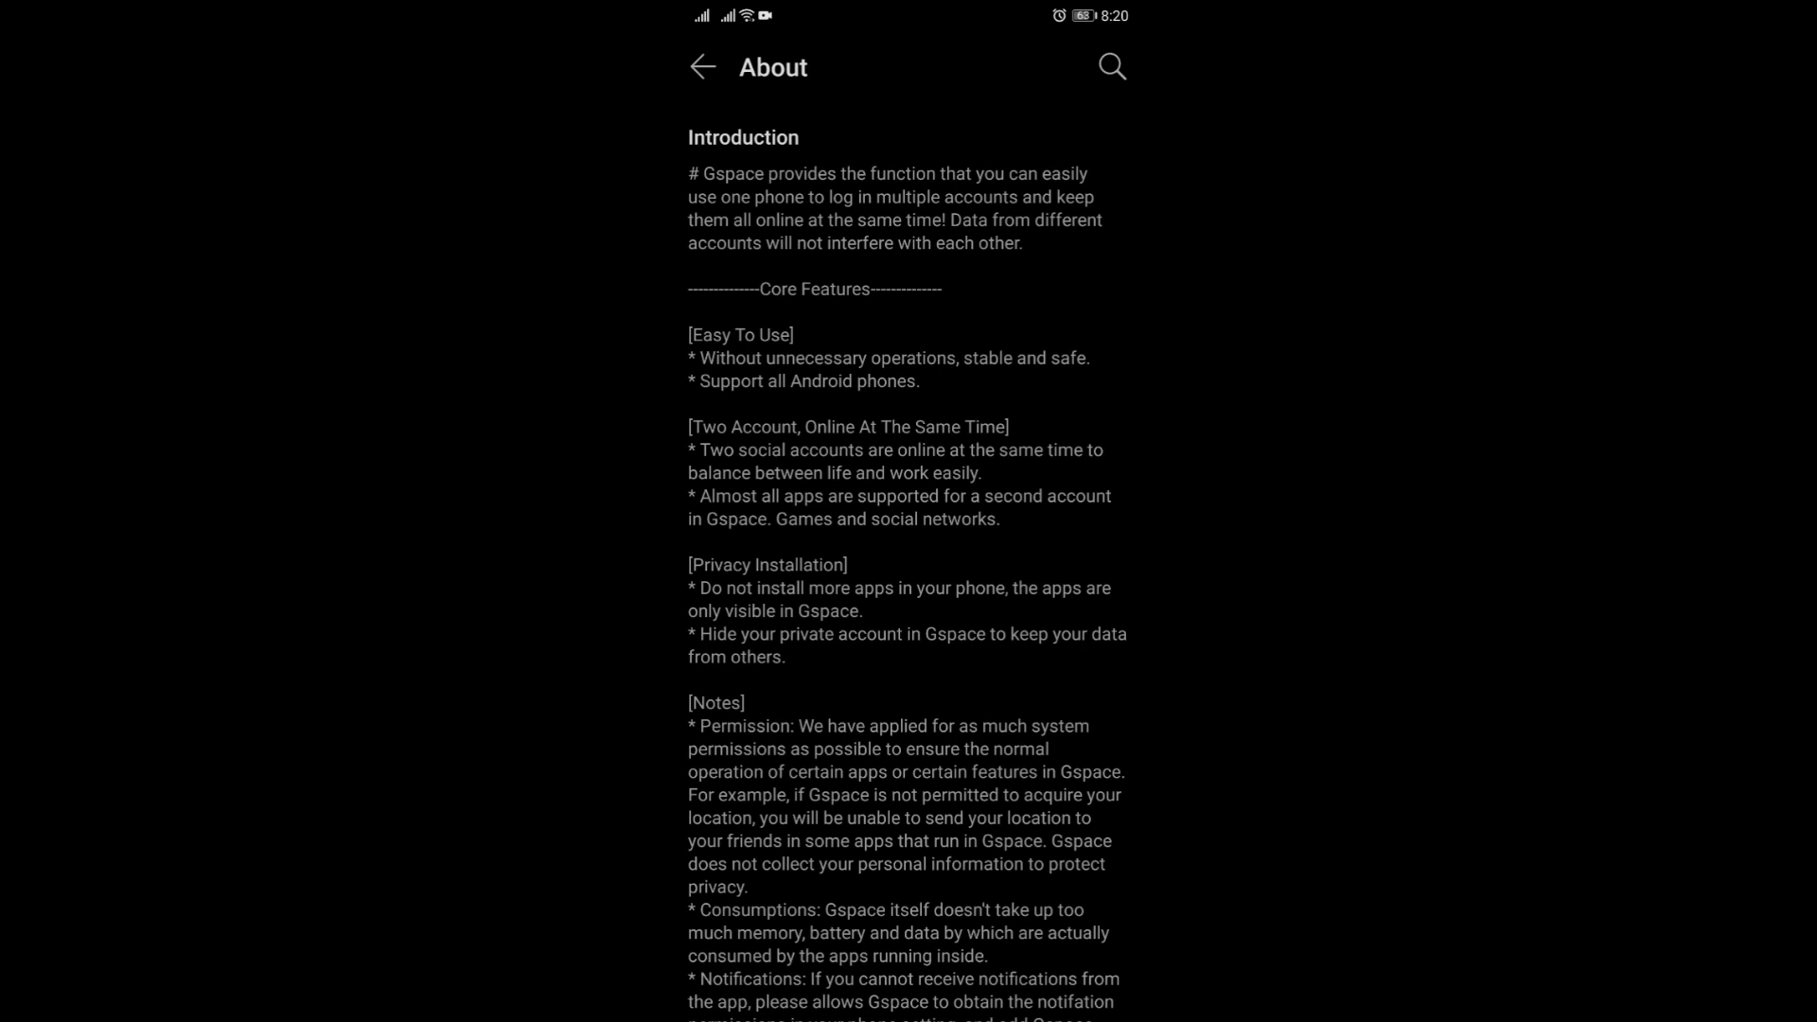
scroll(down, 3)
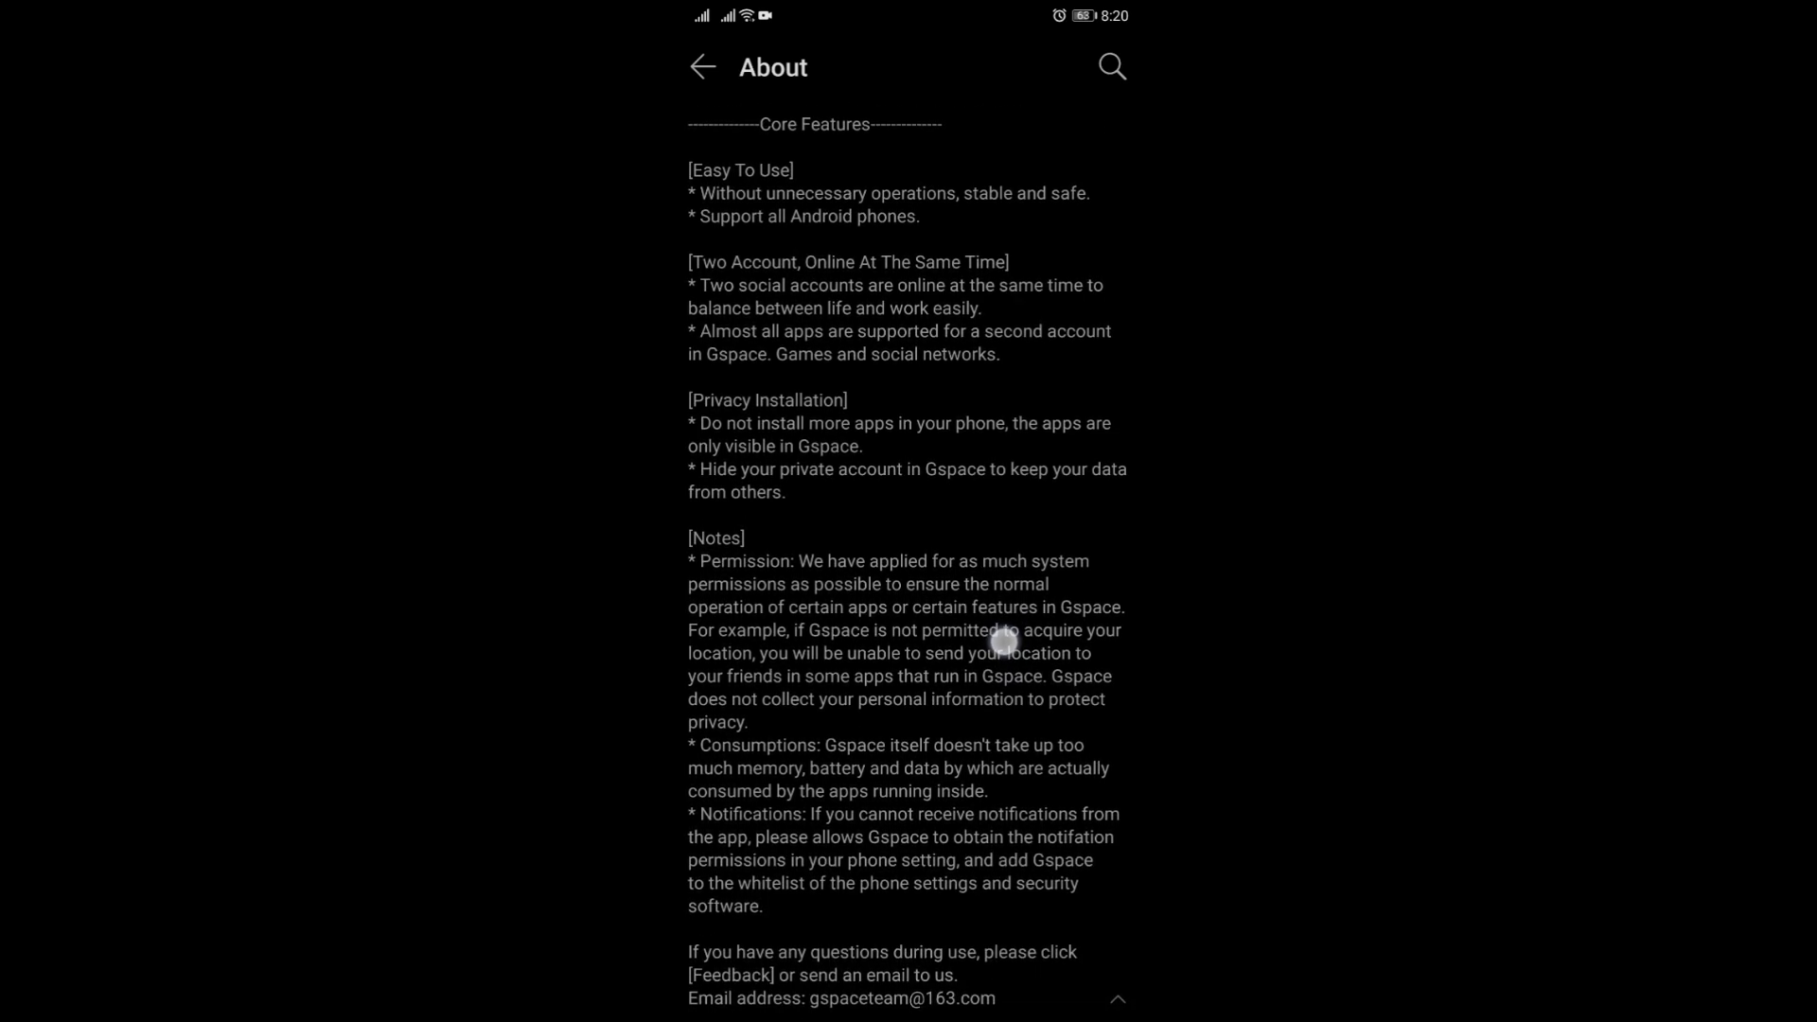
scroll(down, 3)
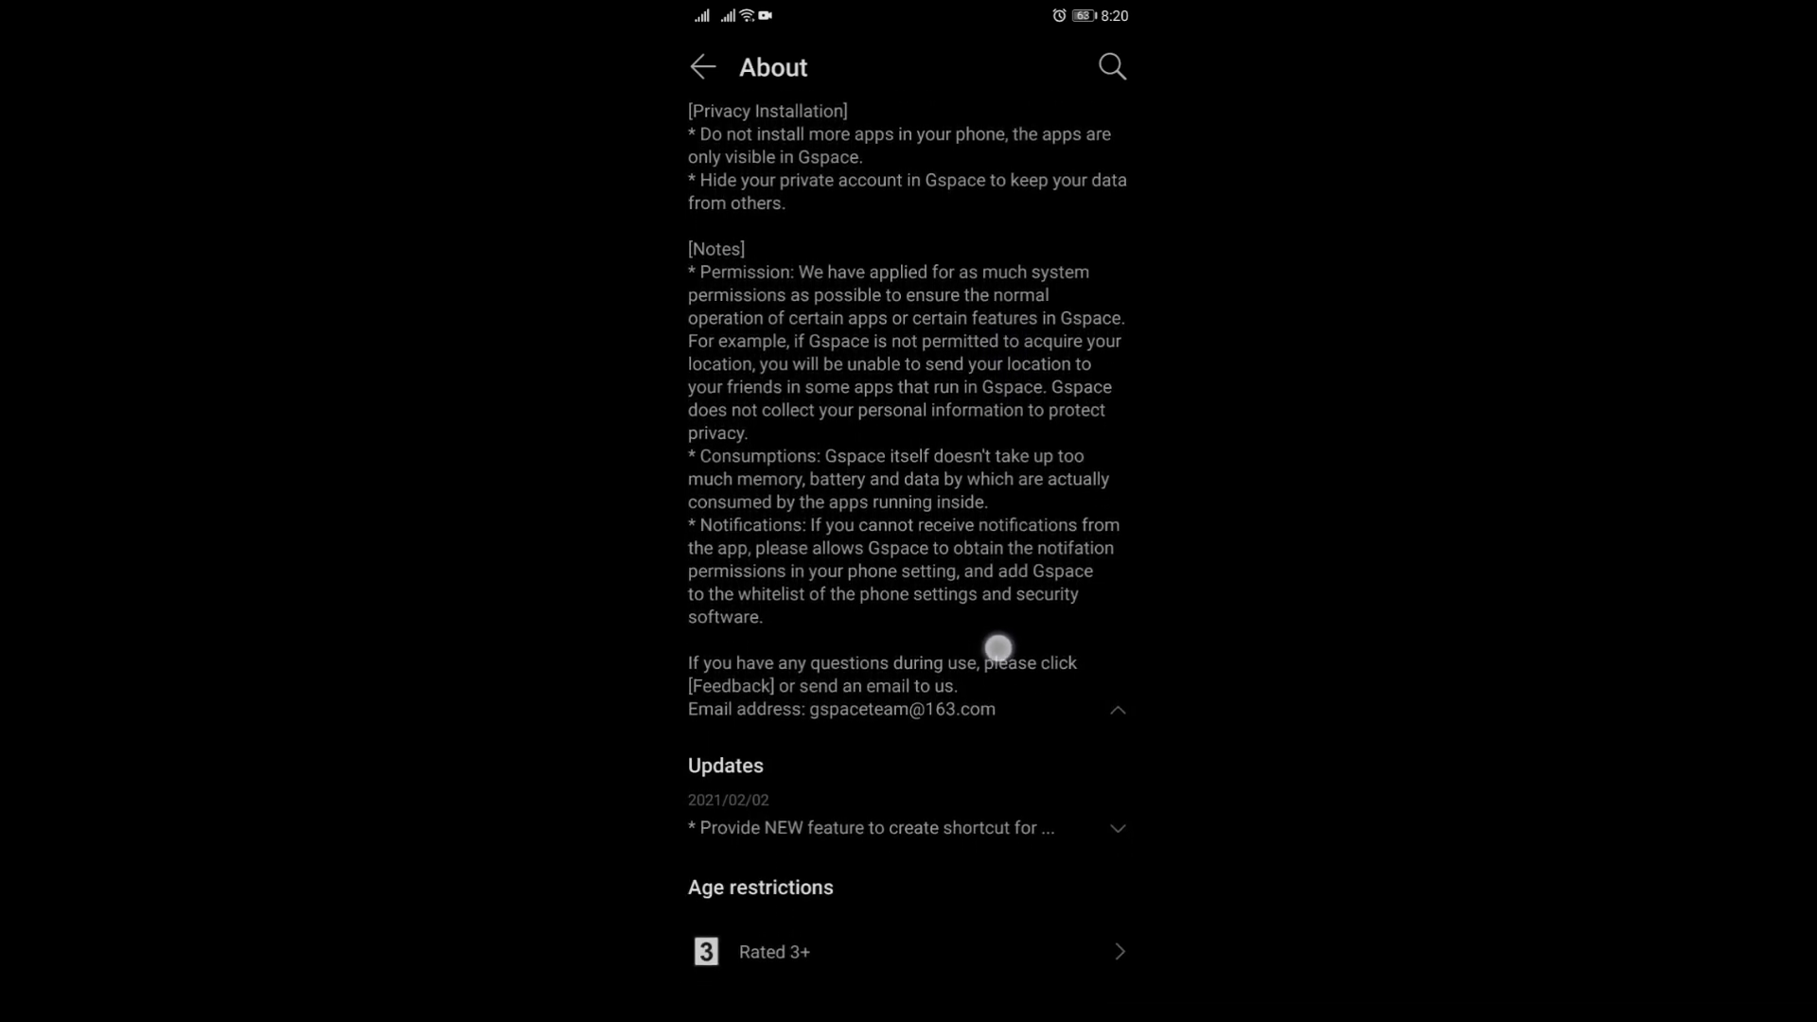
scroll(down, 3)
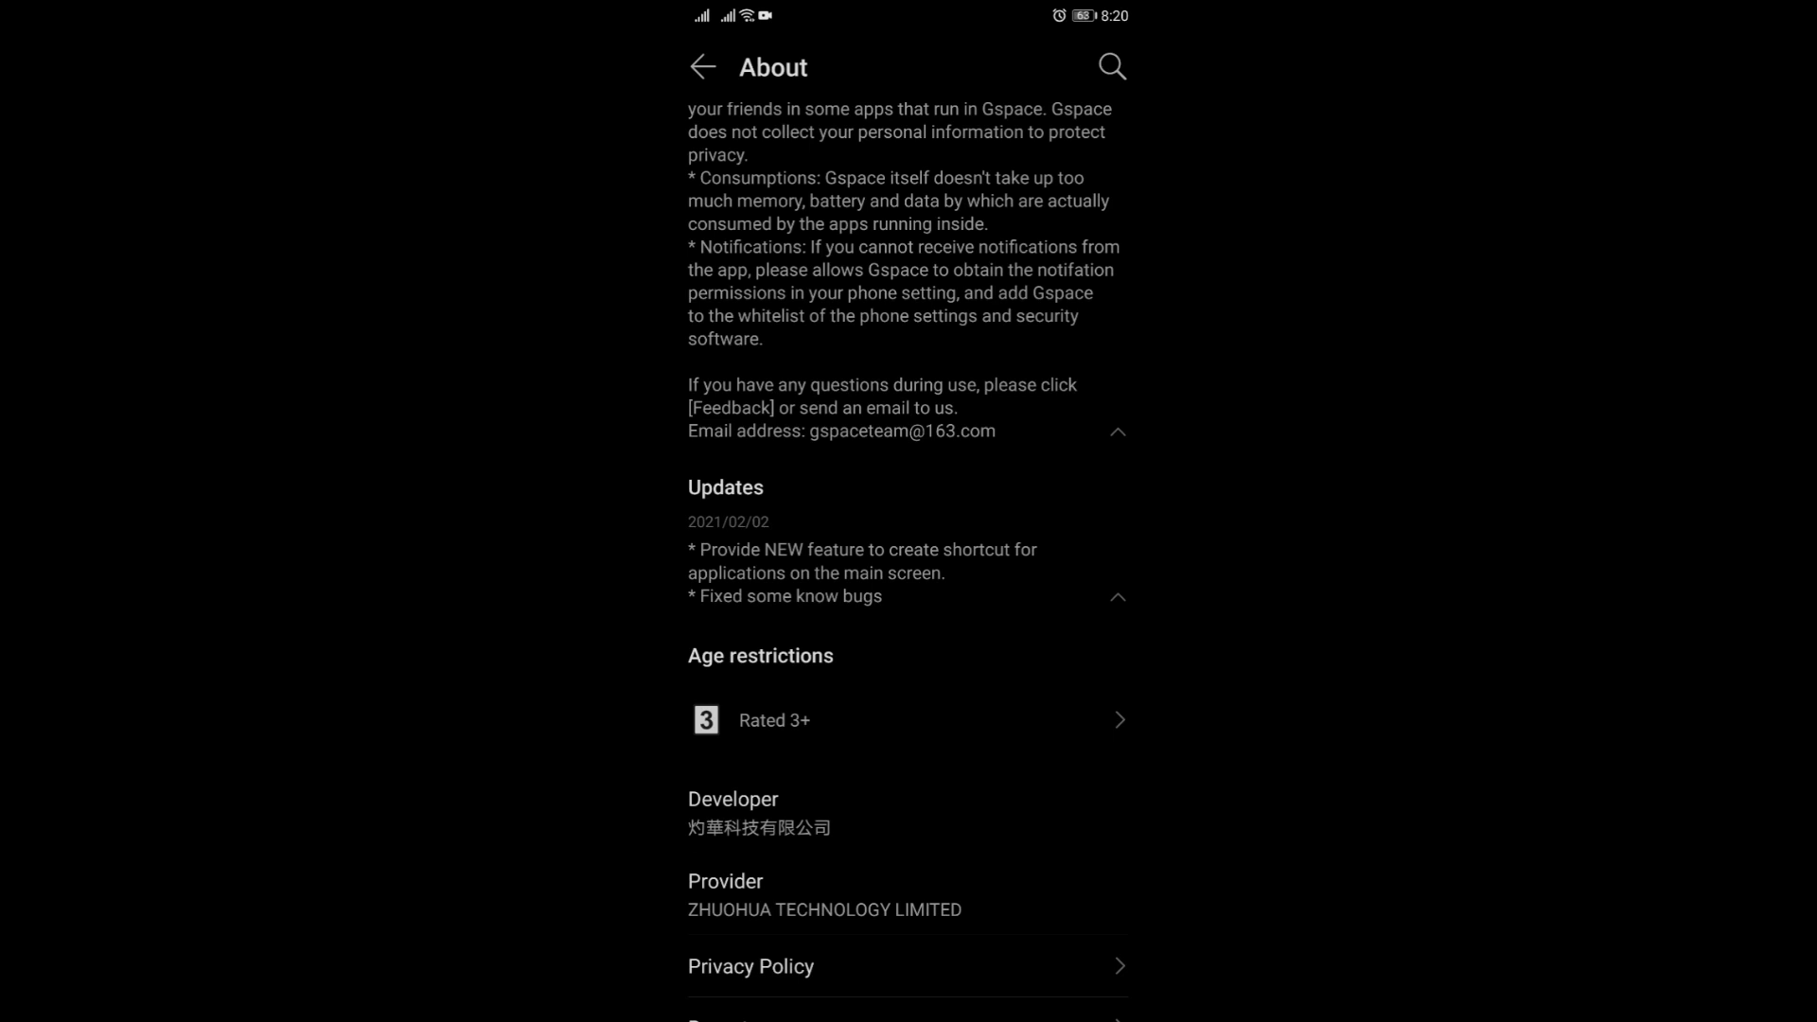
scroll(down, 3)
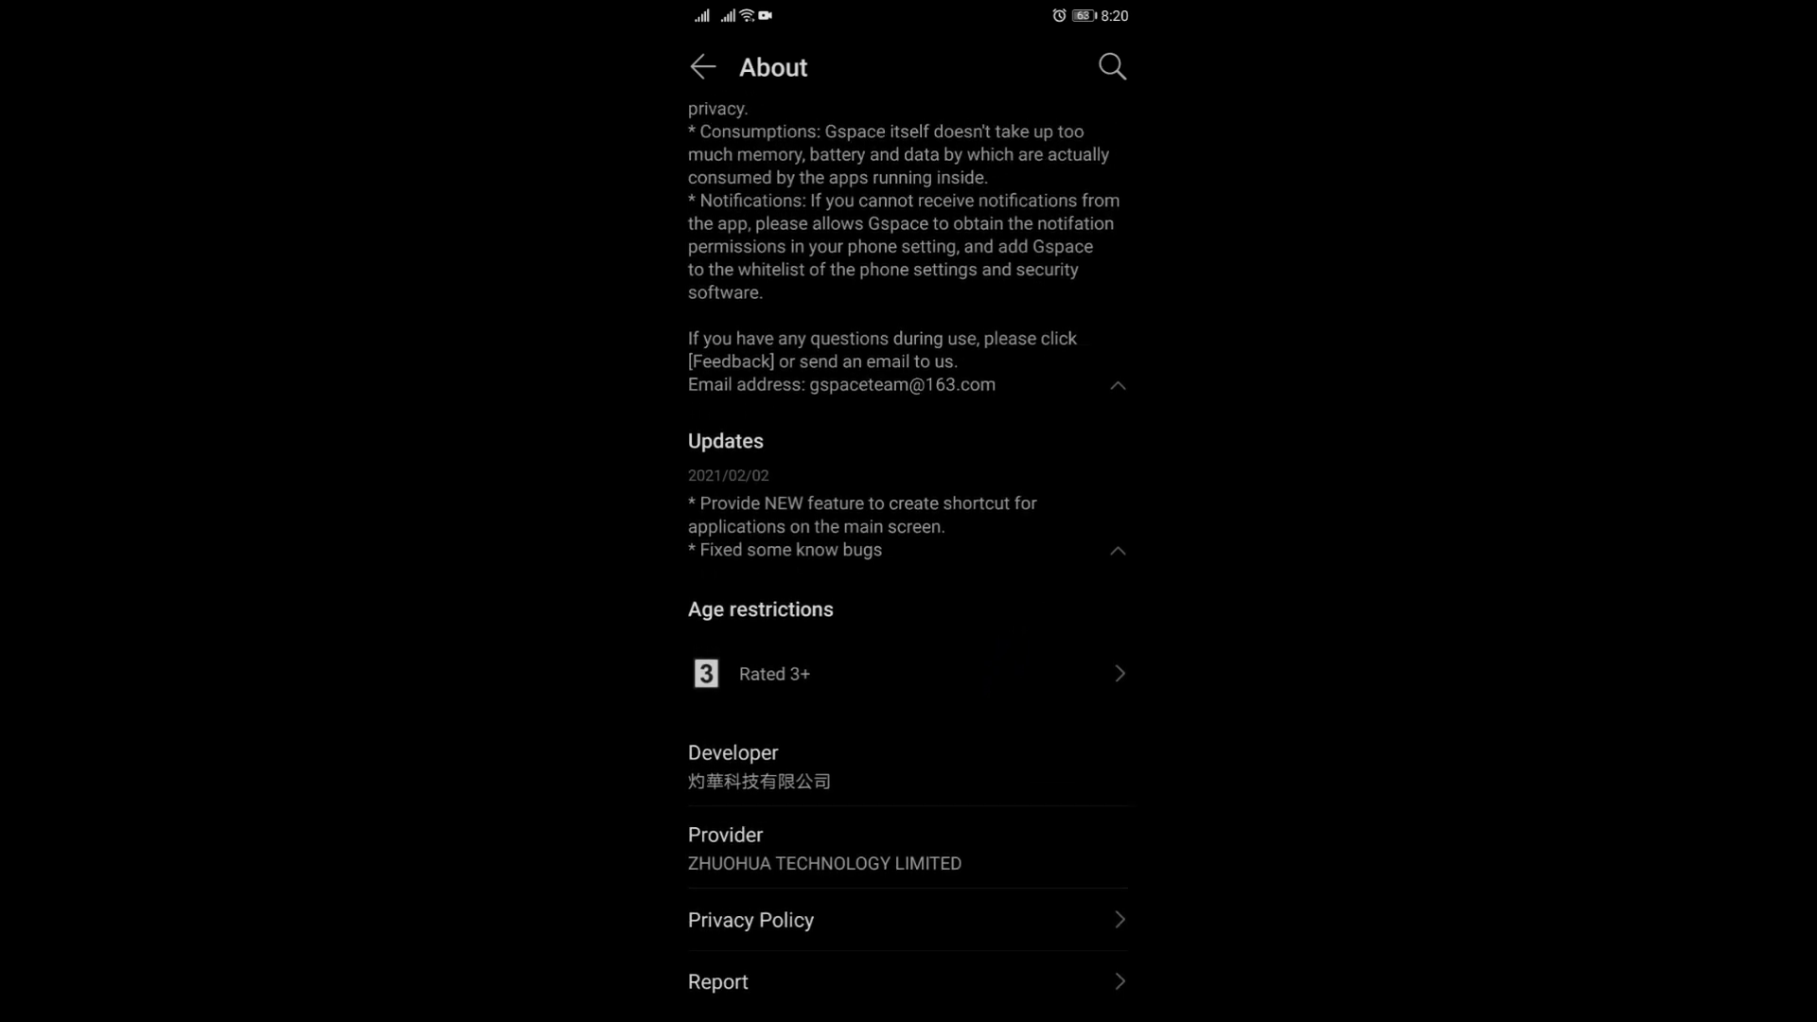
scroll(down, 3)
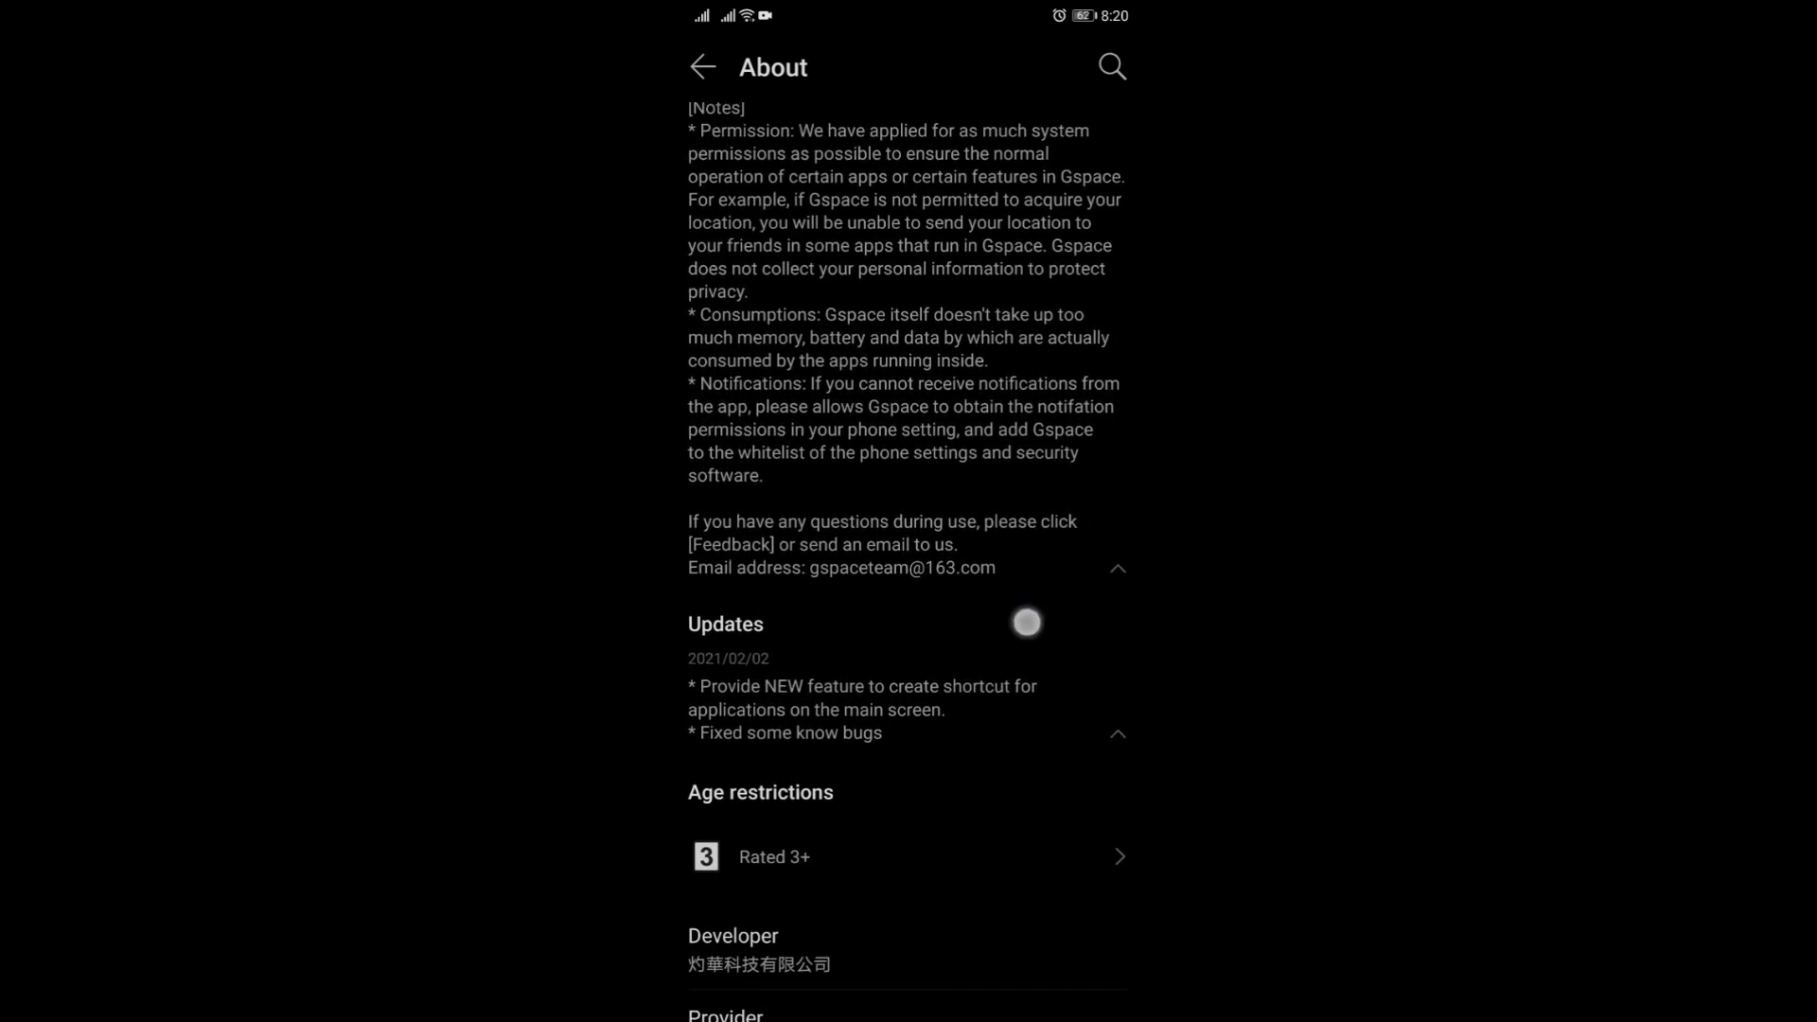
scroll(down, 3)
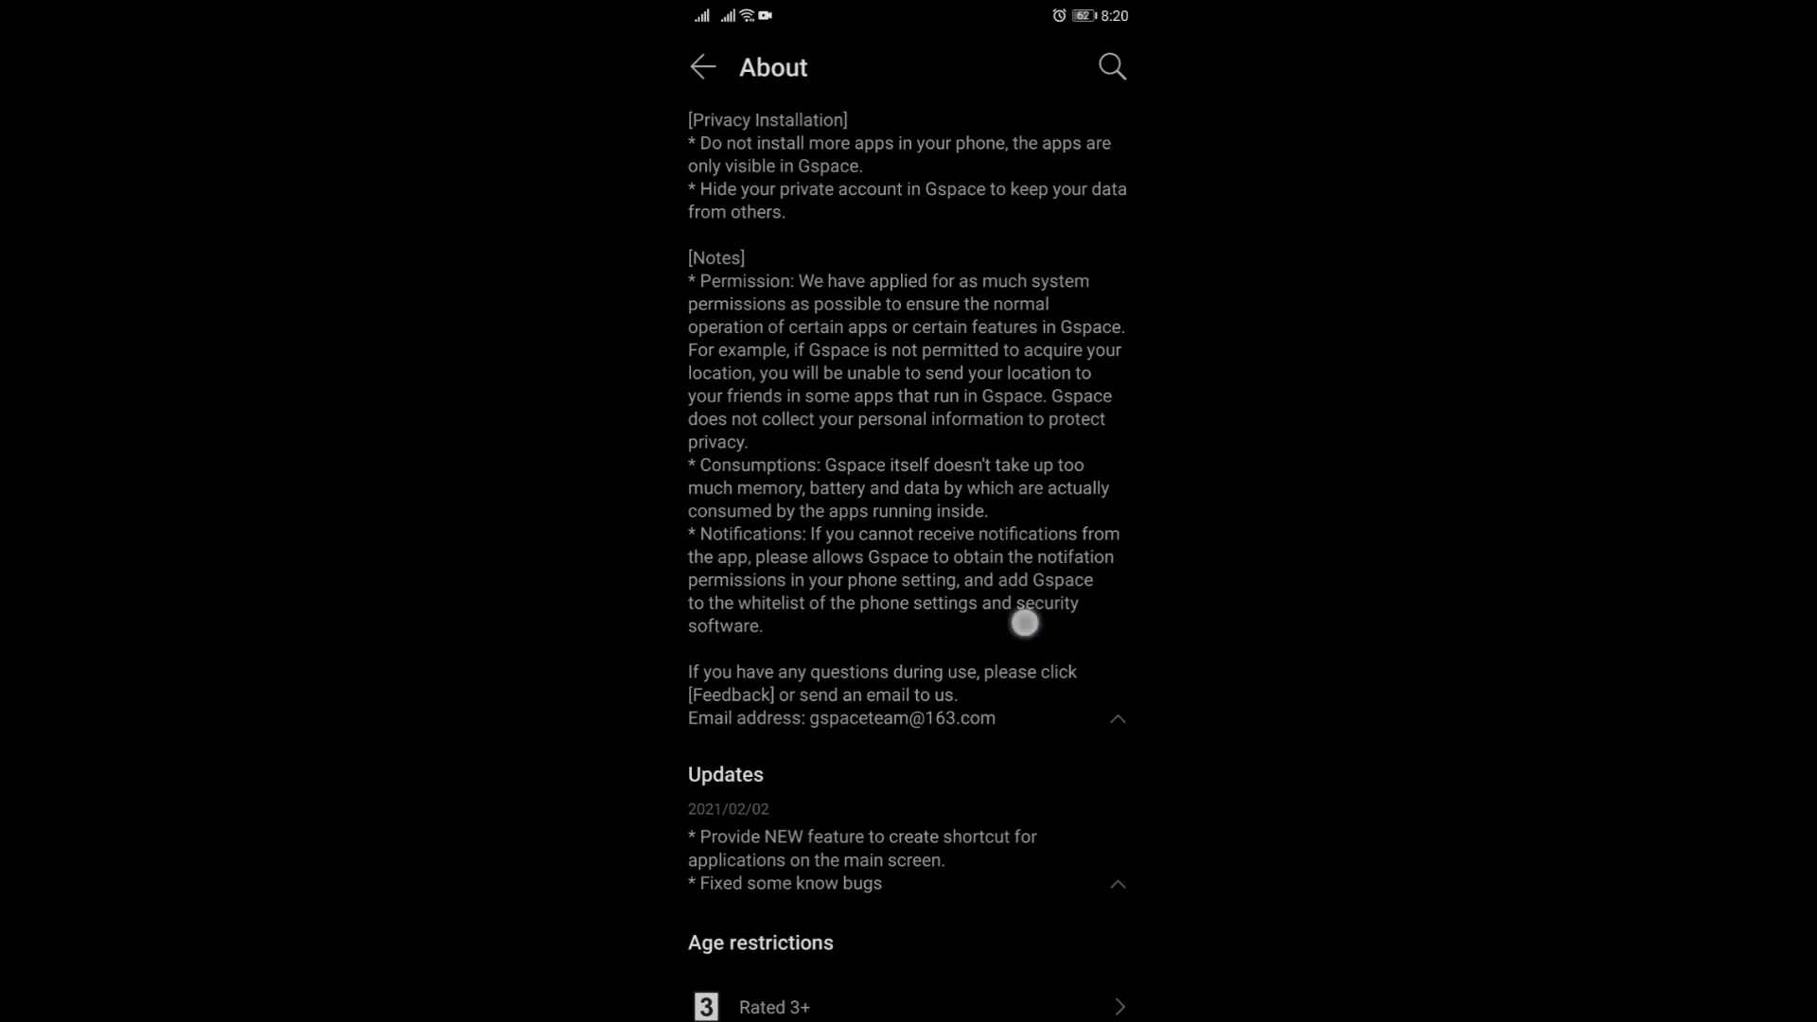
scroll(down, 3)
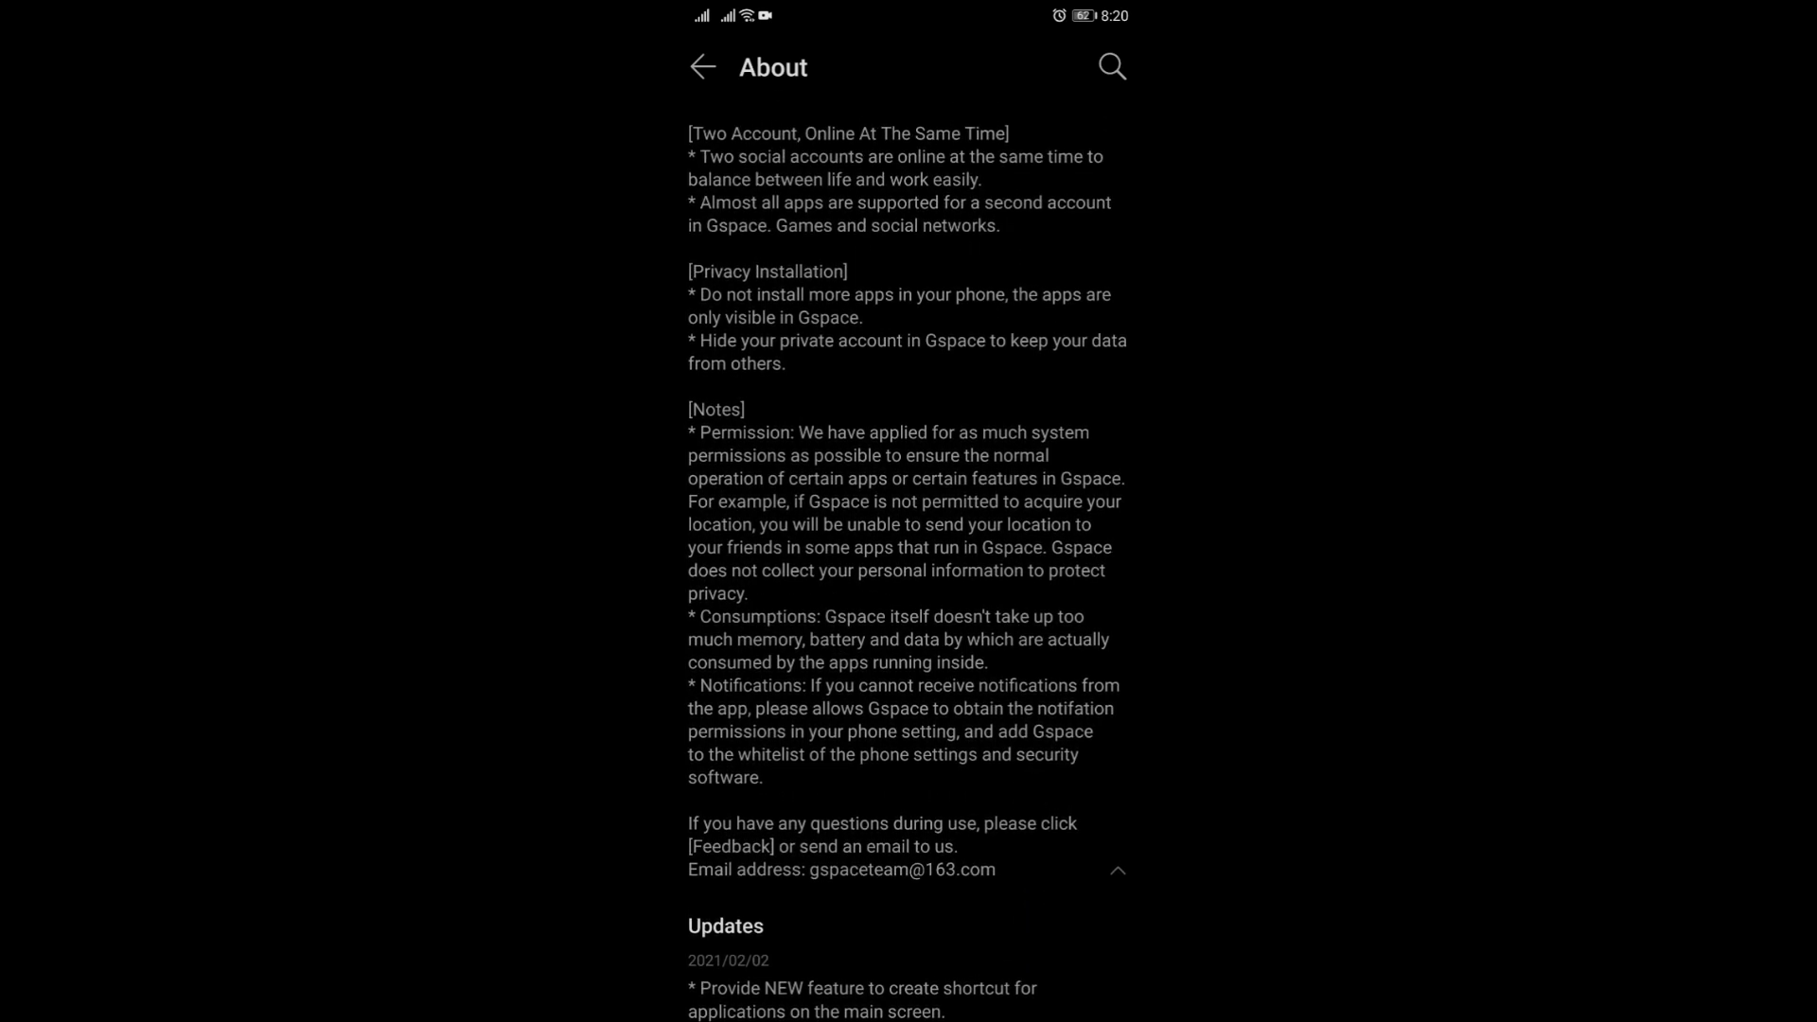
scroll(up, 3)
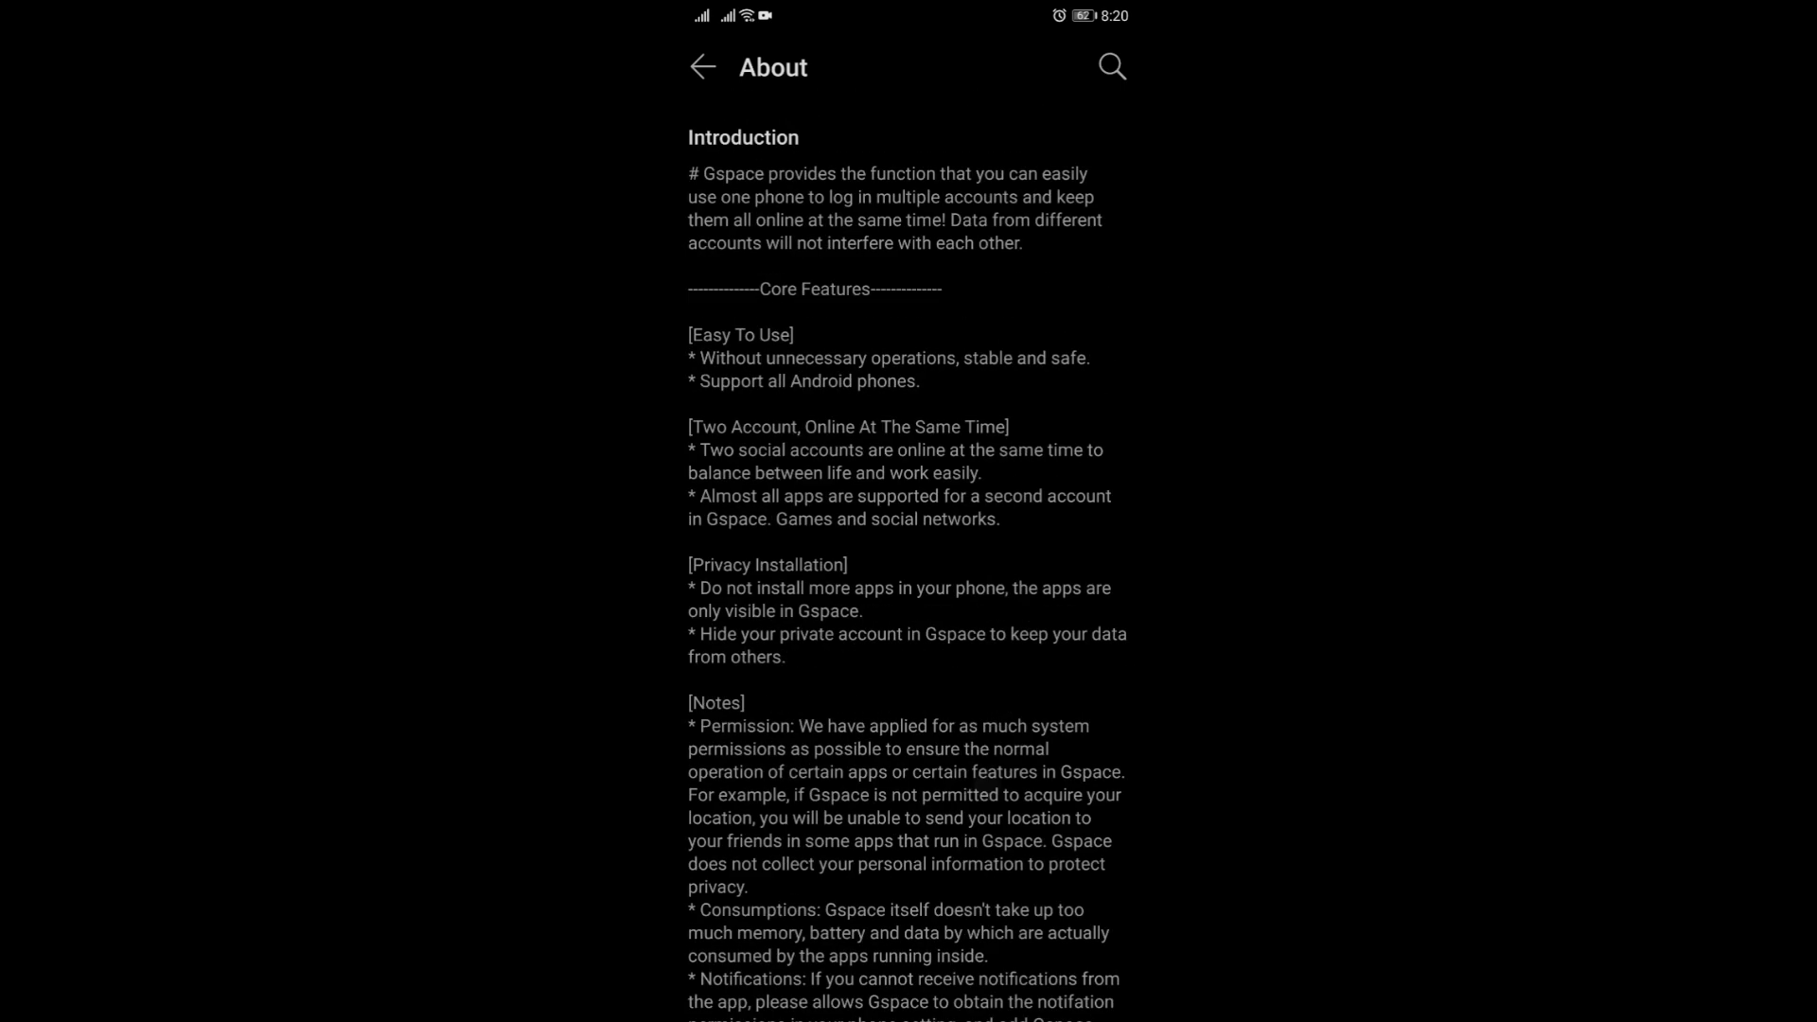
- Leave Huawei AppGallery and return to the phone's home screen
click(701, 66)
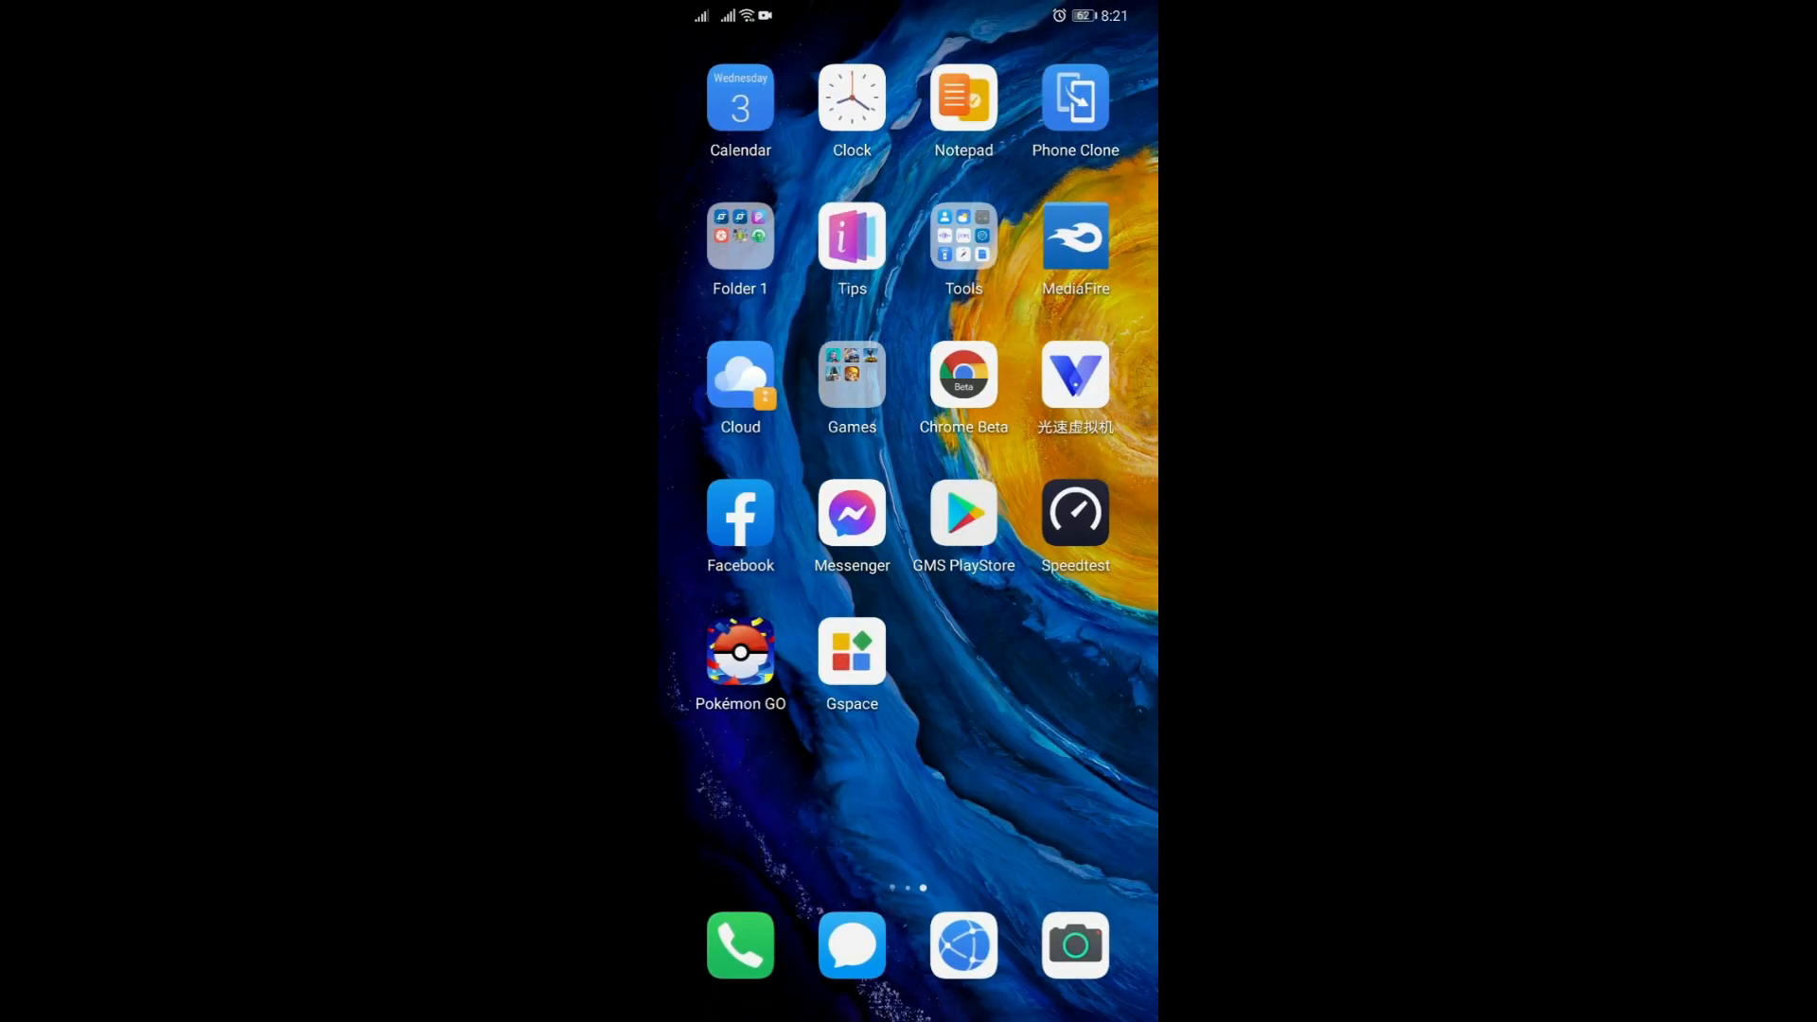
- Relaunch Gspace from the home screen and bring up Google Play Store inside it
click(852, 647)
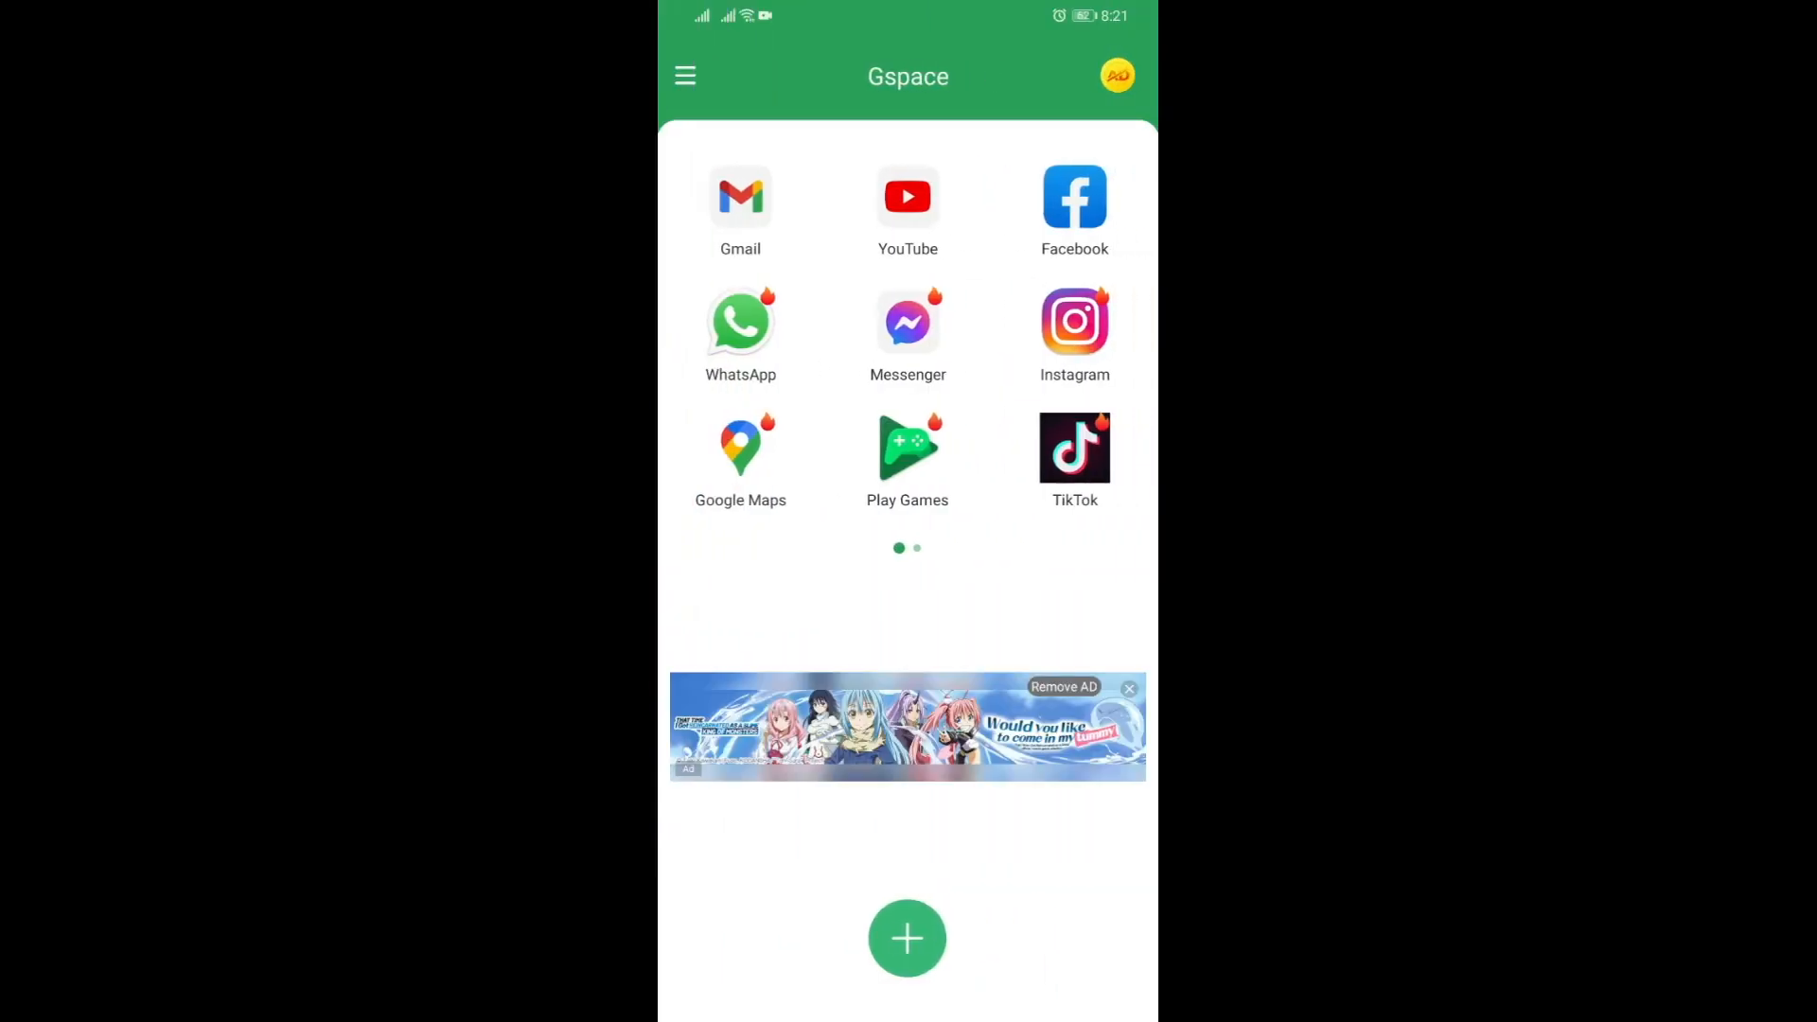
scroll(left, 3)
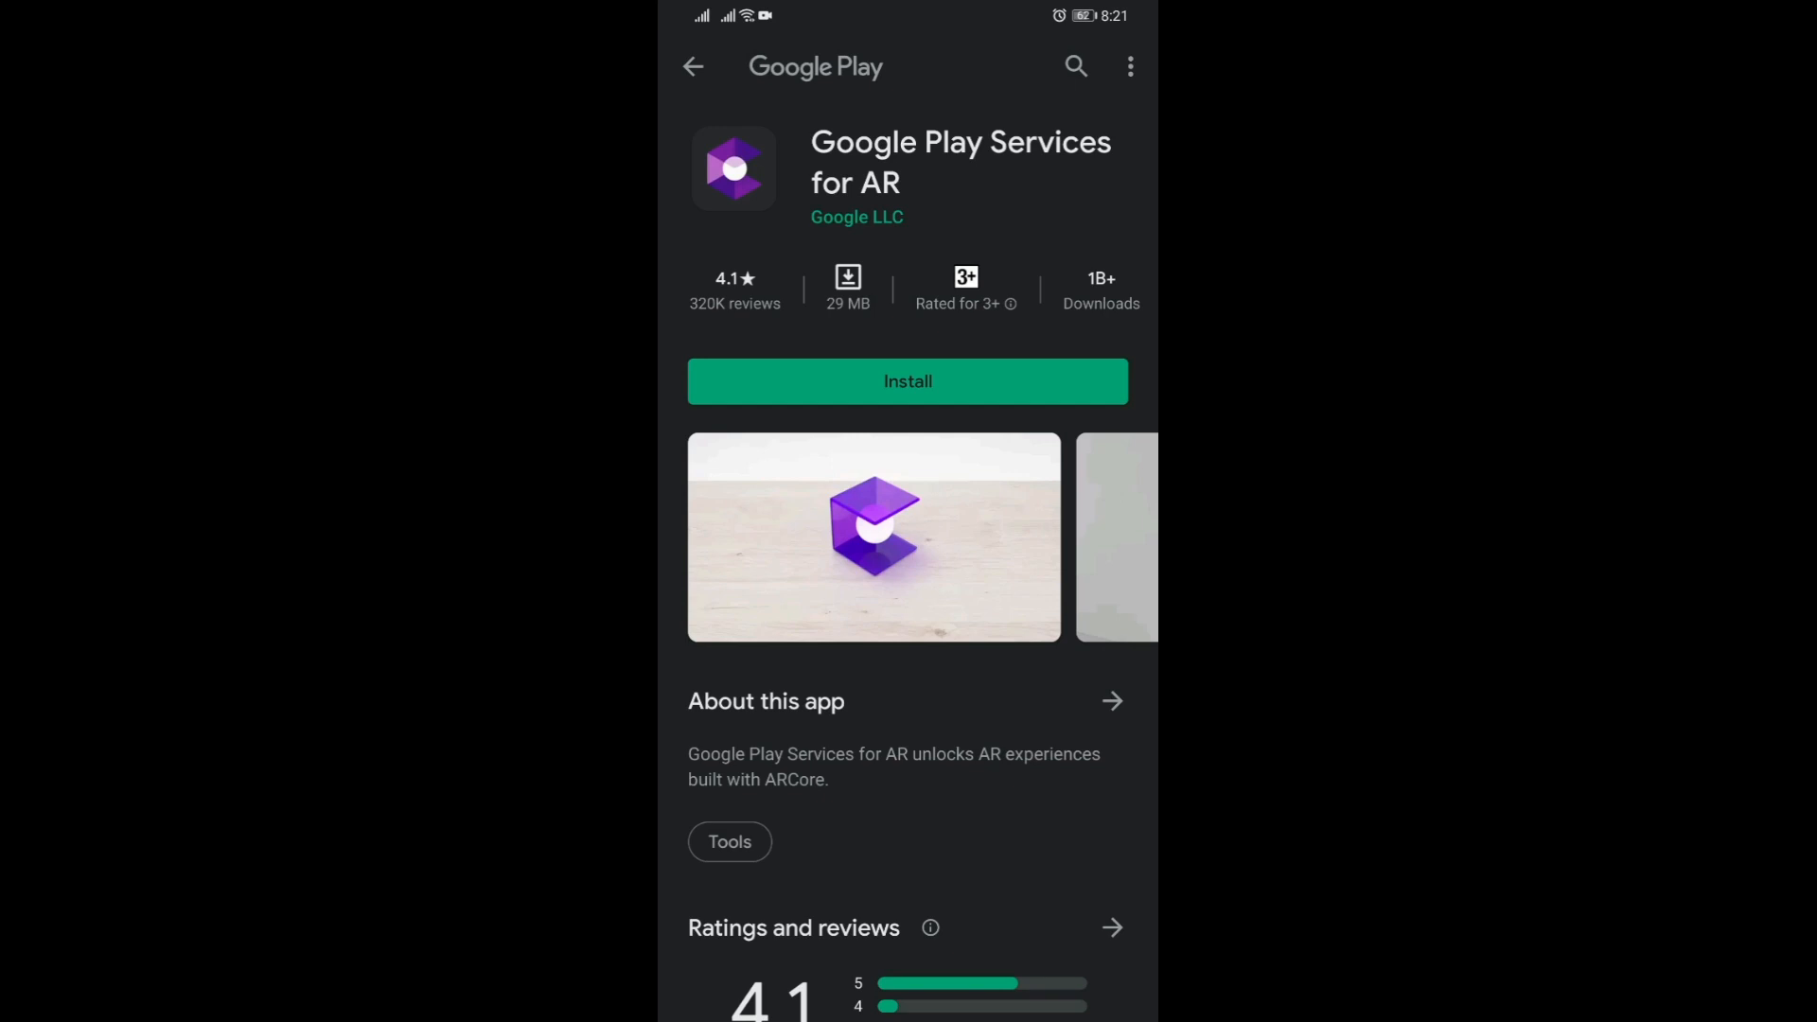
click(1075, 68)
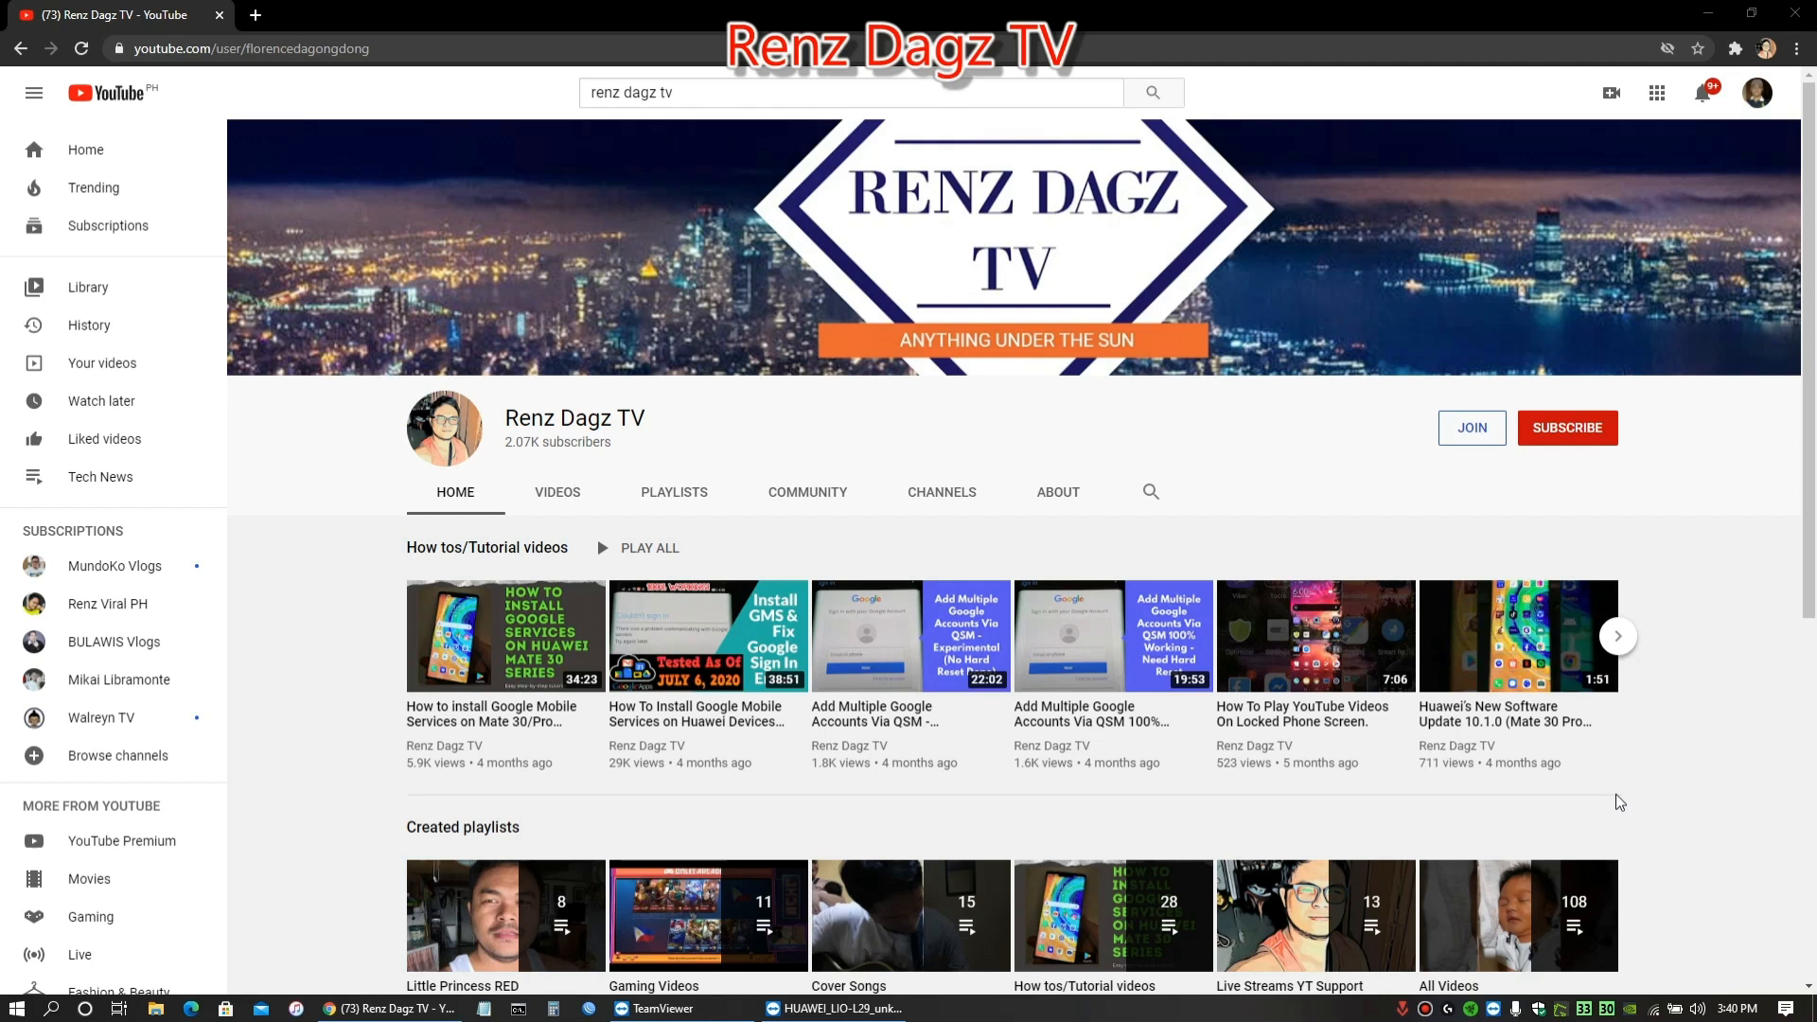
mouse_move(1612, 802)
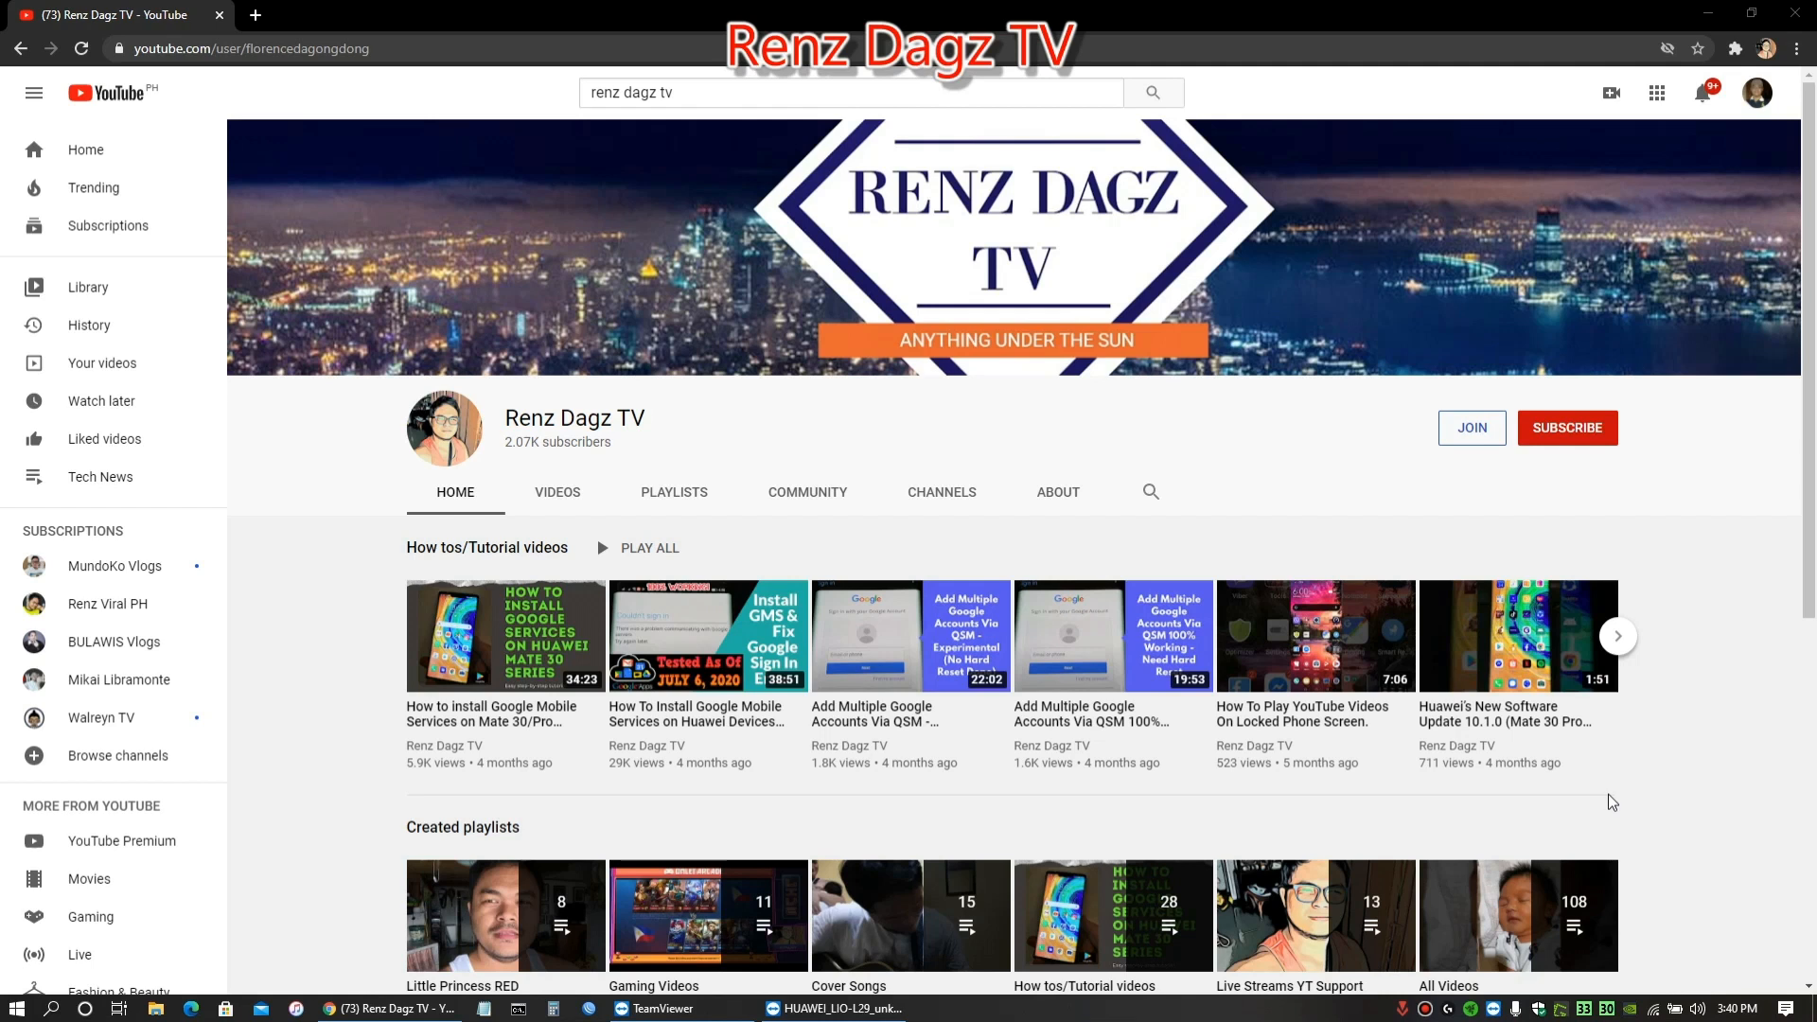
mouse_move(1599, 799)
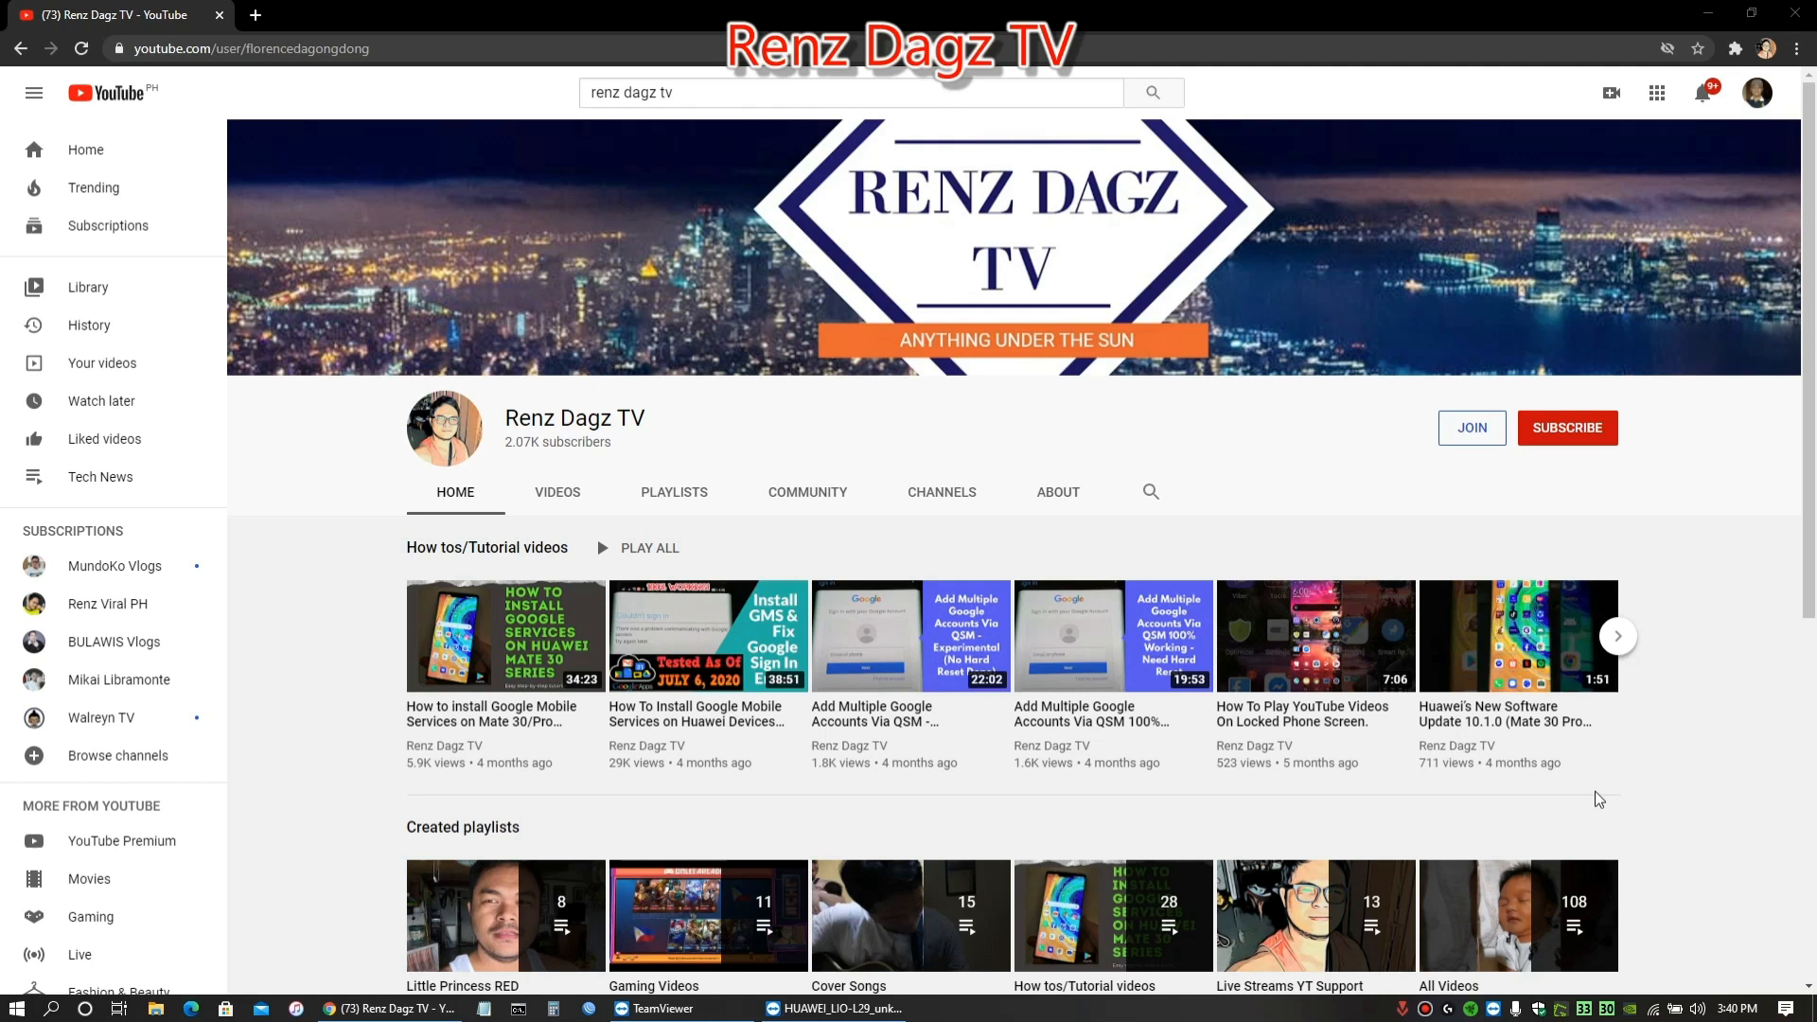
mouse_move(1622, 776)
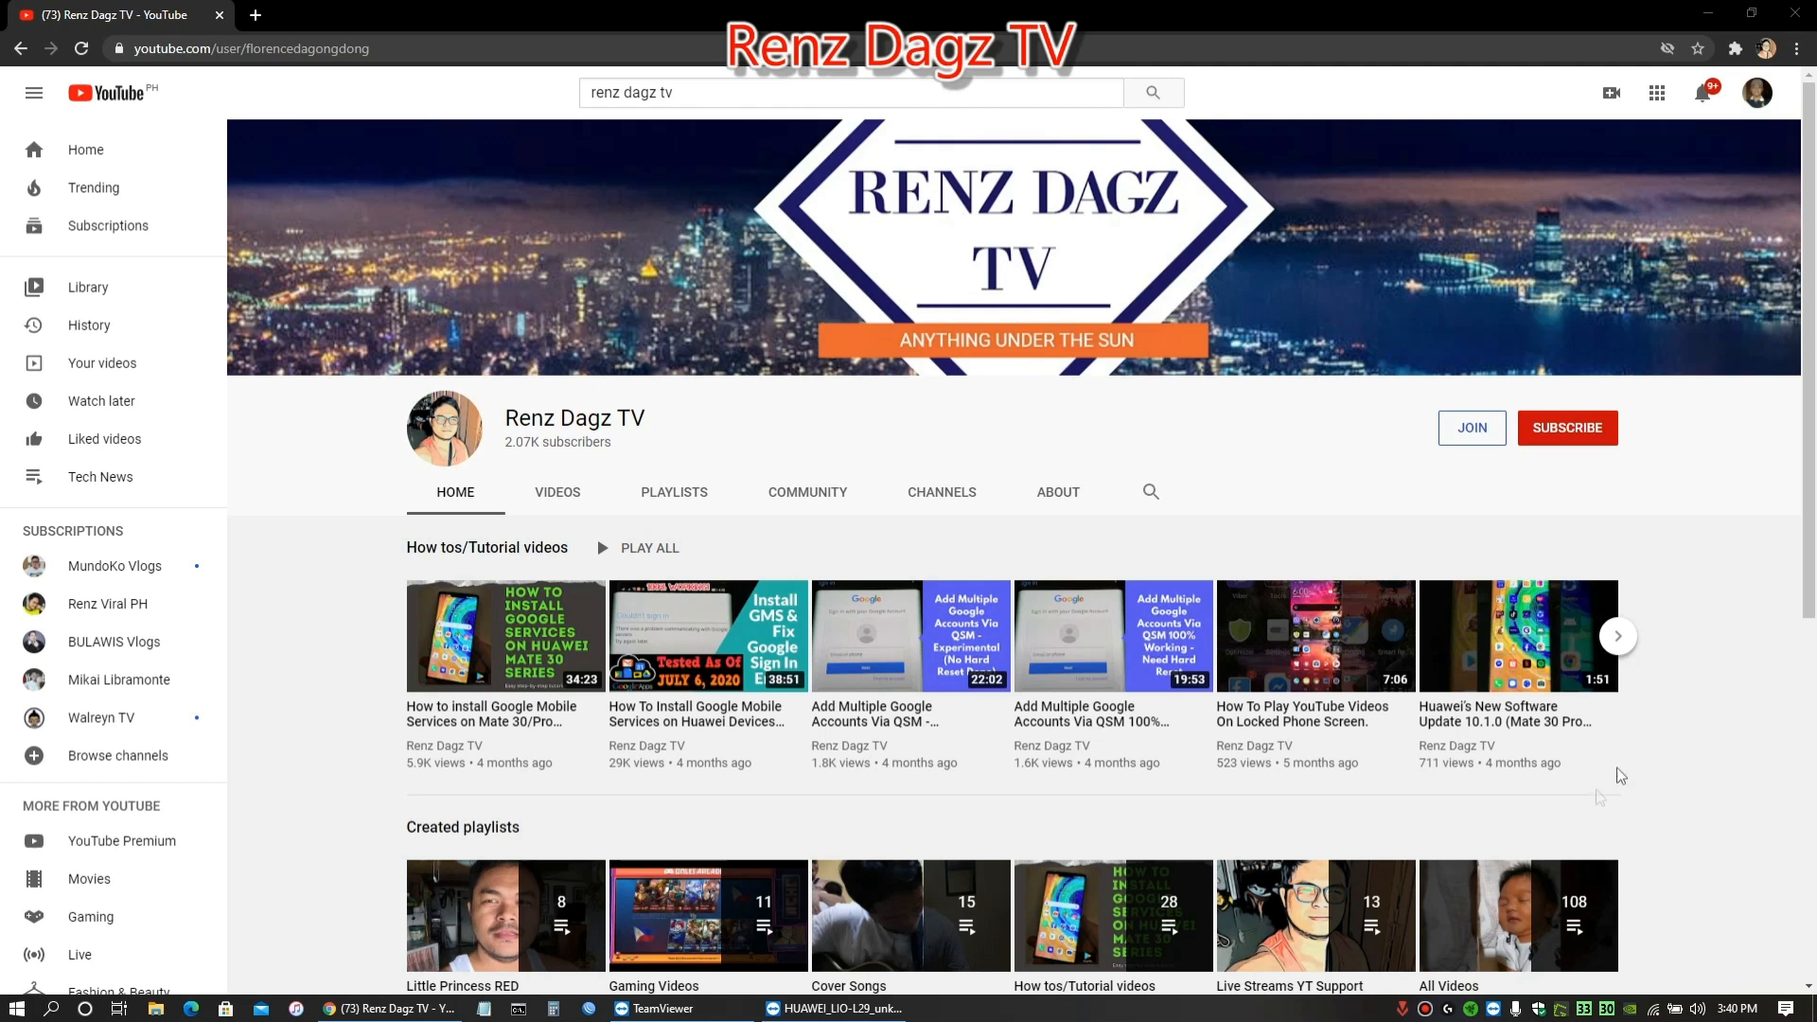
- Subscribe to the Renz Dagz TV channel on the desktop YouTube channel page
click(1567, 428)
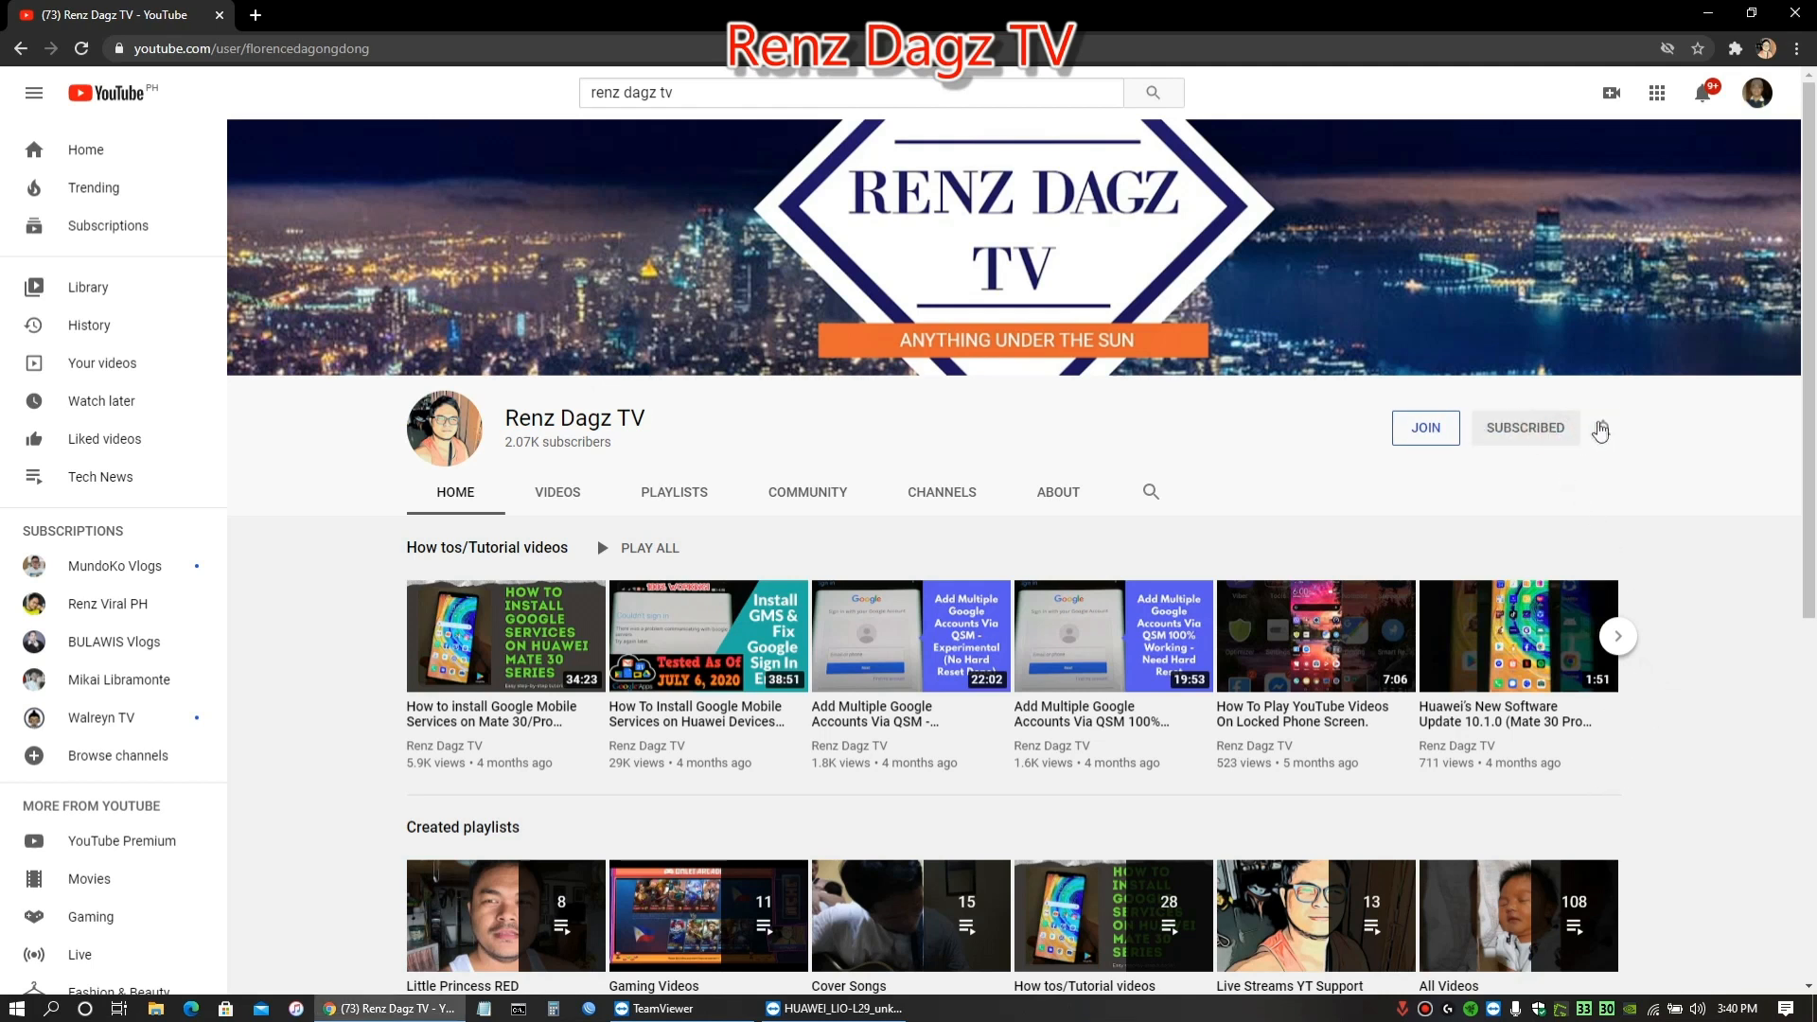
click(1601, 428)
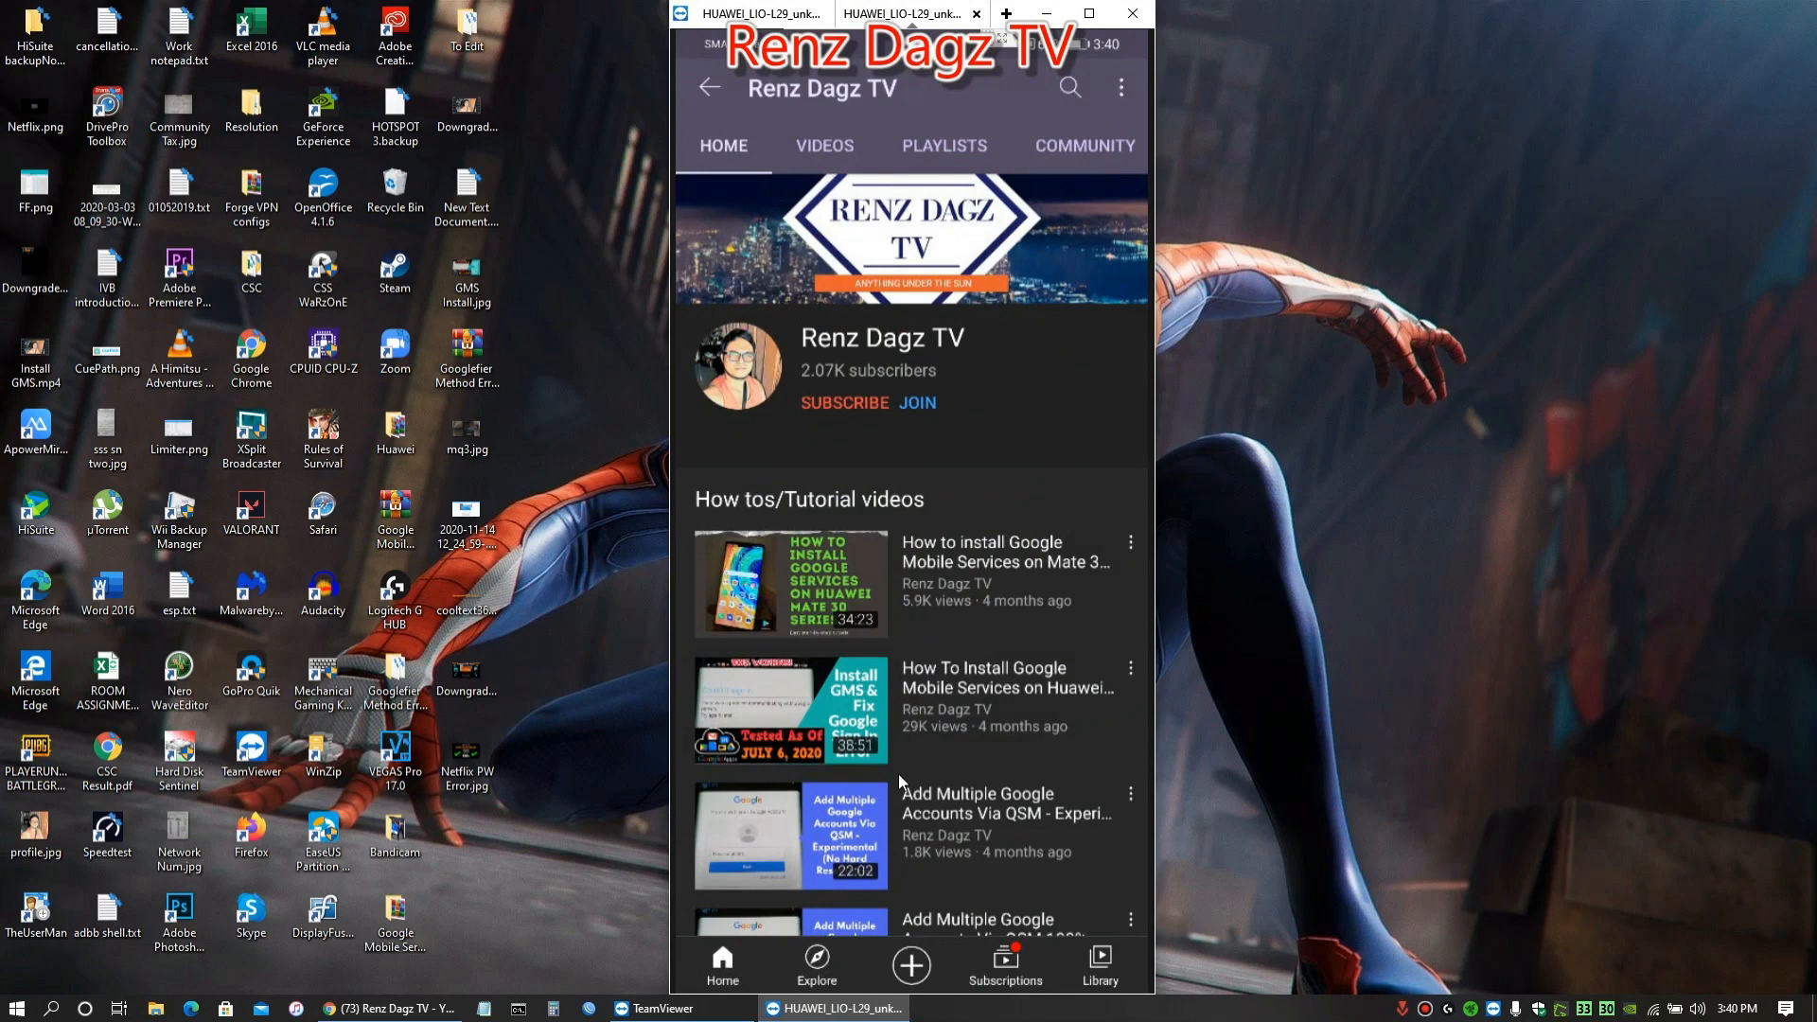
- Subscribe to Renz Dagz TV in the phone's YouTube app as well
click(844, 401)
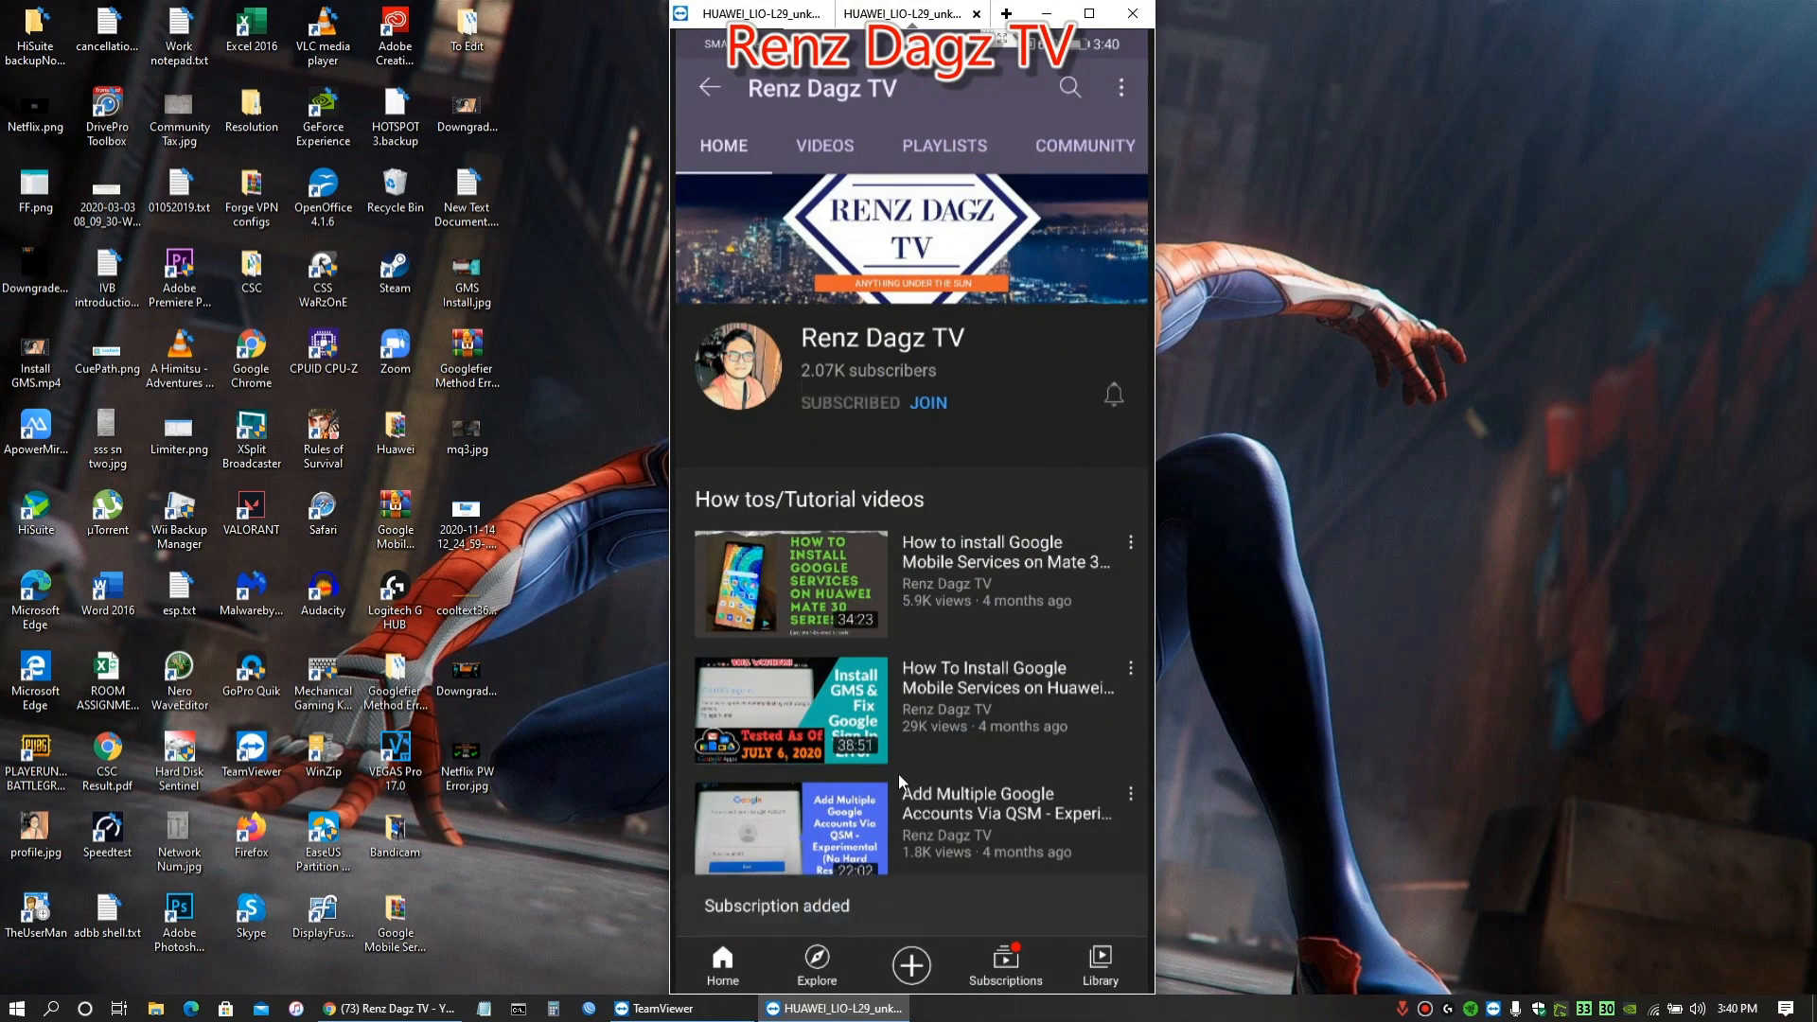